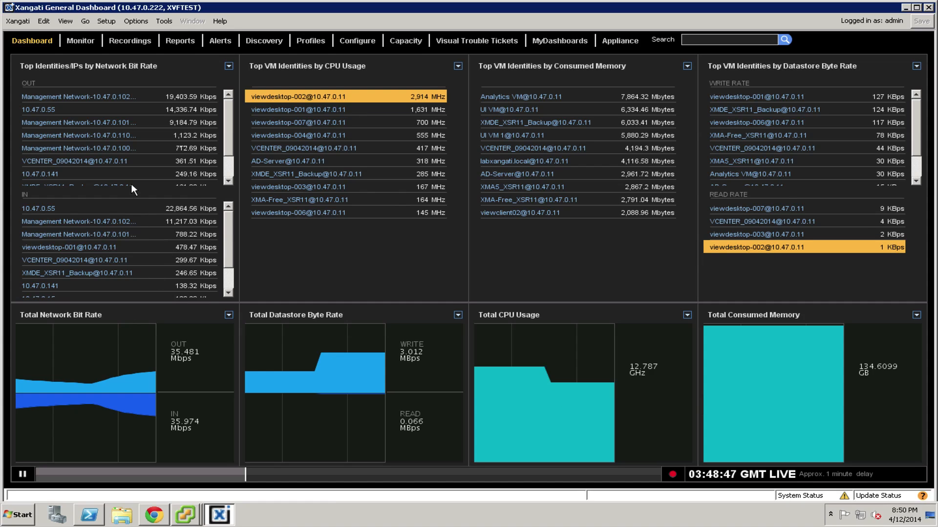
mouse_move(789, 314)
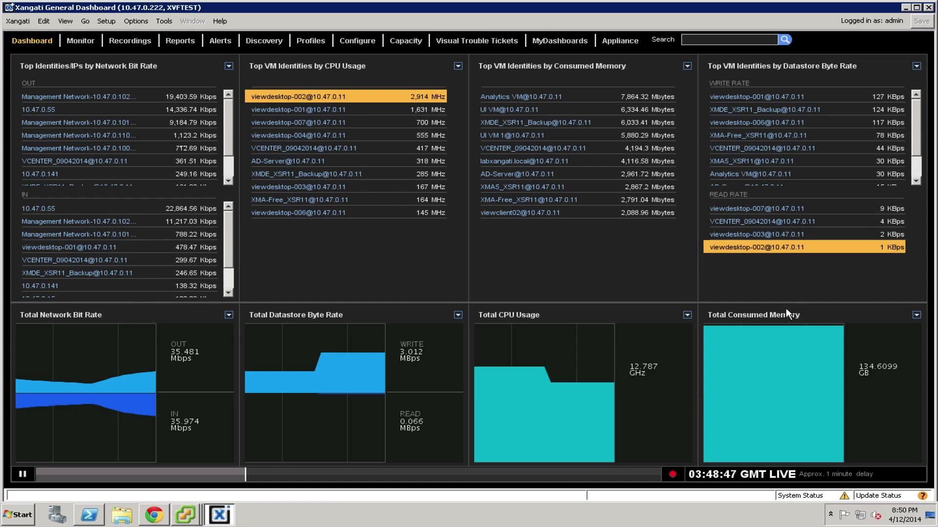
mouse_move(572, 289)
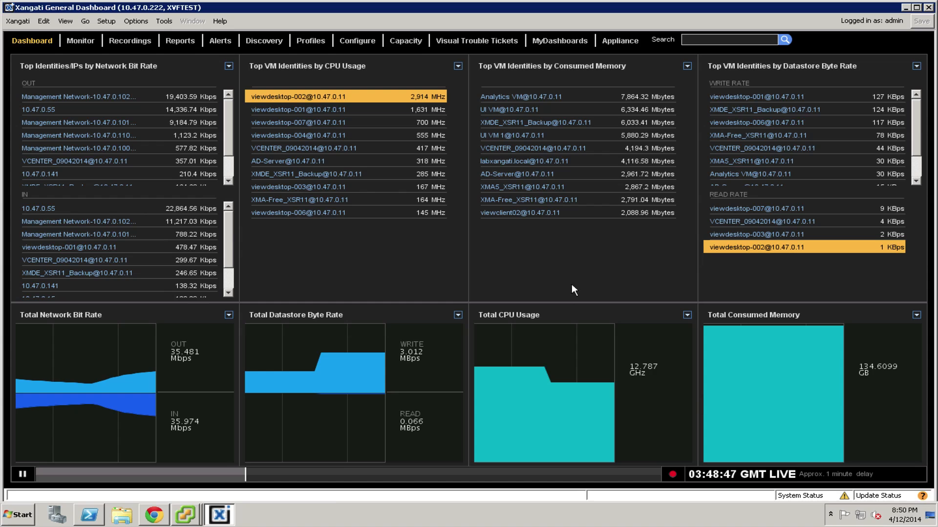
mouse_move(451, 260)
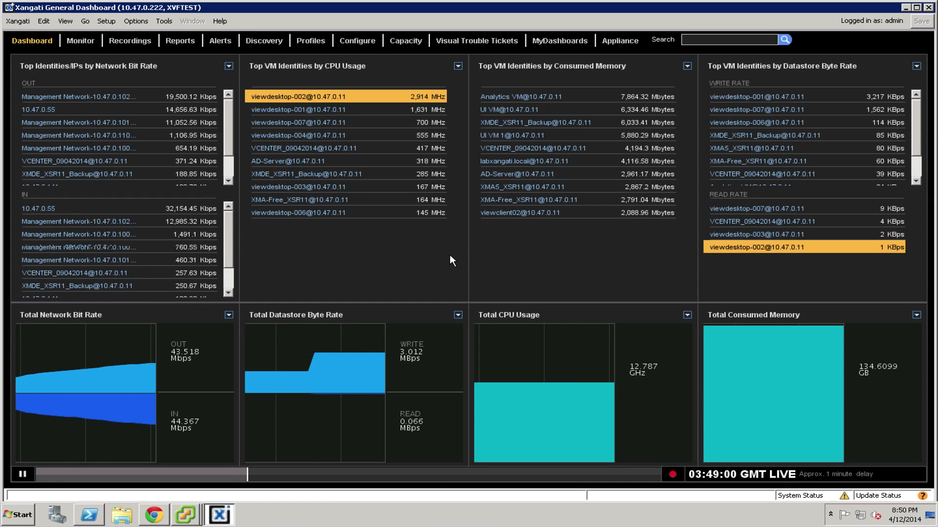
mouse_move(304, 173)
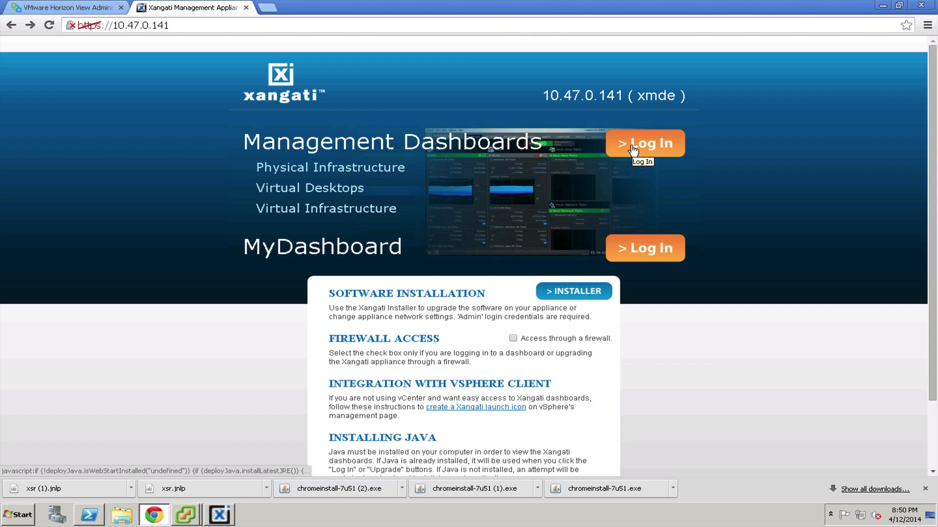
Sign in to the appliance at 10.47.0.222 as vdiadmin, accepting the certificate warning.
click(644, 143)
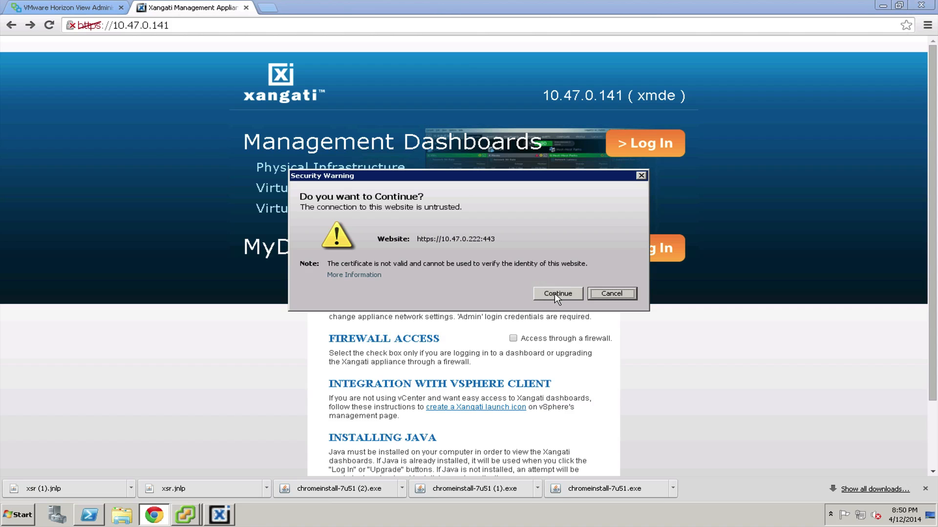
click(557, 293)
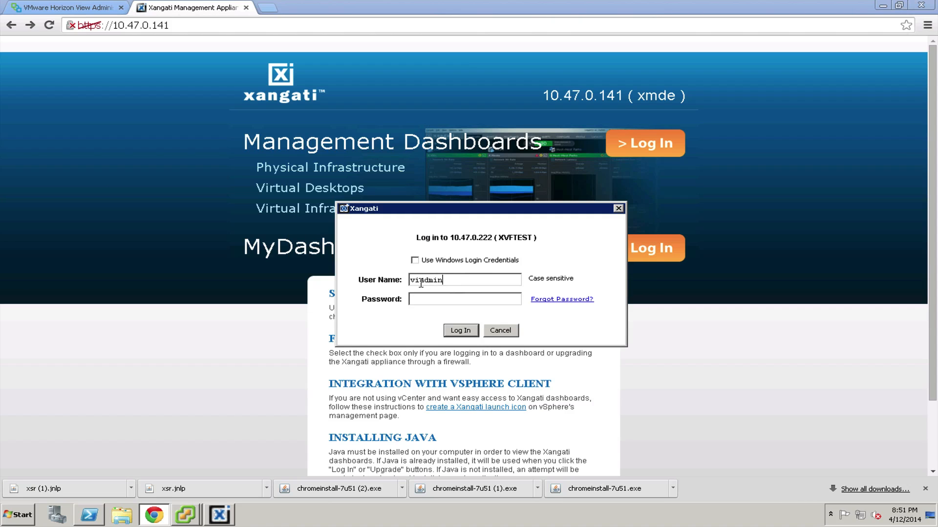
double_click(426, 279)
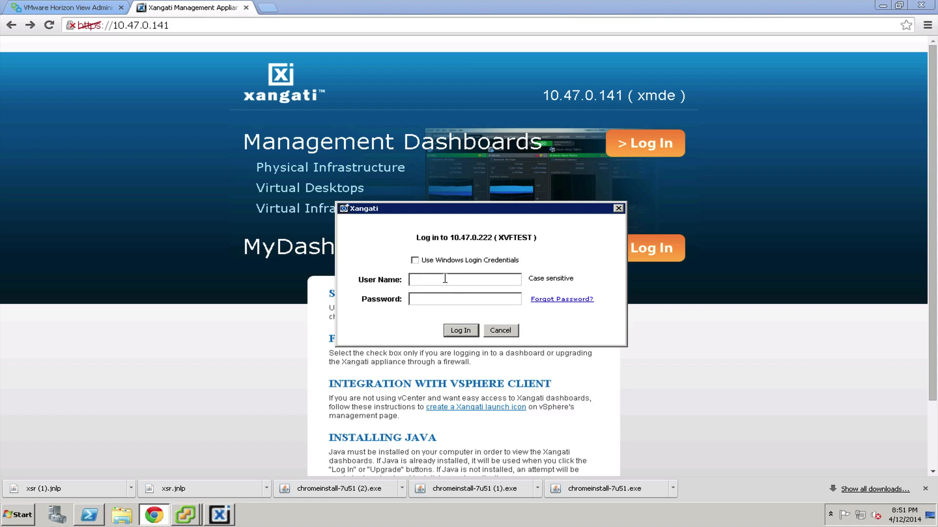
text(vdiadmin)
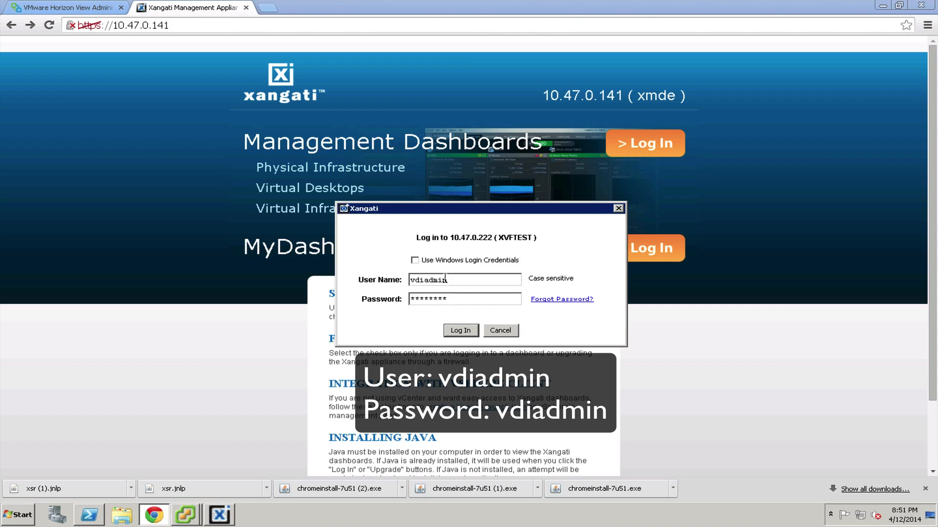
click(460, 330)
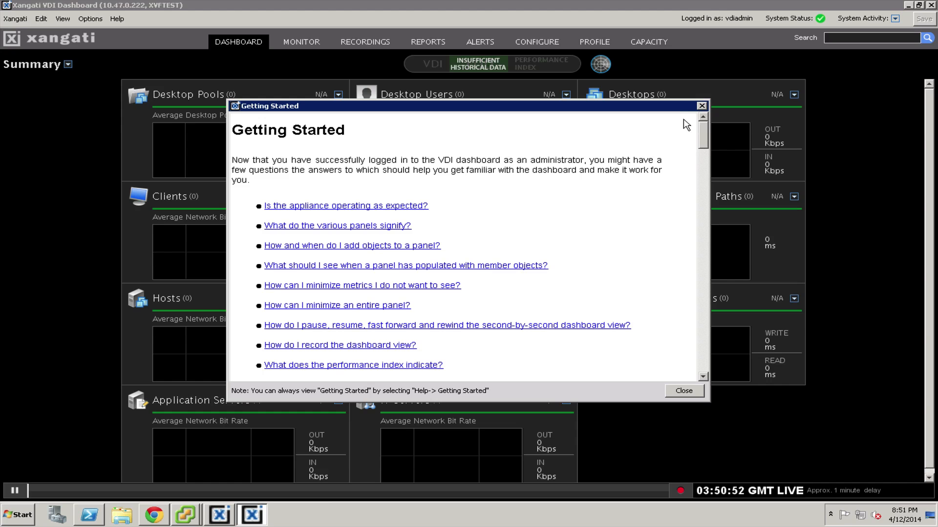
mouse_move(389, 135)
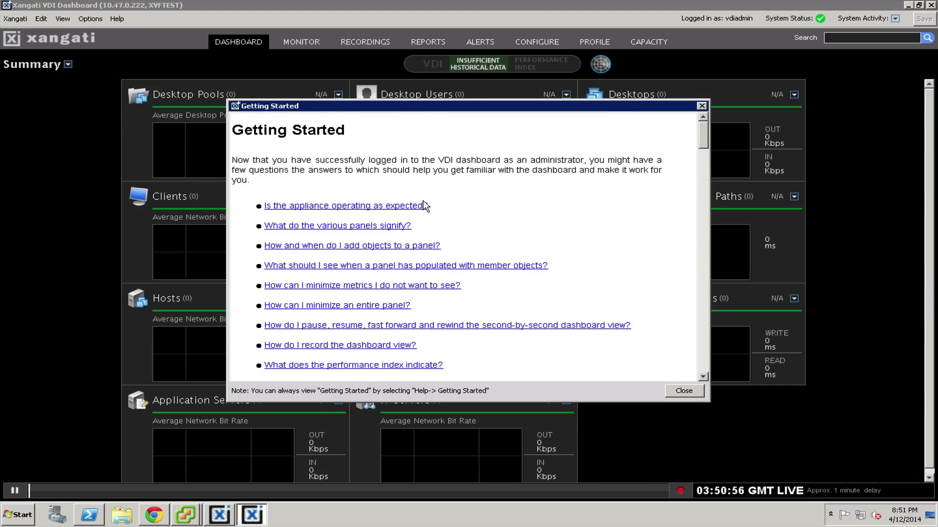
mouse_move(616, 336)
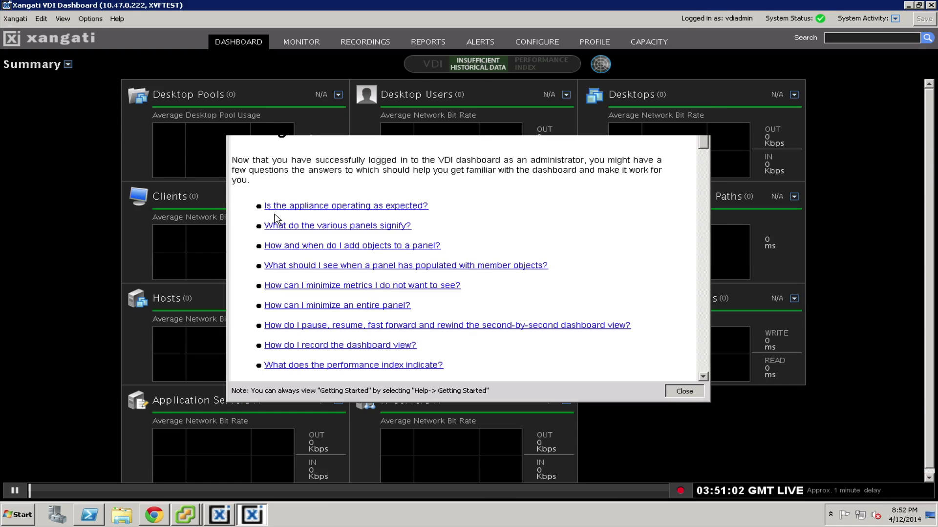
Close the Getting Started help window.
click(683, 391)
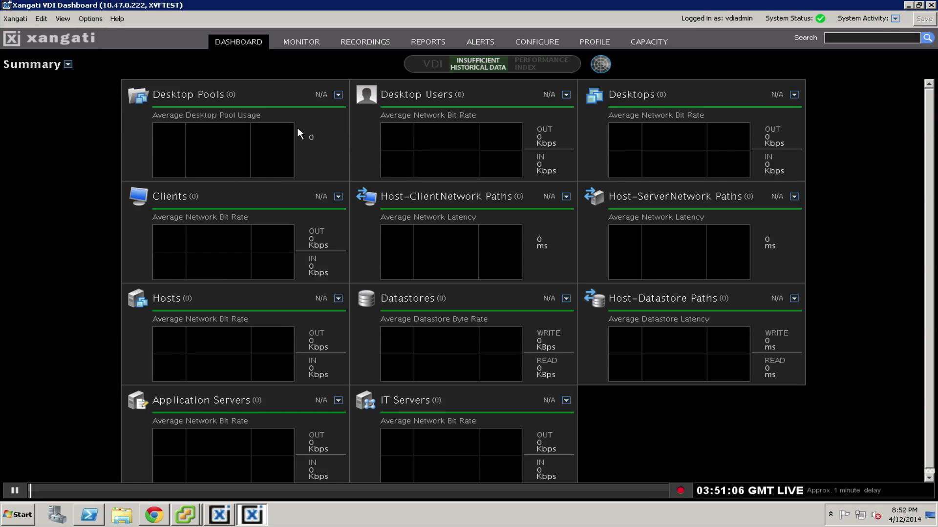
mouse_move(889, 138)
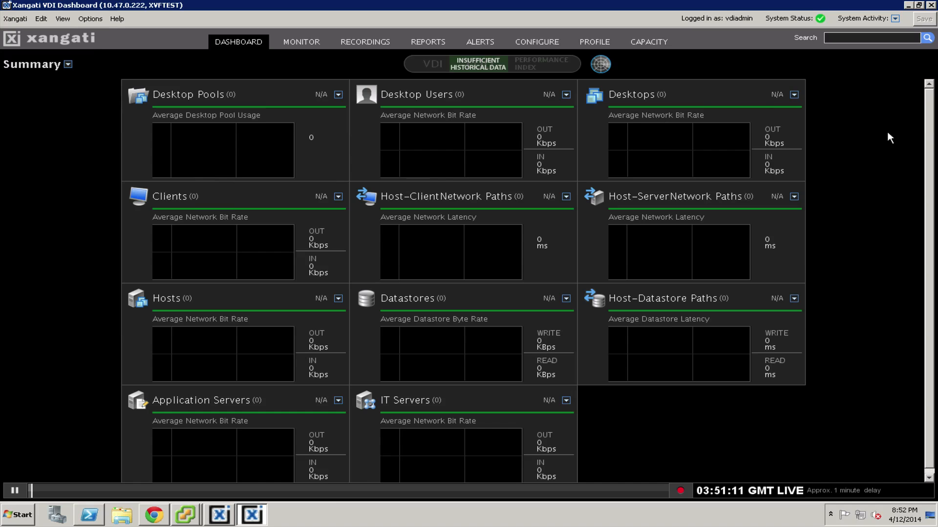
mouse_move(484, 174)
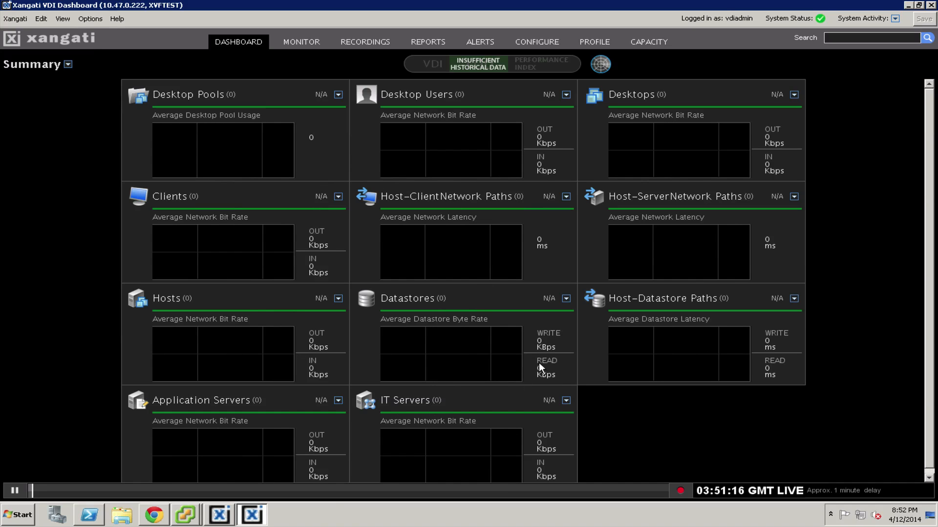
mouse_move(598, 193)
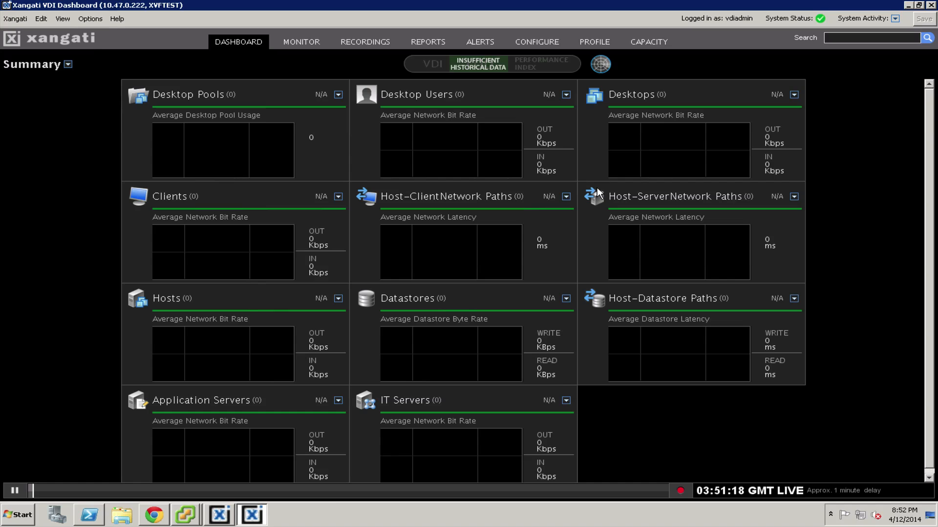
mouse_move(117, 106)
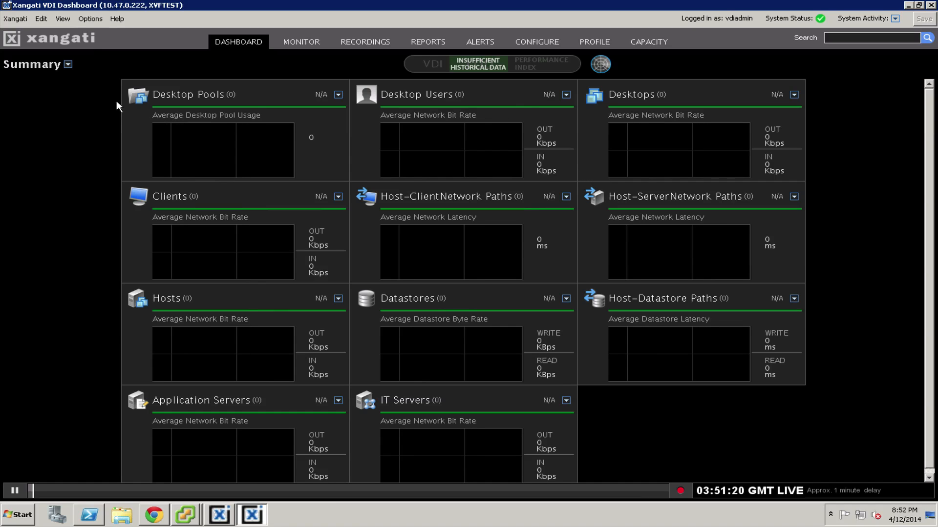
mouse_move(238, 115)
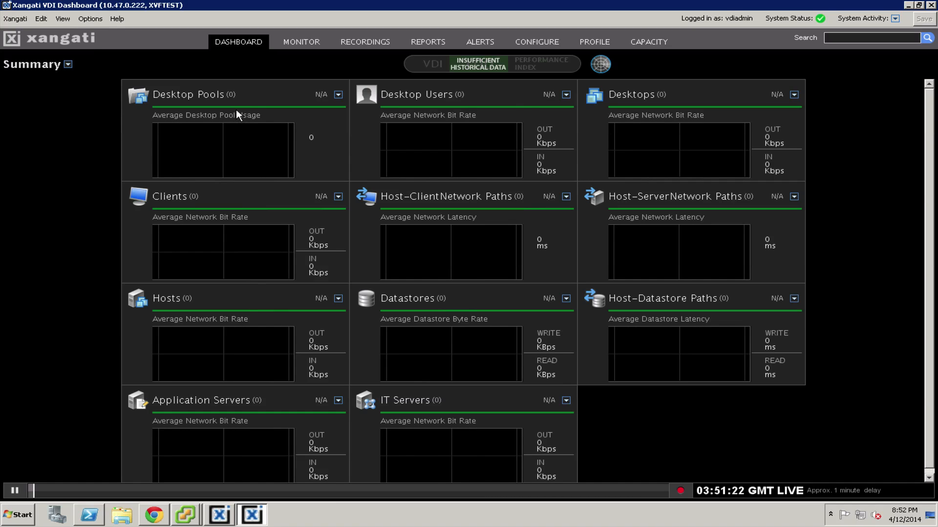
mouse_move(320, 123)
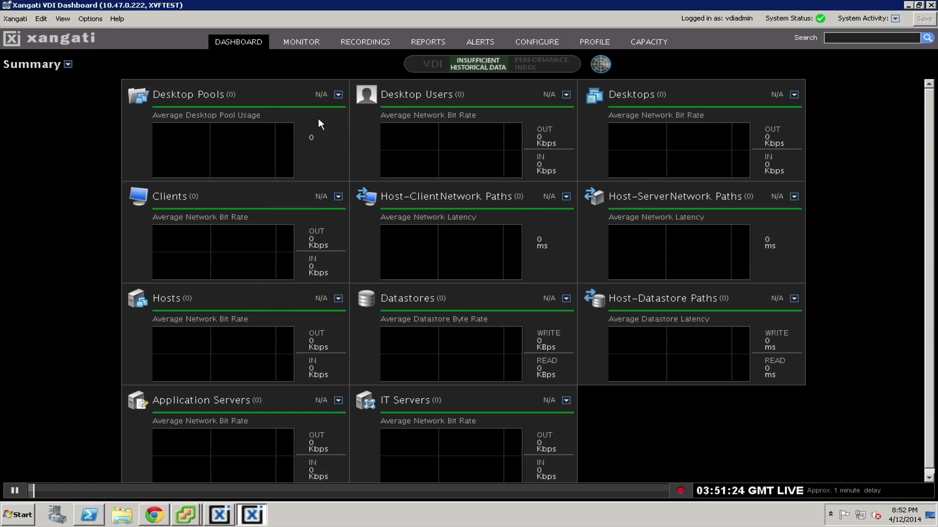
mouse_move(304, 246)
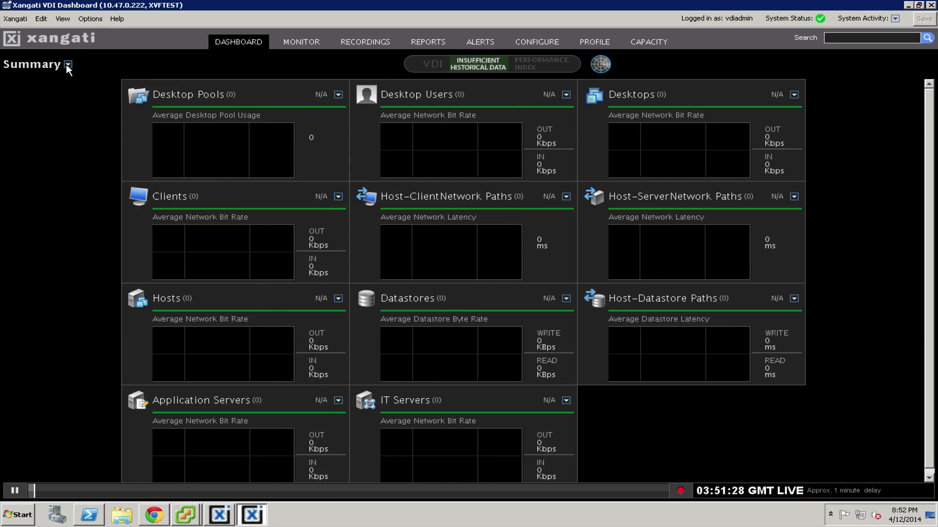
Switch the dashboard view from Summary to Full.
click(69, 64)
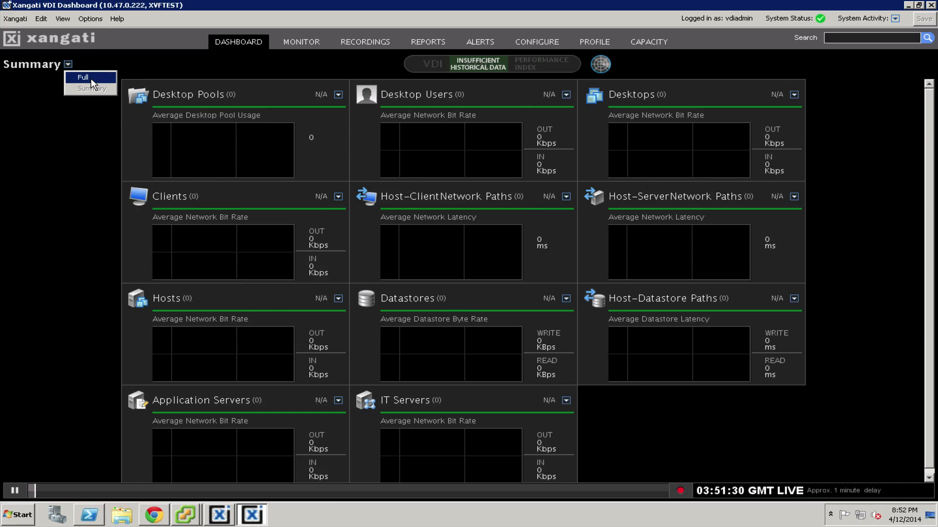
click(82, 77)
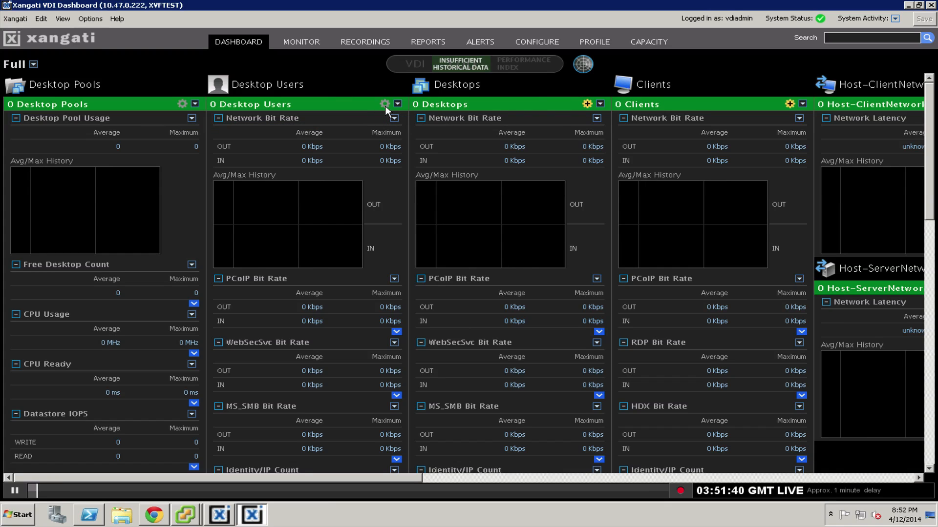
mouse_move(120, 110)
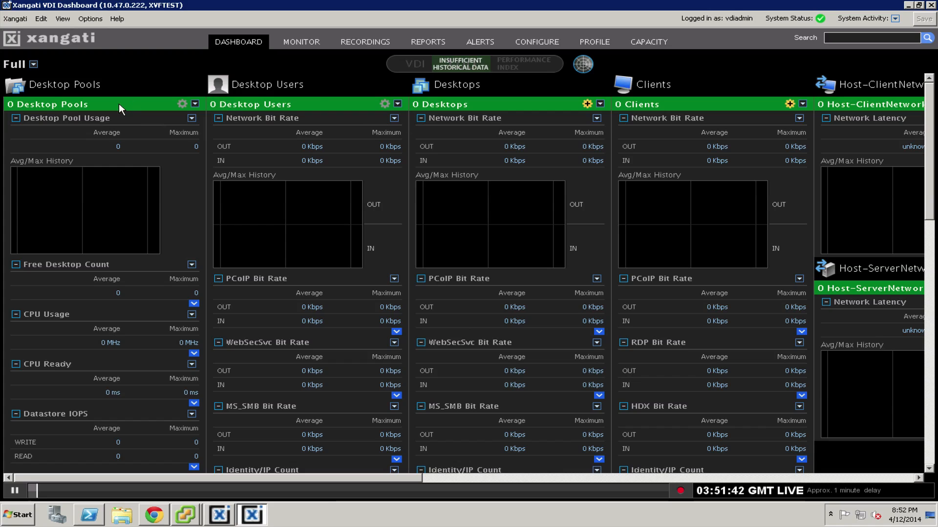
mouse_move(392, 96)
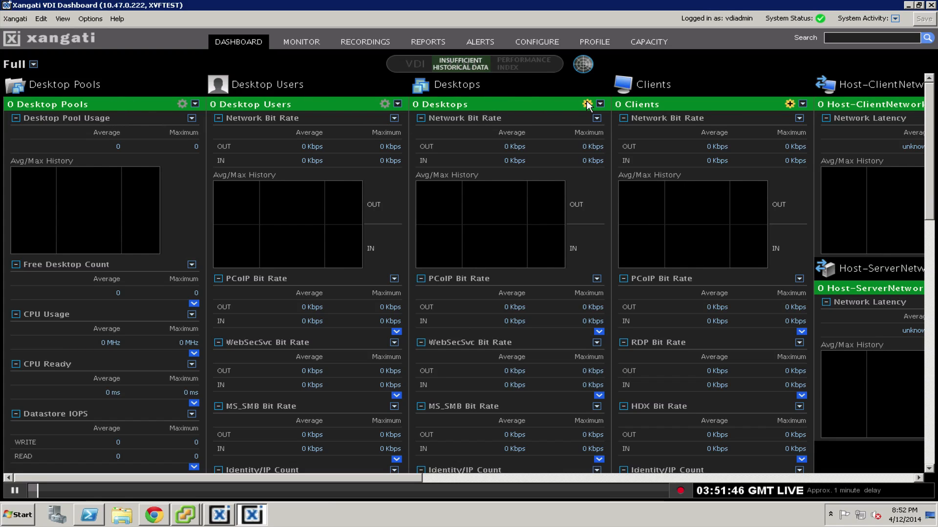
mouse_move(586, 104)
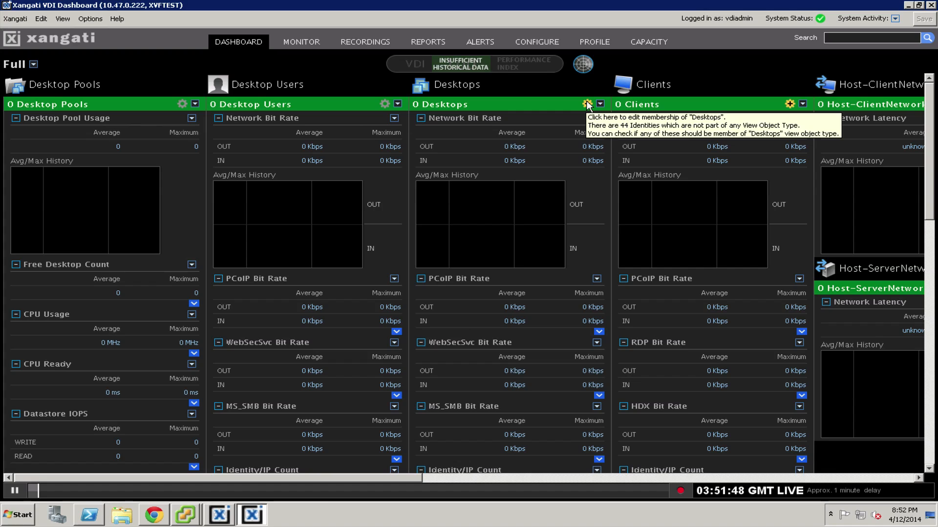
Search 'vie' and add the seven viewdesktop machines as Desktops members.
click(587, 104)
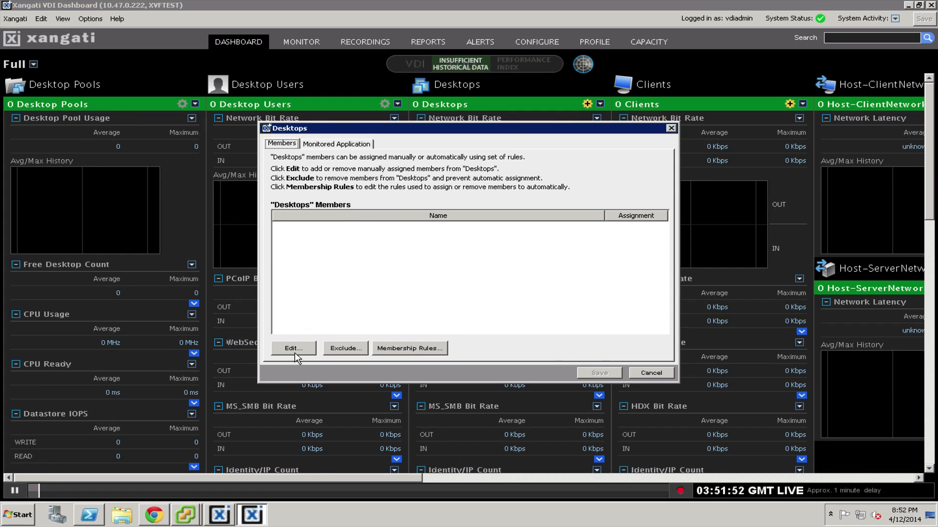
mouse_move(319, 317)
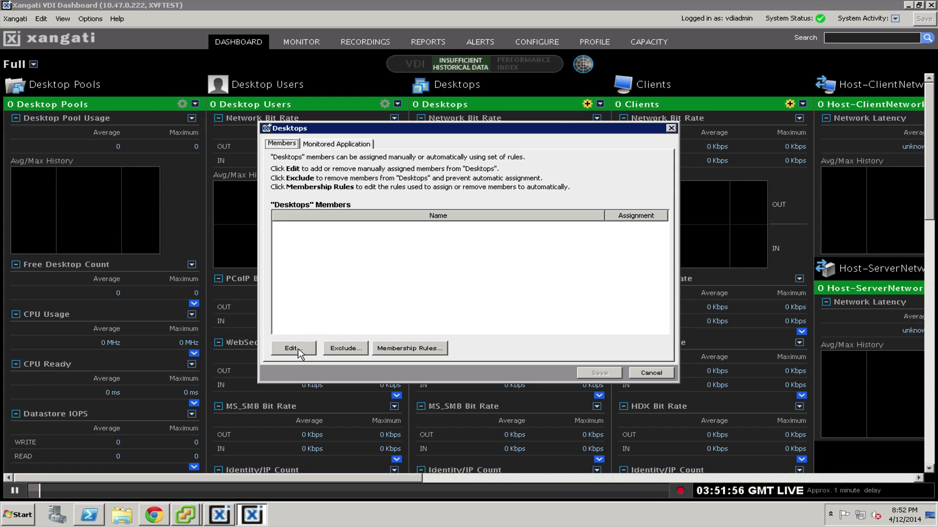
click(293, 348)
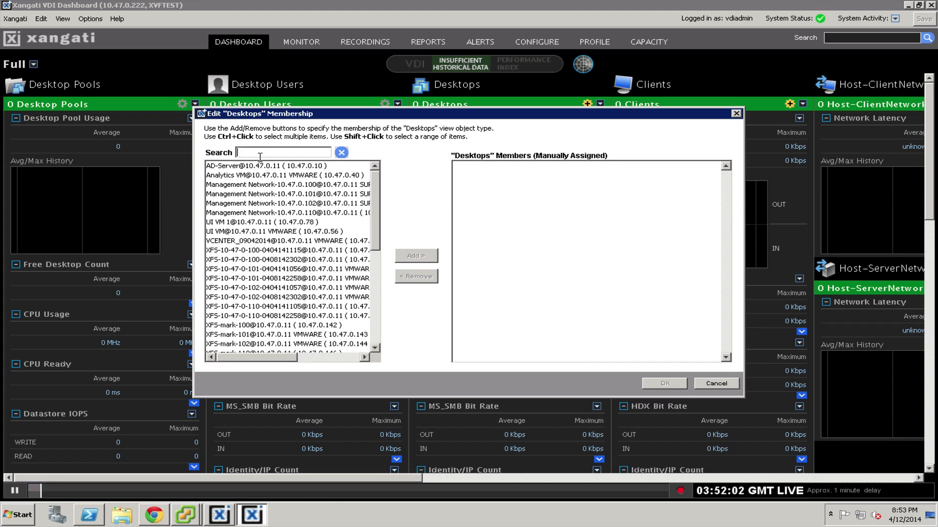
text(view)
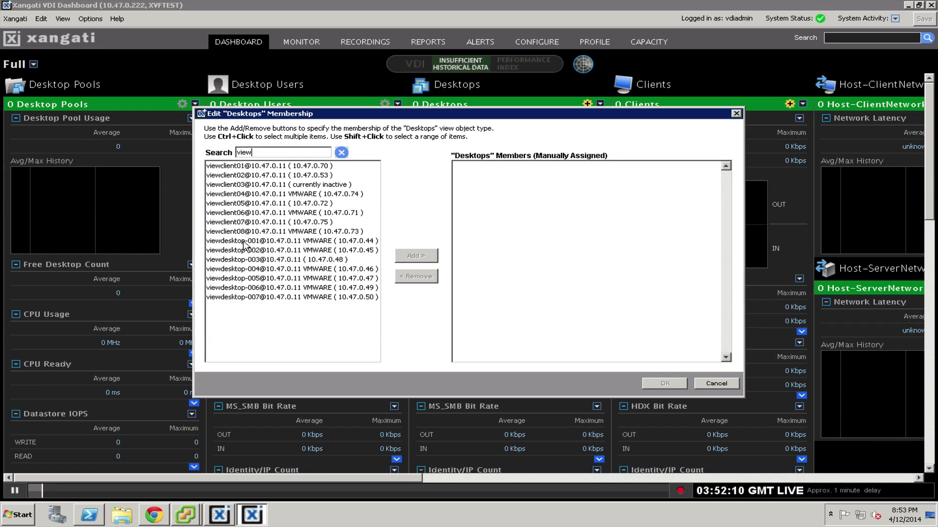
click(291, 241)
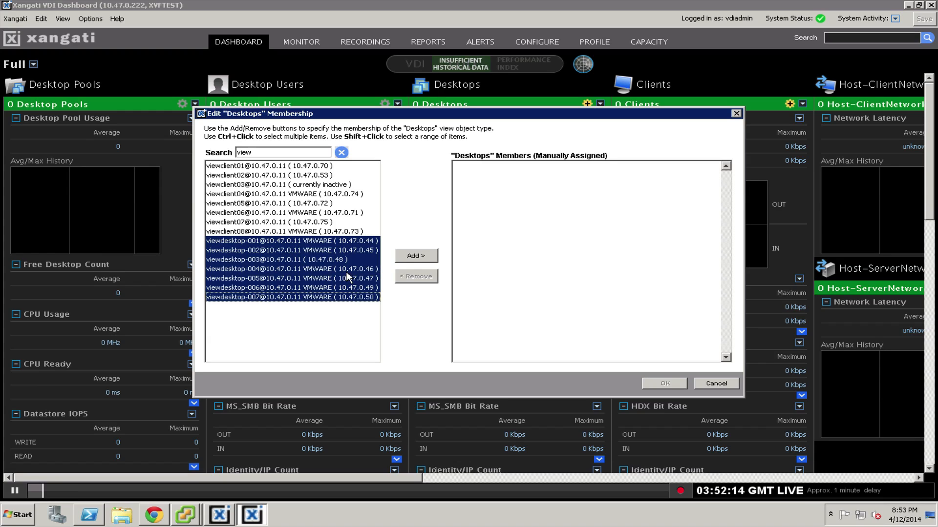
click(415, 255)
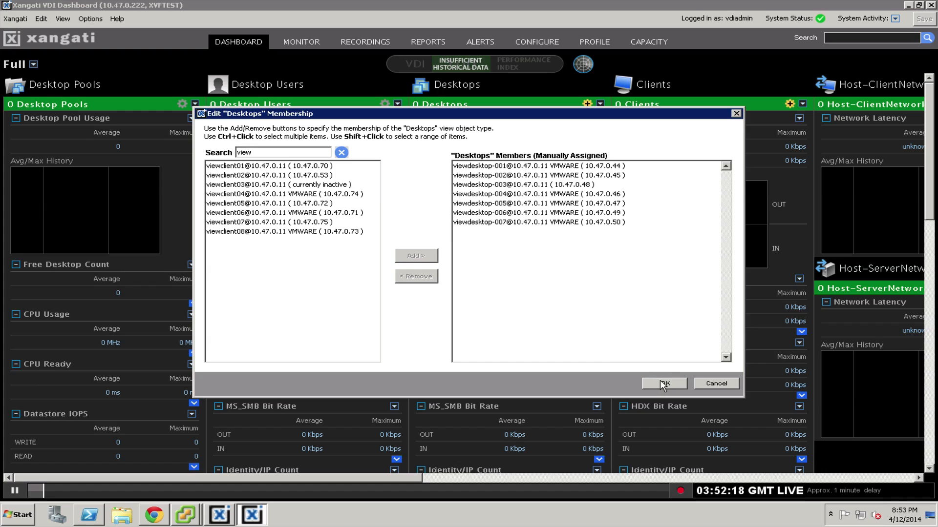
click(663, 383)
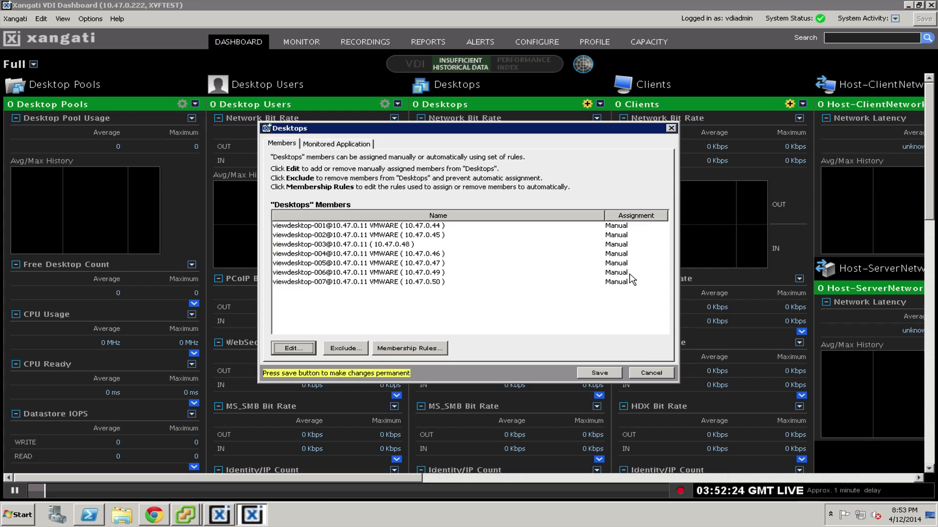
mouse_move(352, 262)
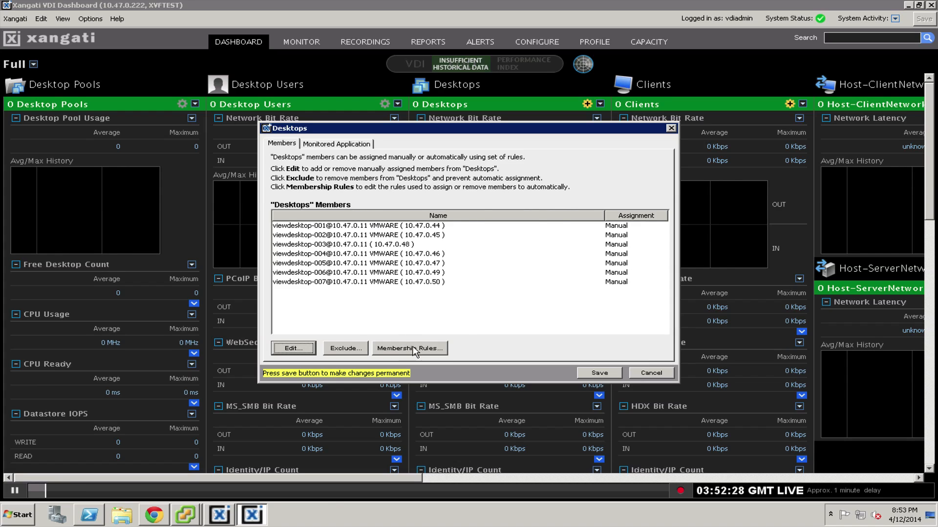
Start a new Desktops membership rule and explore its condition and category options.
click(410, 348)
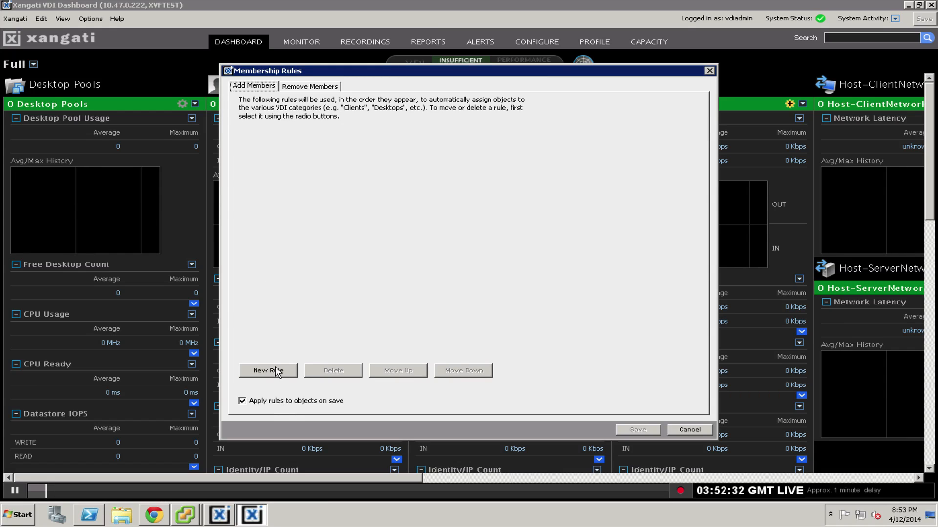
click(267, 370)
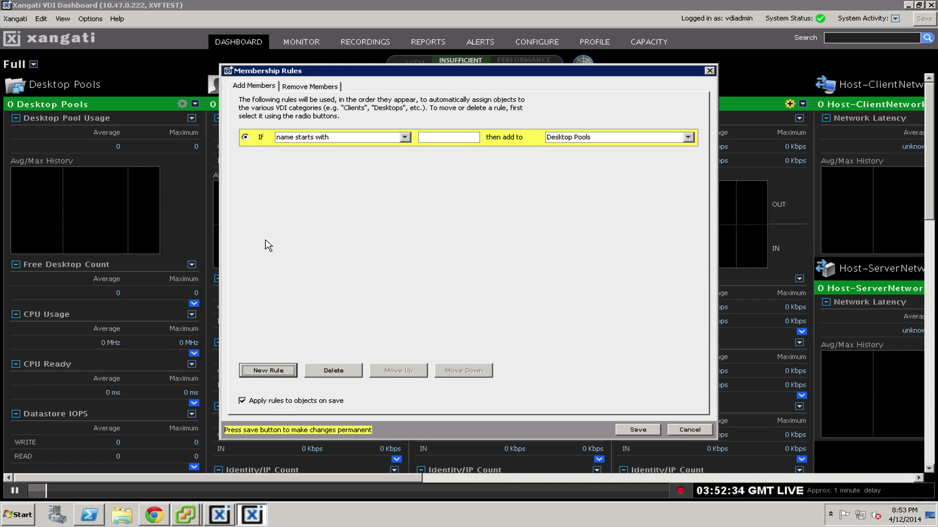
mouse_move(315, 141)
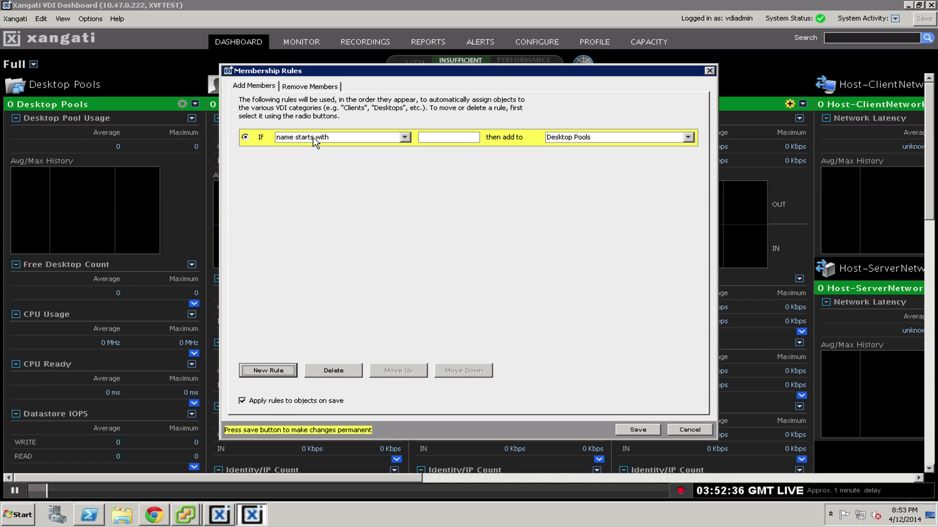
click(405, 137)
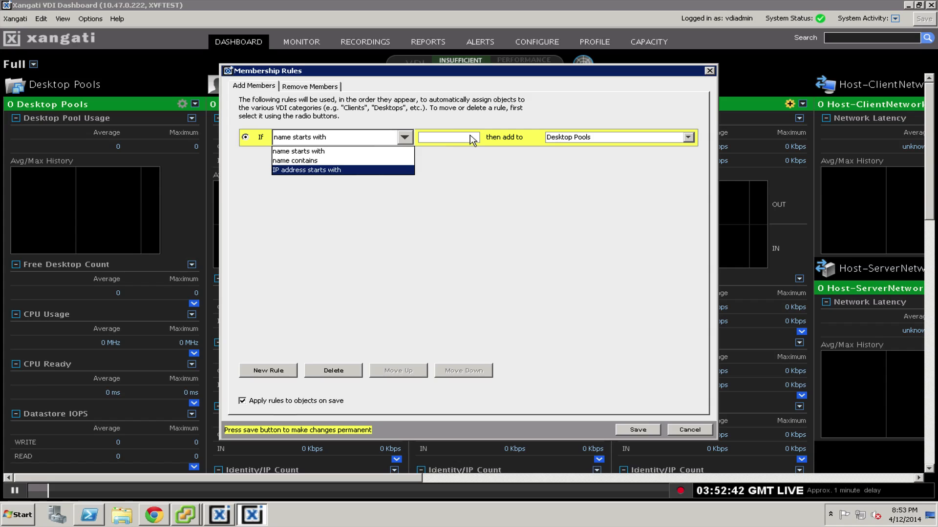
mouse_move(668, 141)
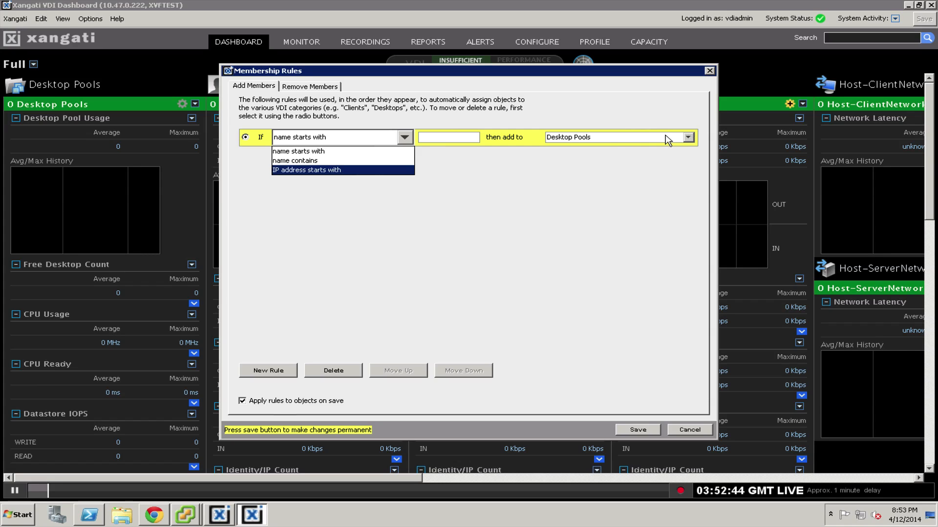
click(687, 137)
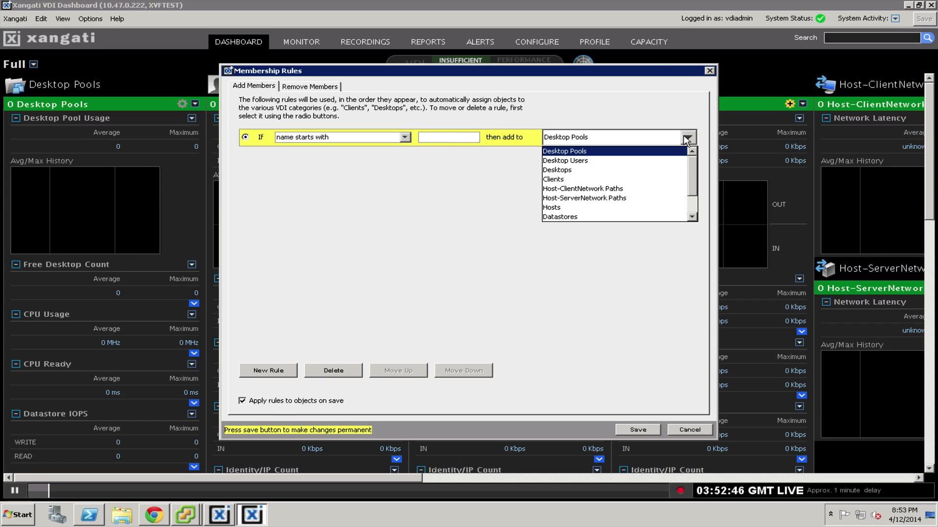
click(556, 170)
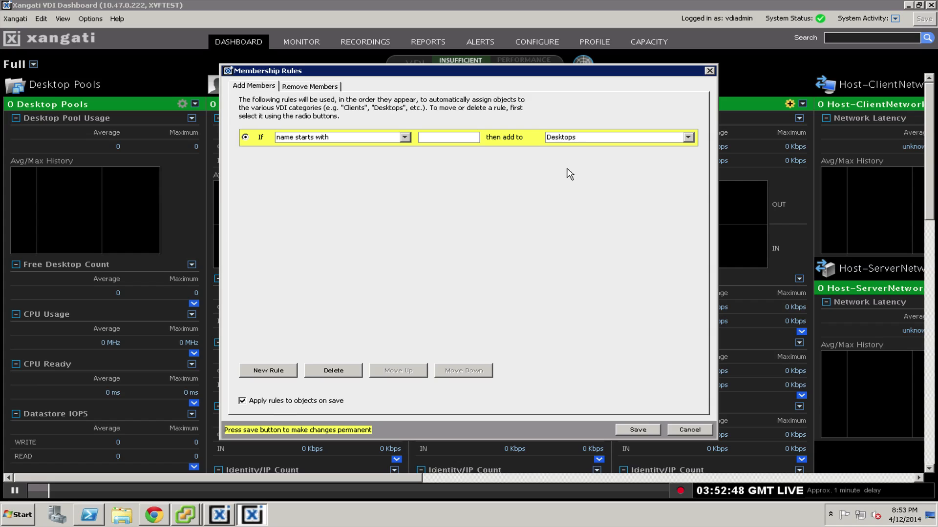
mouse_move(393, 153)
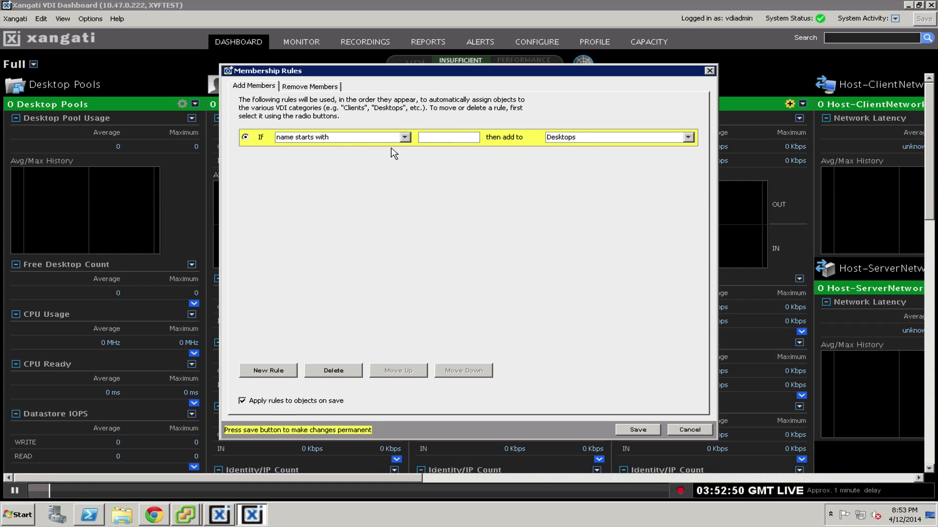
mouse_move(469, 155)
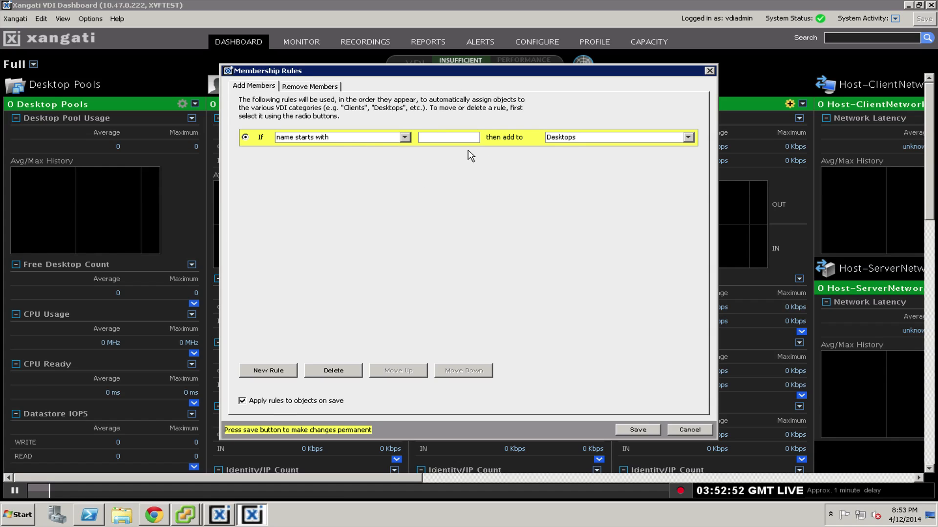
mouse_move(355, 199)
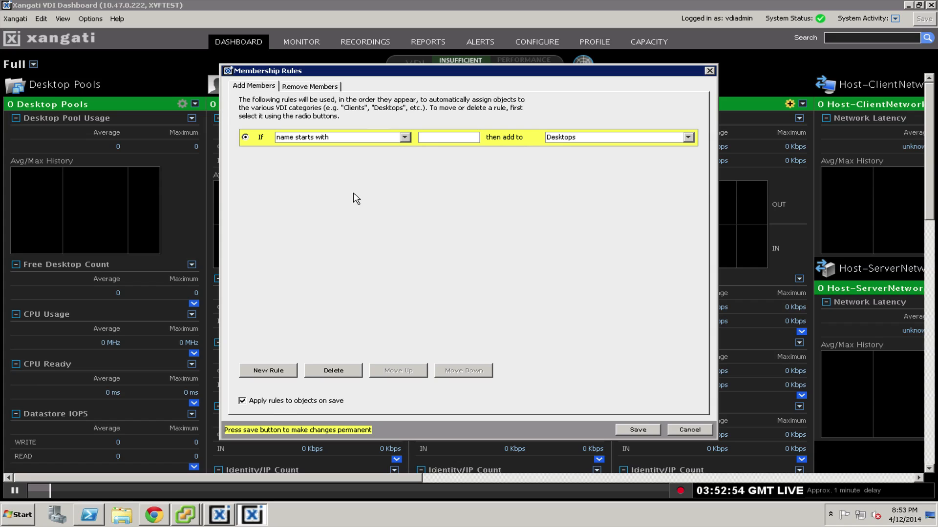
mouse_move(667, 424)
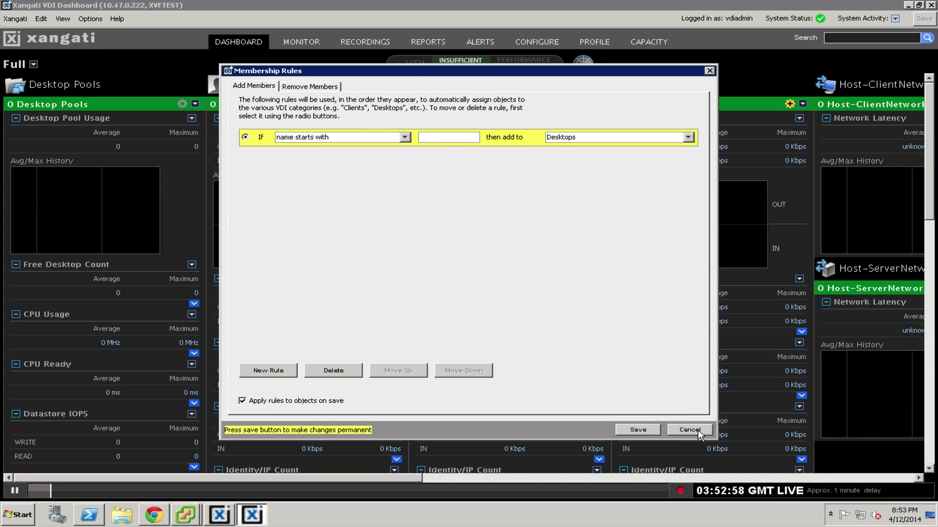
Discard the unfinished rule and save the seven-desktop membership.
click(687, 429)
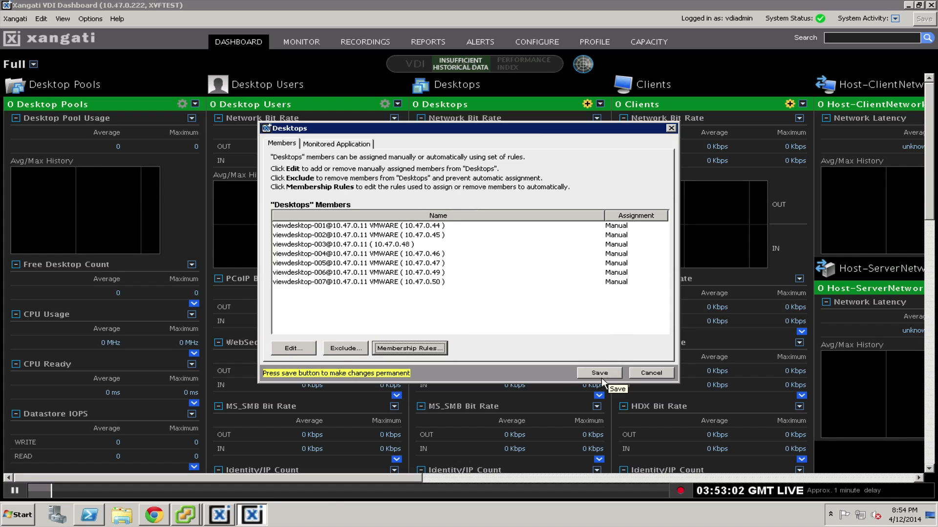
click(597, 373)
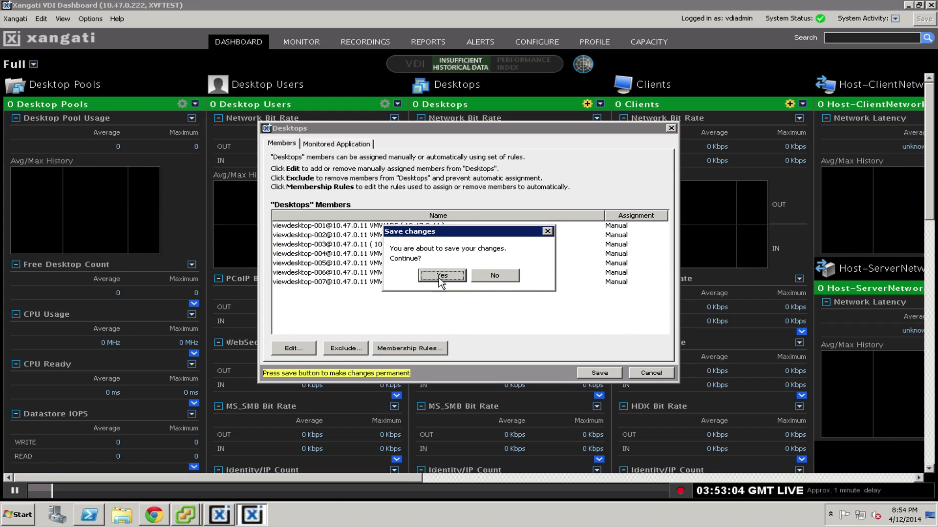
click(441, 276)
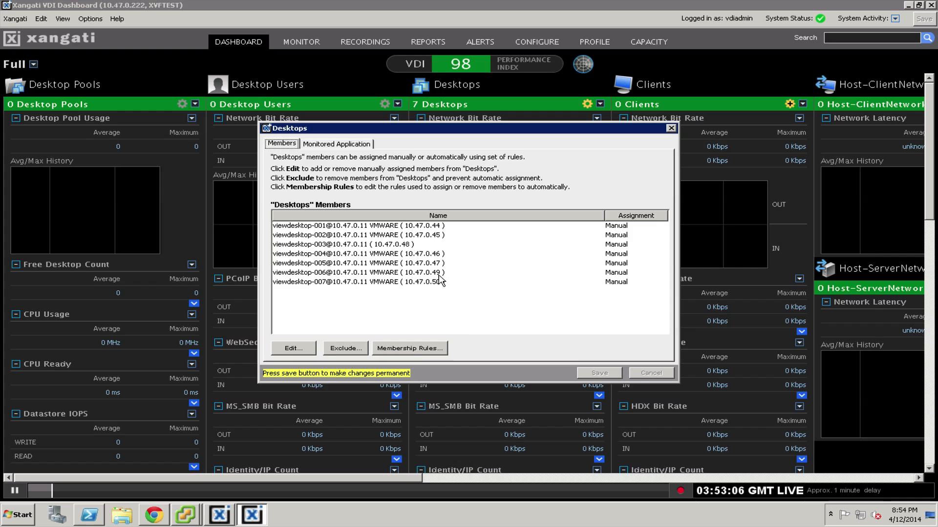
Close the Desktops membership window.
click(669, 128)
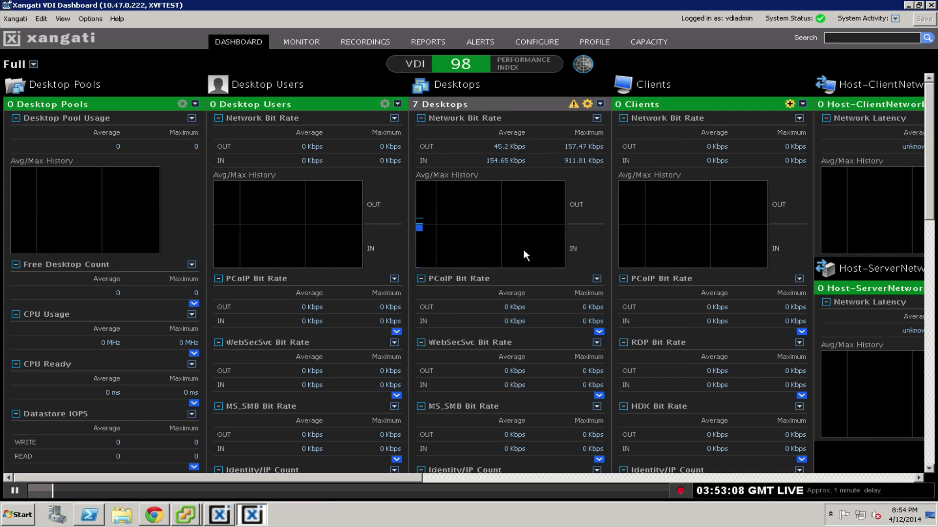
mouse_move(501, 228)
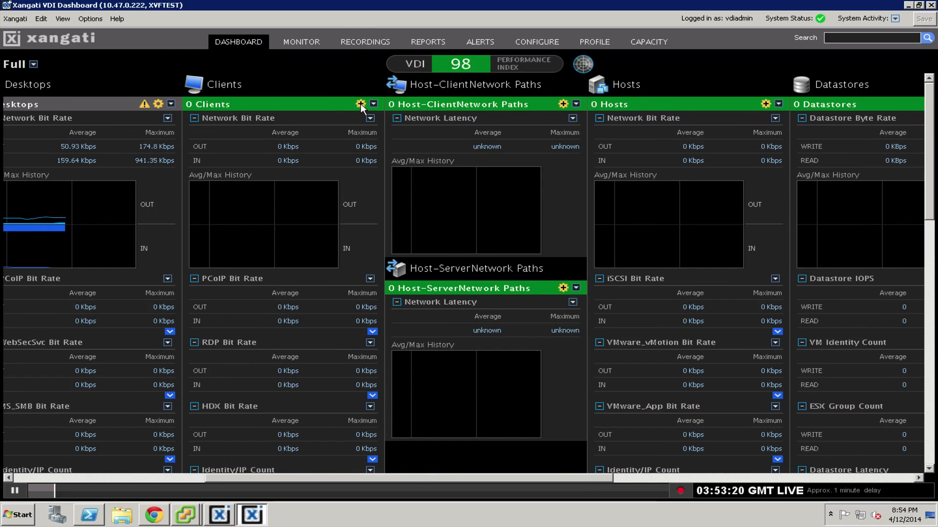
Search 'view', add all eight viewclient machines to Clients, and save.
click(360, 105)
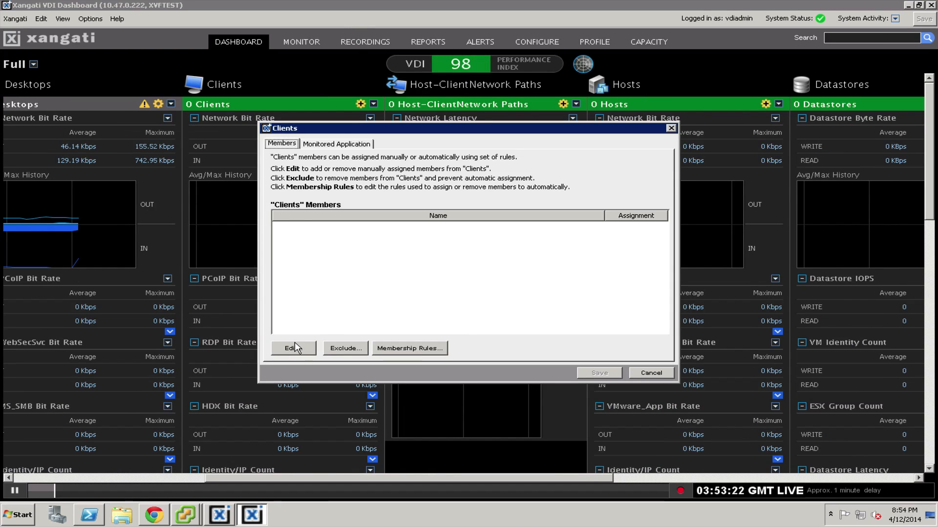
click(292, 348)
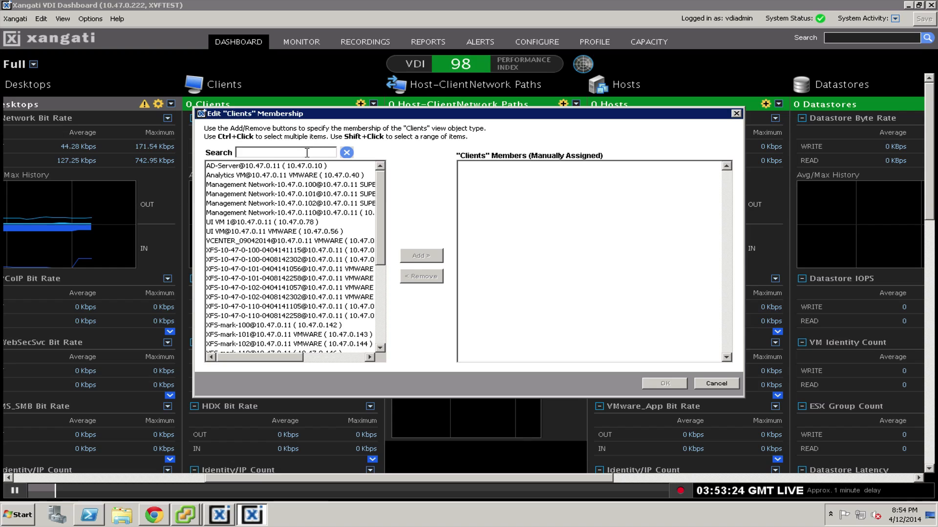
text(view)
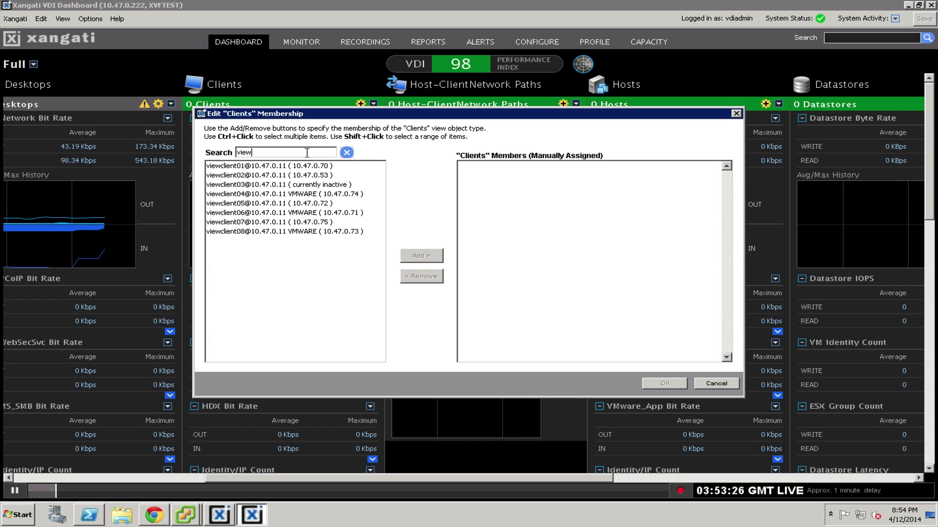
click(251, 165)
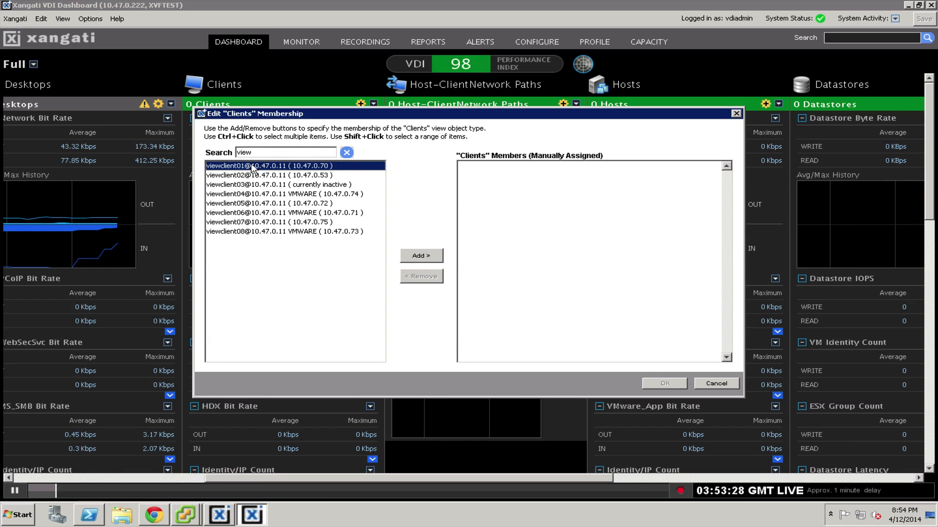
click(281, 231)
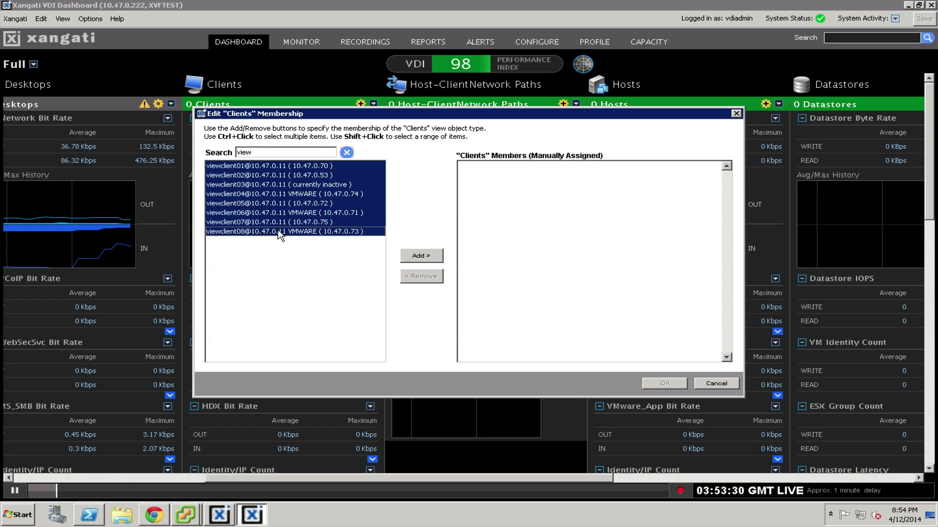
click(421, 256)
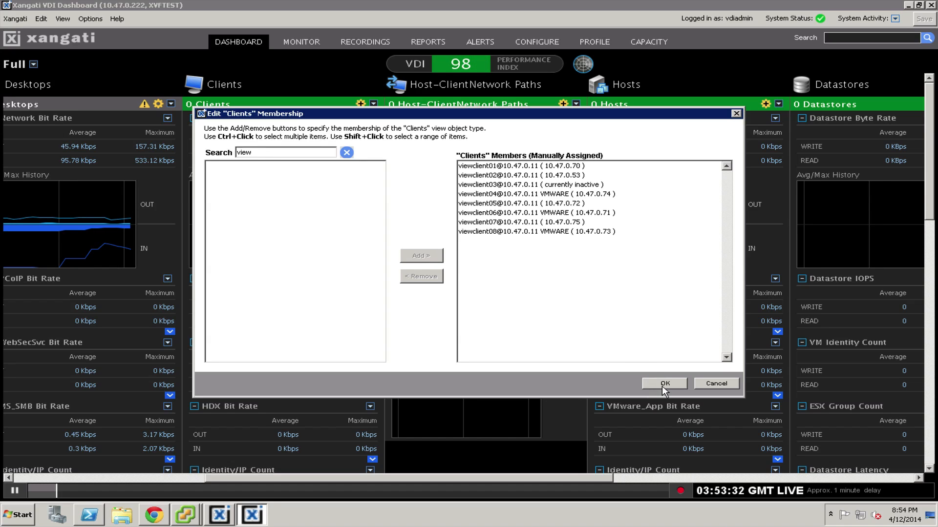
click(663, 383)
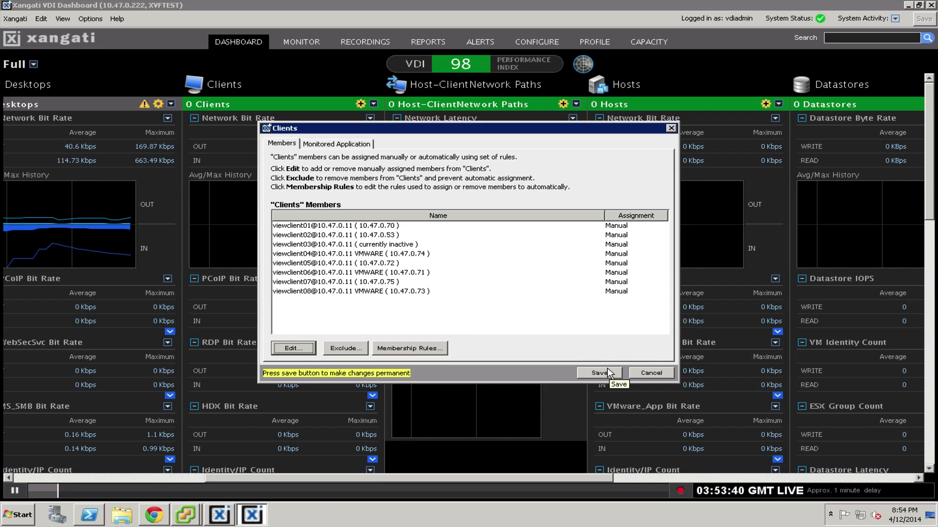
click(599, 373)
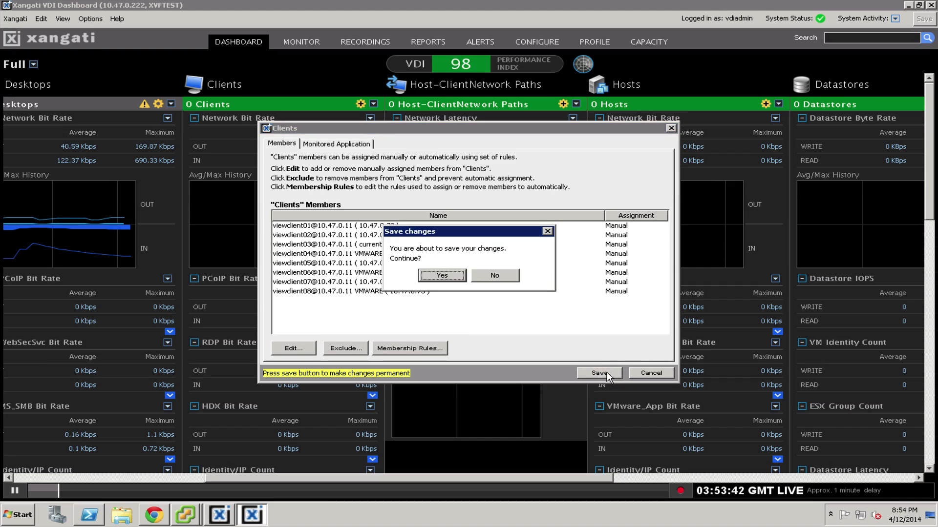
click(440, 276)
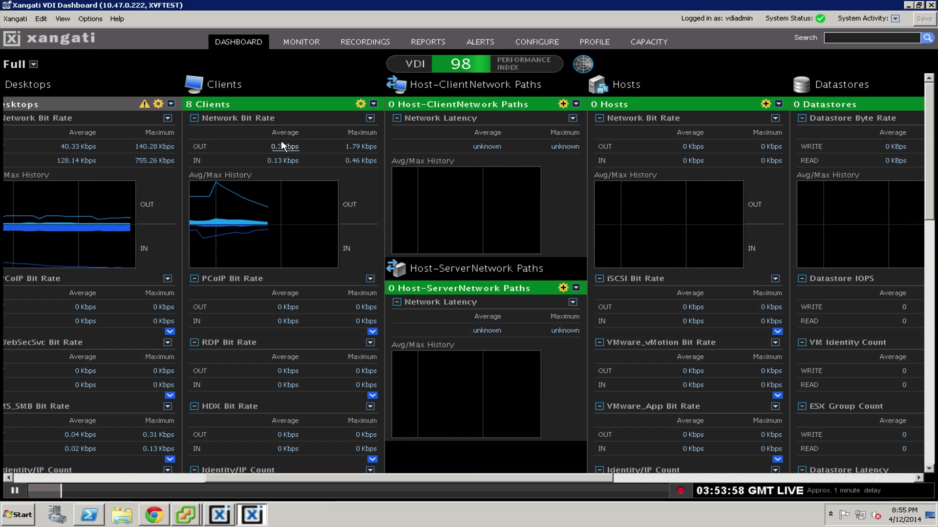
mouse_move(286, 147)
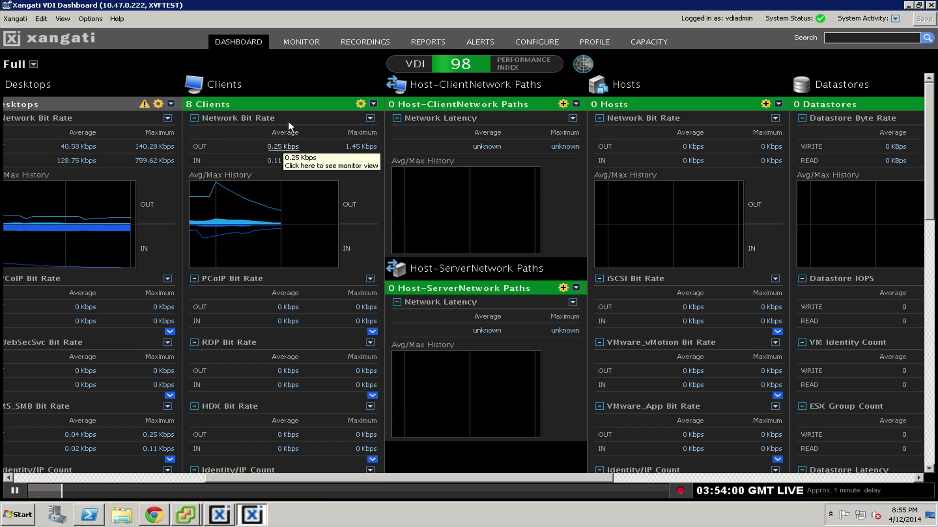
mouse_move(101, 161)
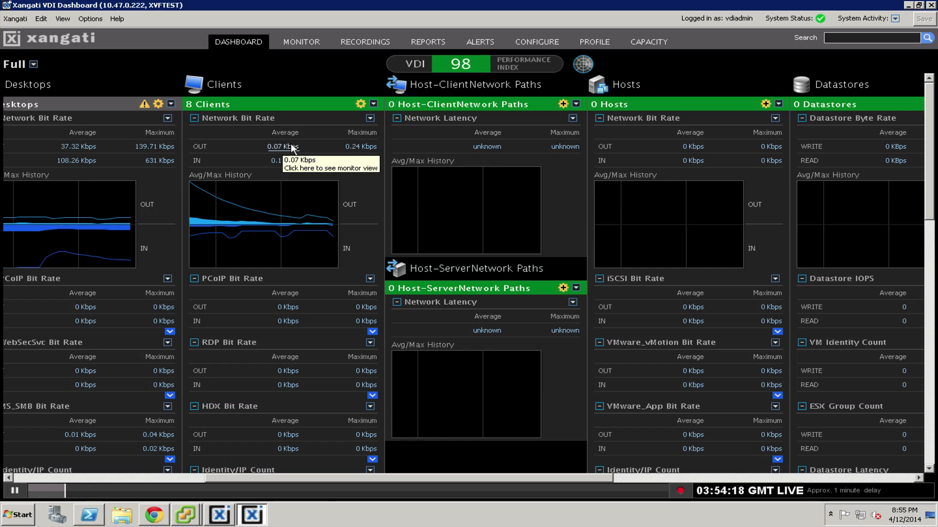
mouse_move(390, 139)
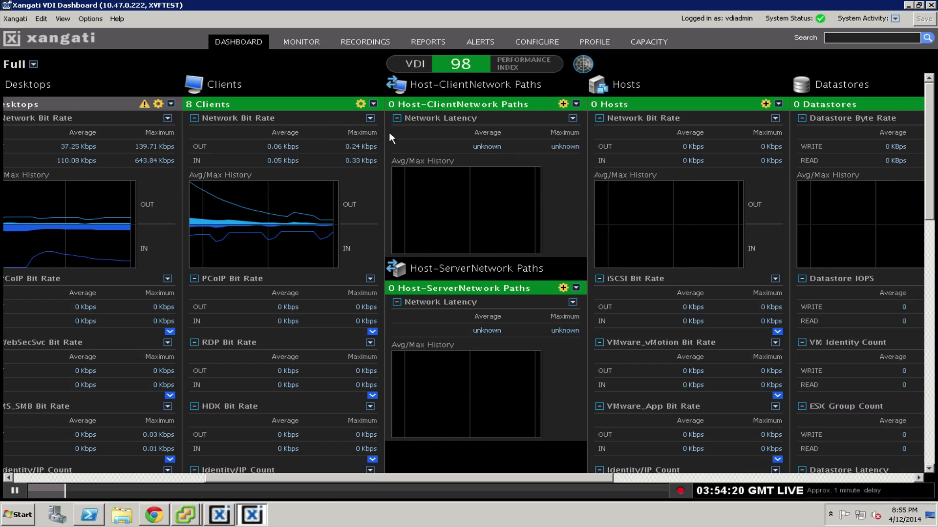
mouse_move(283, 160)
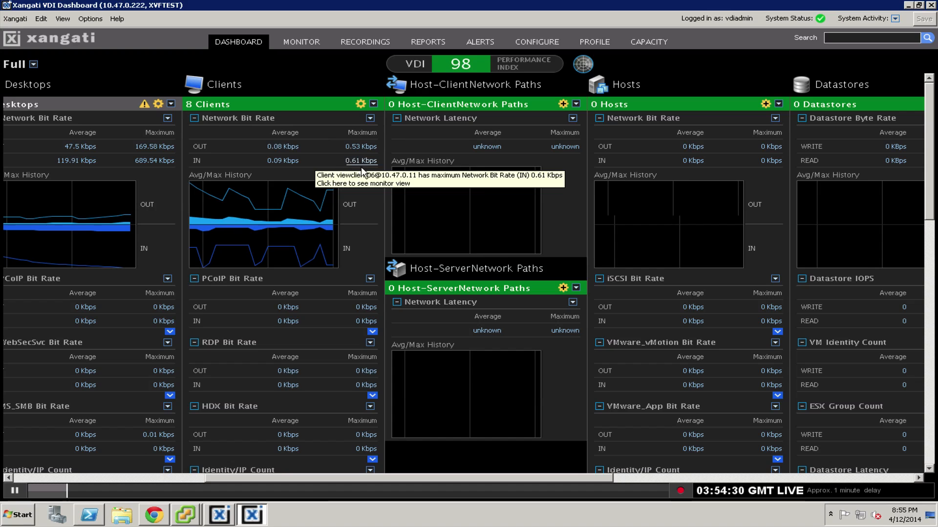
mouse_move(512, 113)
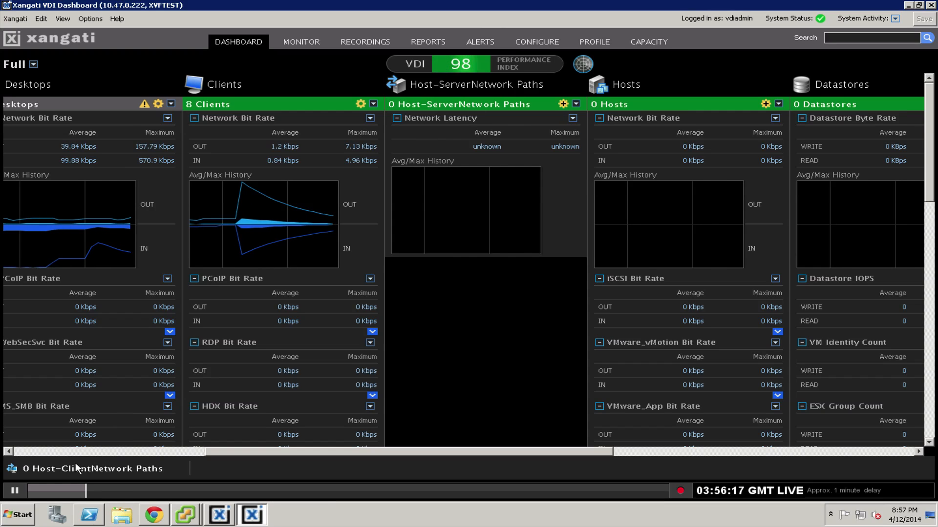
mouse_move(475, 183)
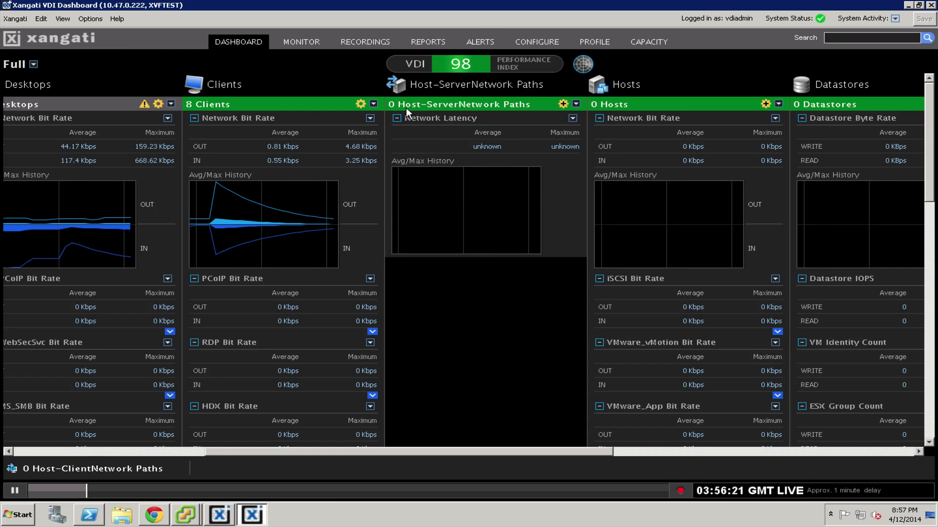
mouse_move(544, 112)
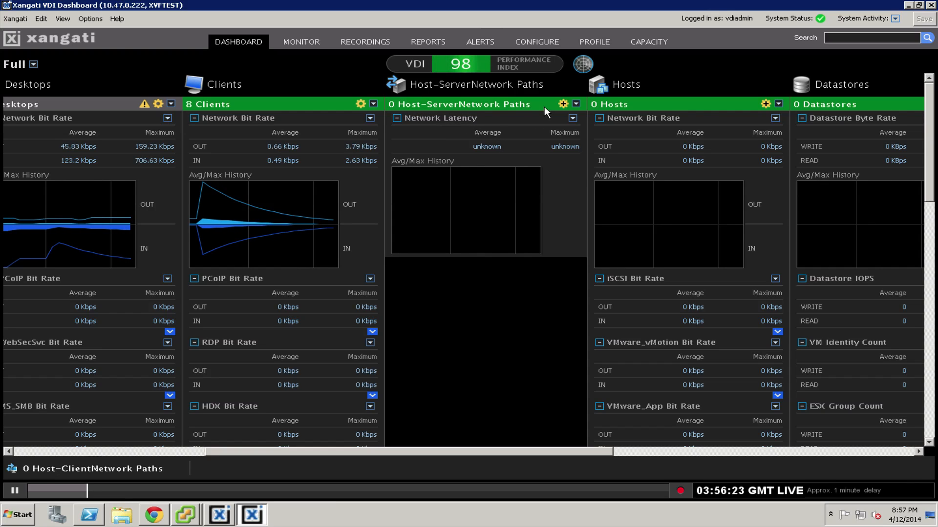
Add all six ESX host-to-server paths to Host-ServerNetwork Paths and save.
click(562, 104)
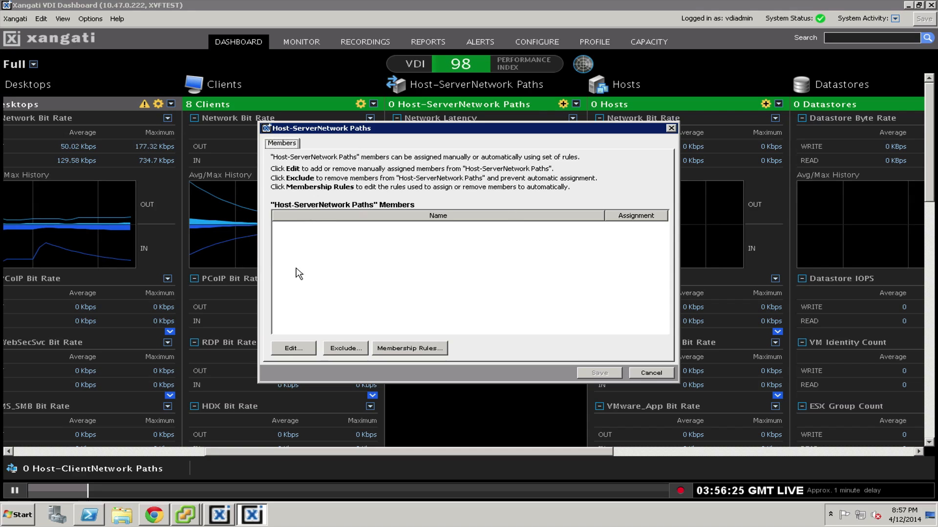
click(293, 348)
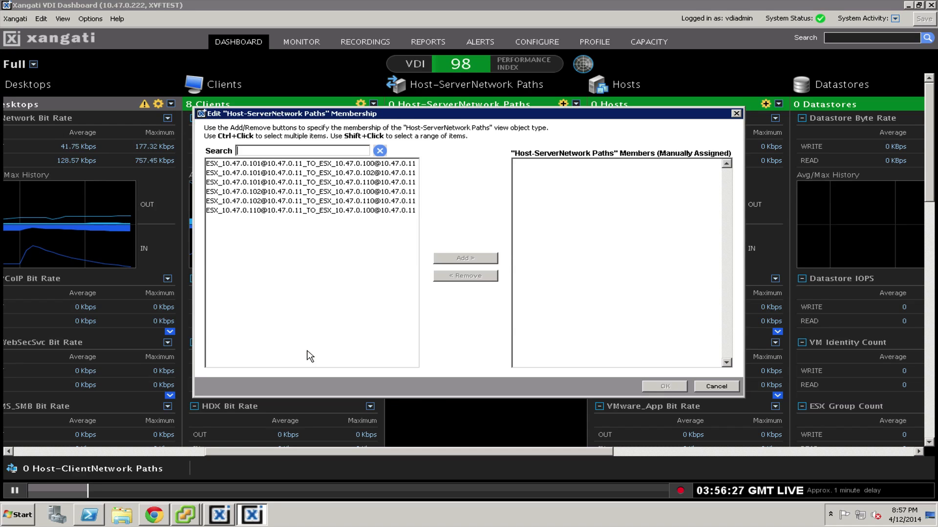
click(310, 173)
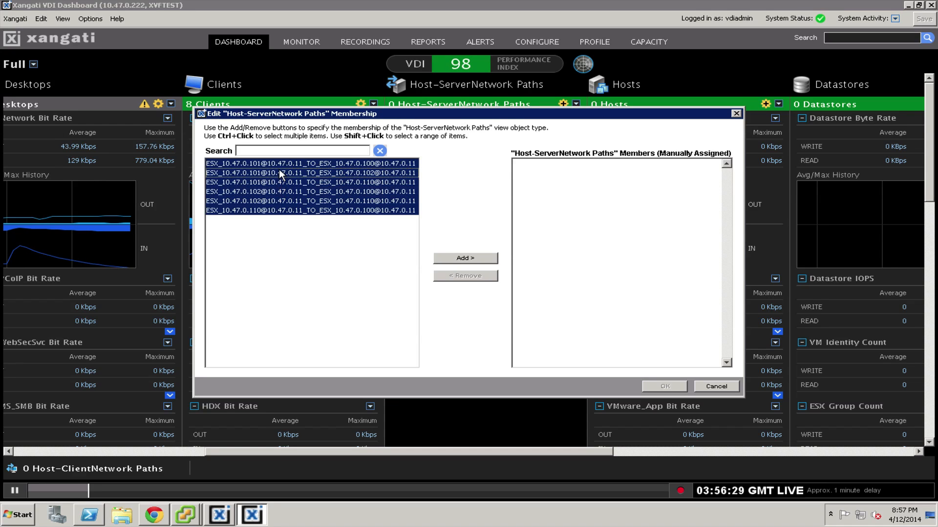
click(464, 257)
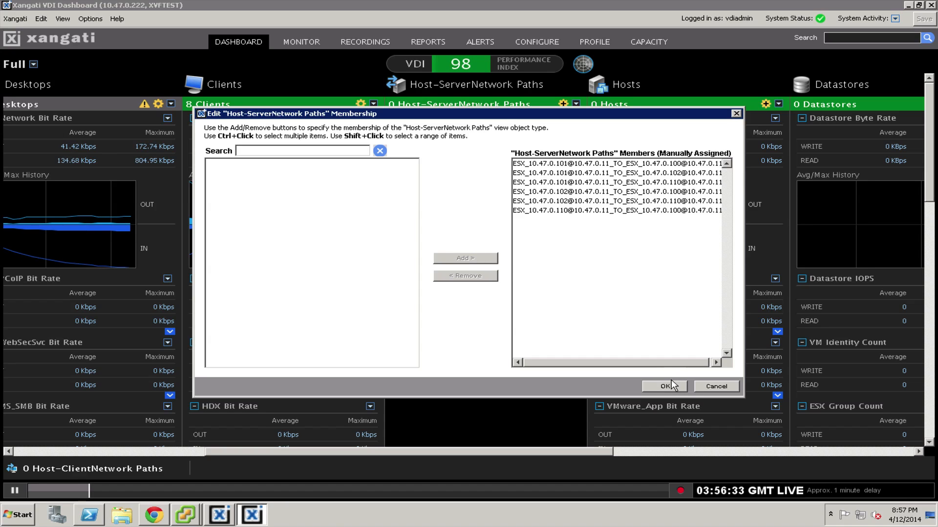
click(665, 385)
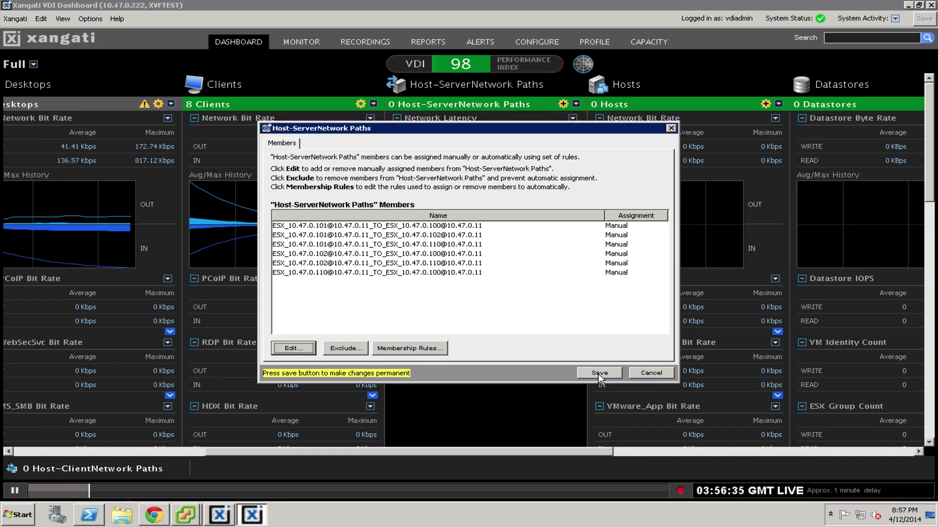
click(599, 373)
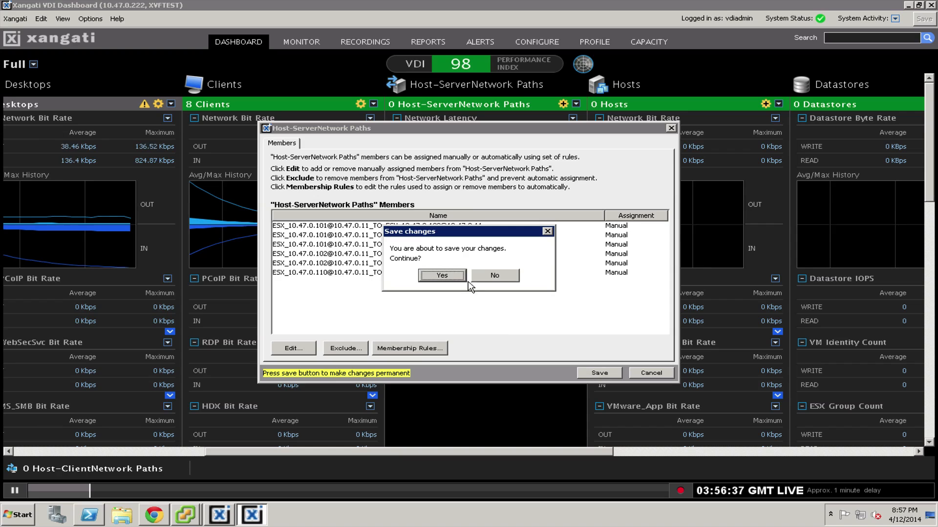
click(441, 275)
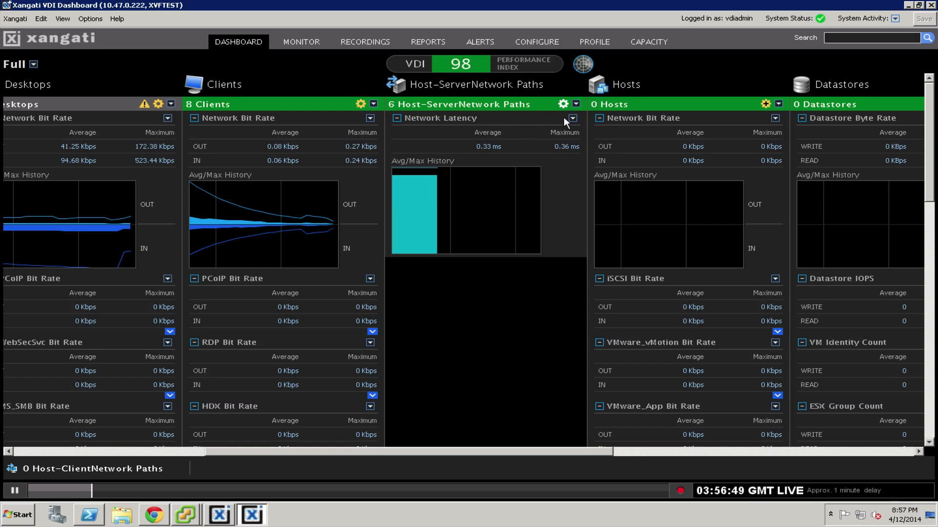
mouse_move(572, 118)
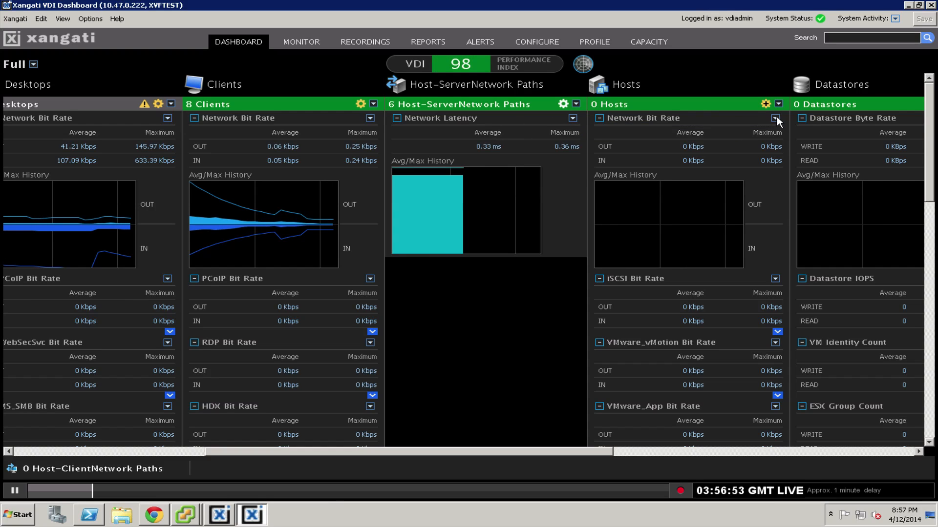
Add all four ESX hosts to the Hosts group and save.
click(767, 104)
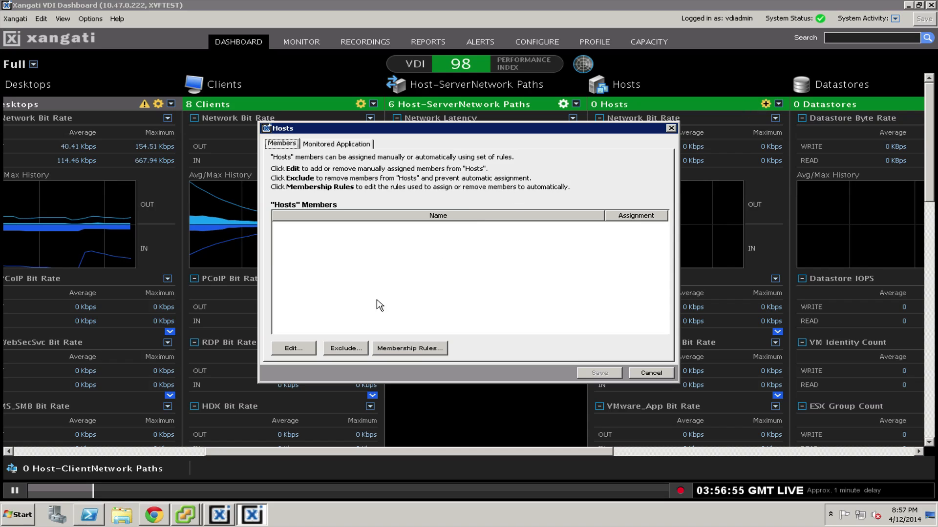
click(293, 348)
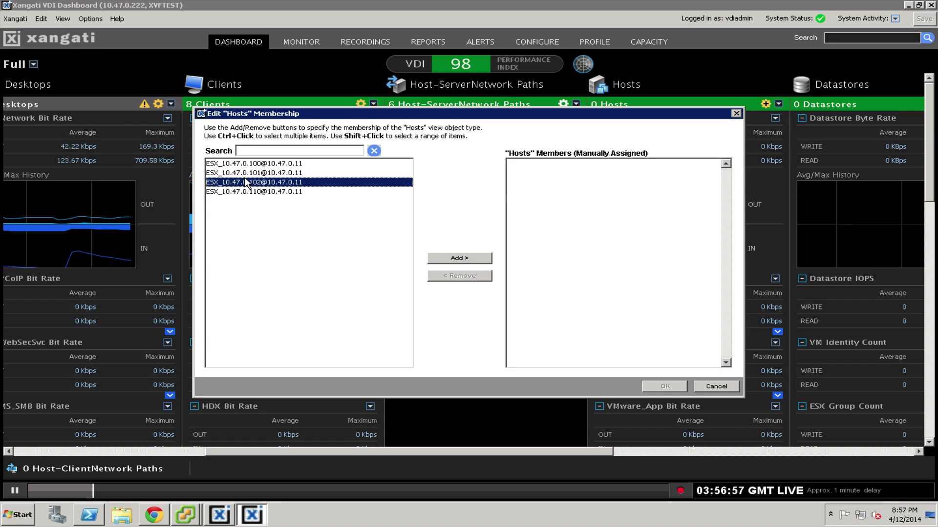
click(253, 192)
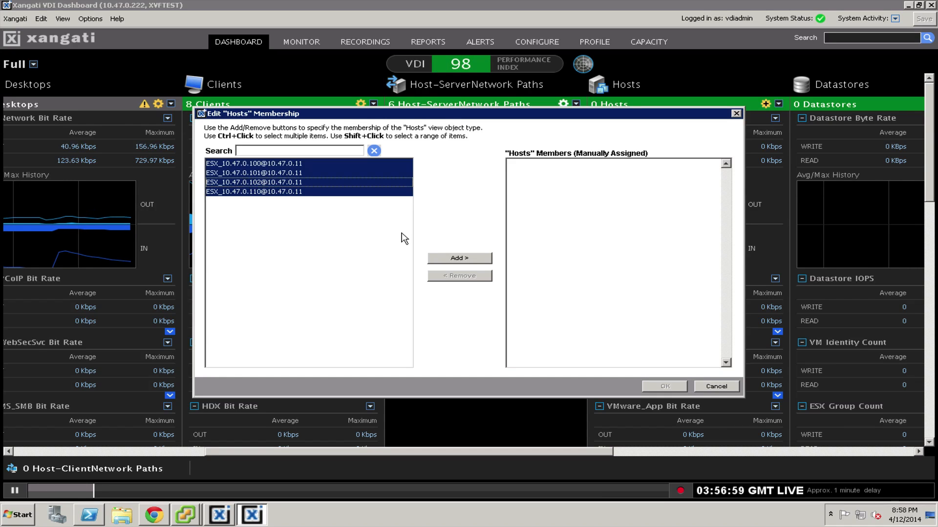
click(458, 257)
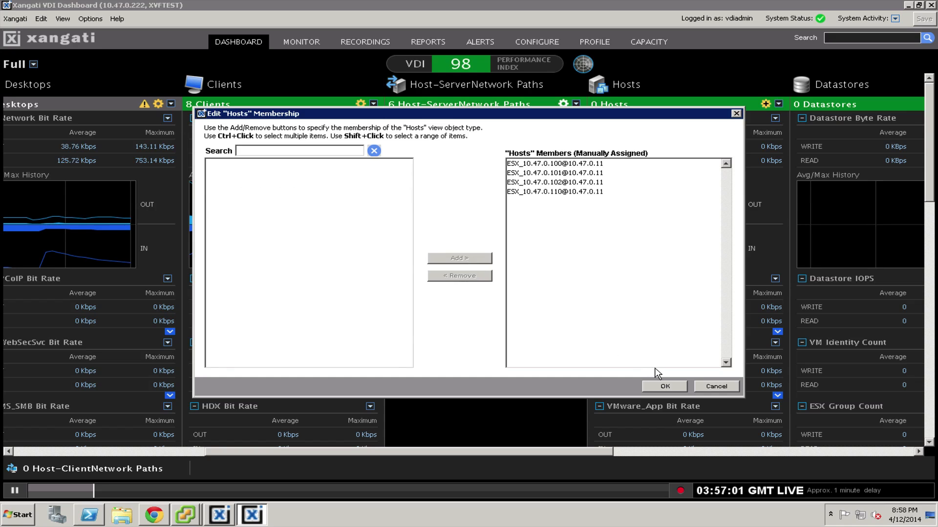
click(663, 387)
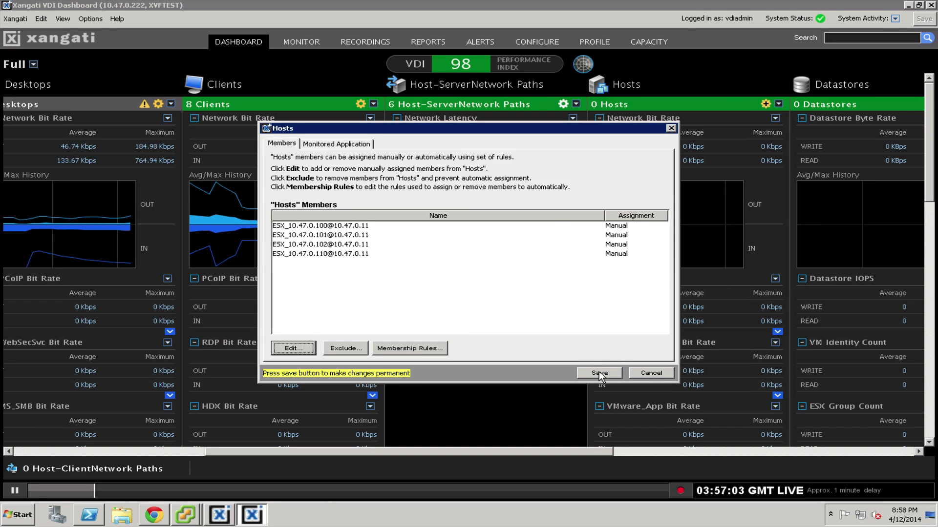
click(598, 372)
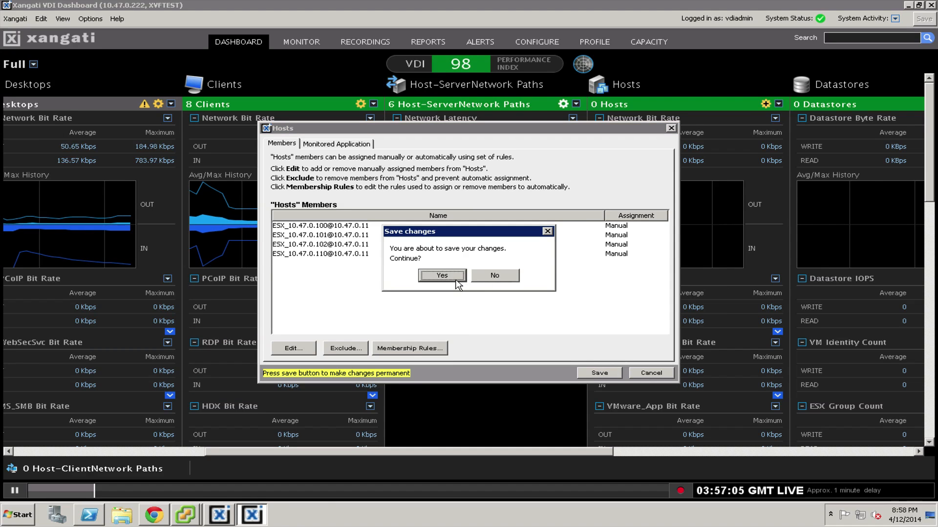
click(441, 275)
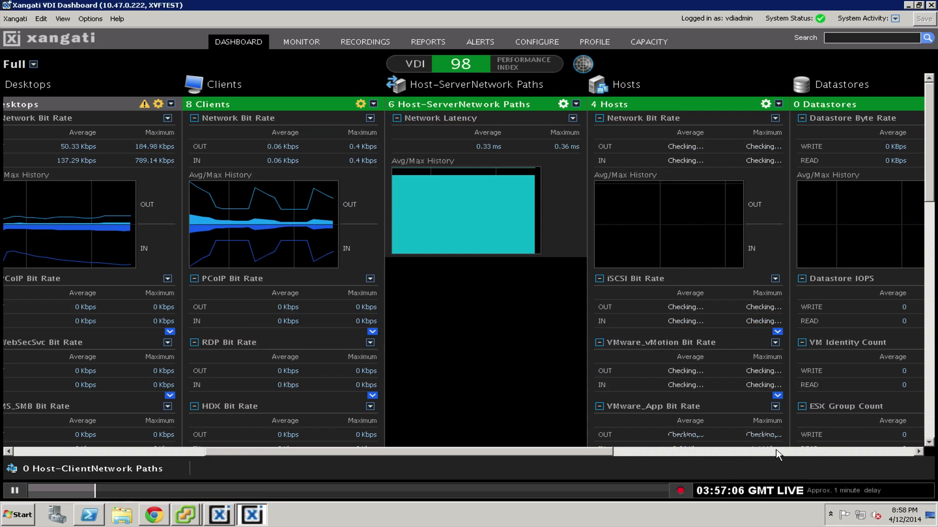
scroll(right, 3)
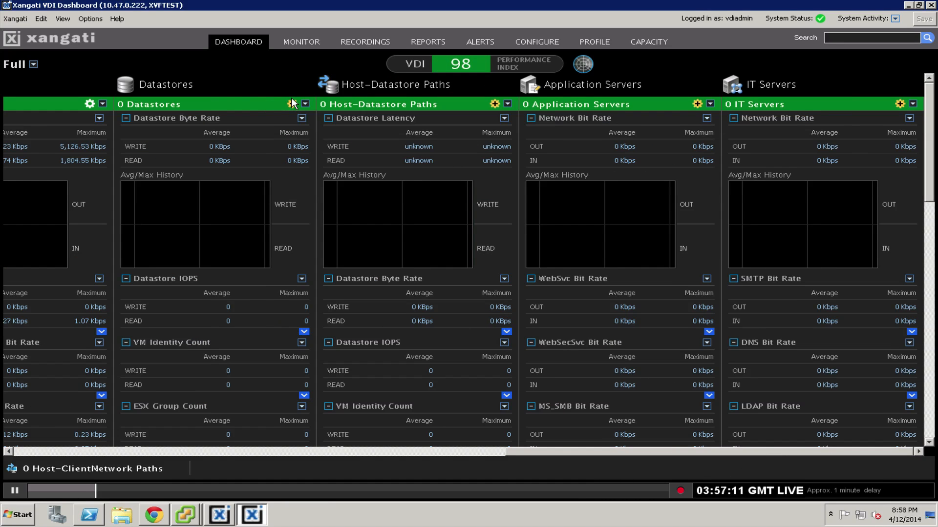
Add the NFS-01 (1) datastore to Datastores and save it.
click(291, 104)
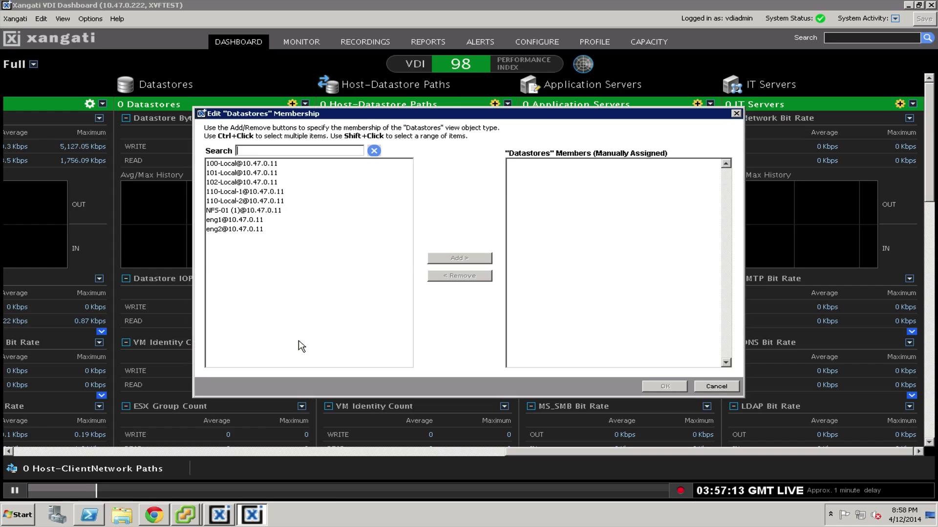
click(241, 210)
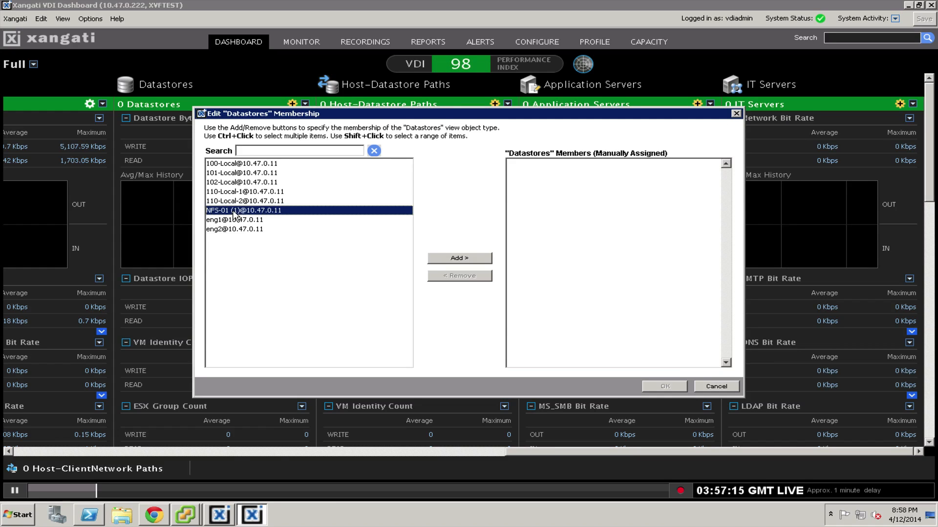
click(458, 258)
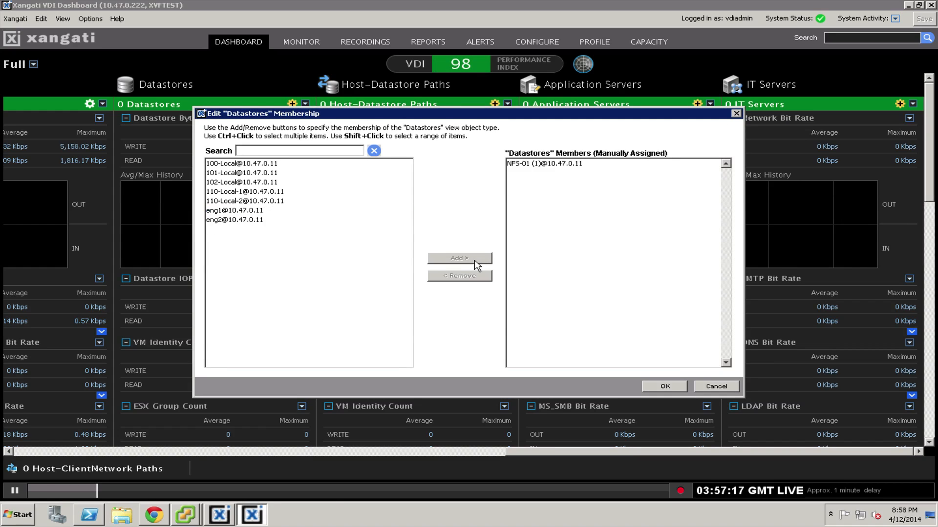
click(663, 386)
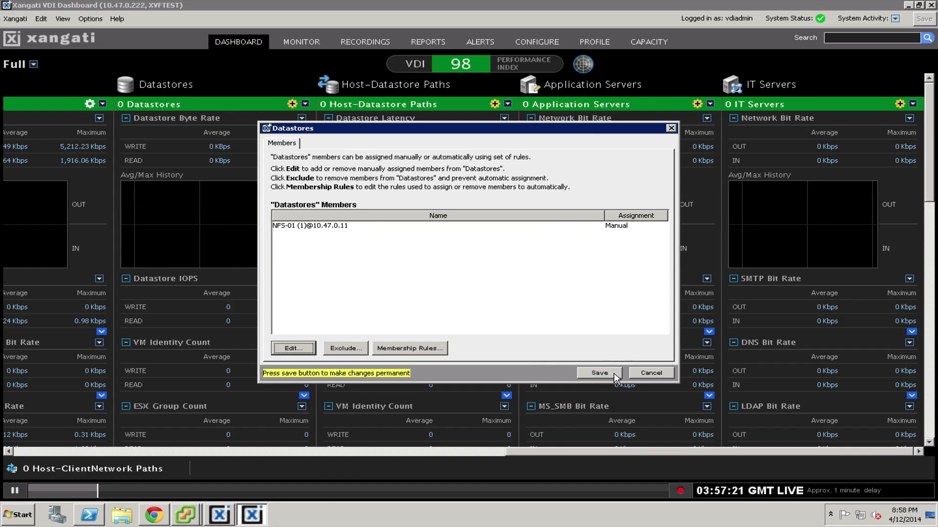
click(598, 373)
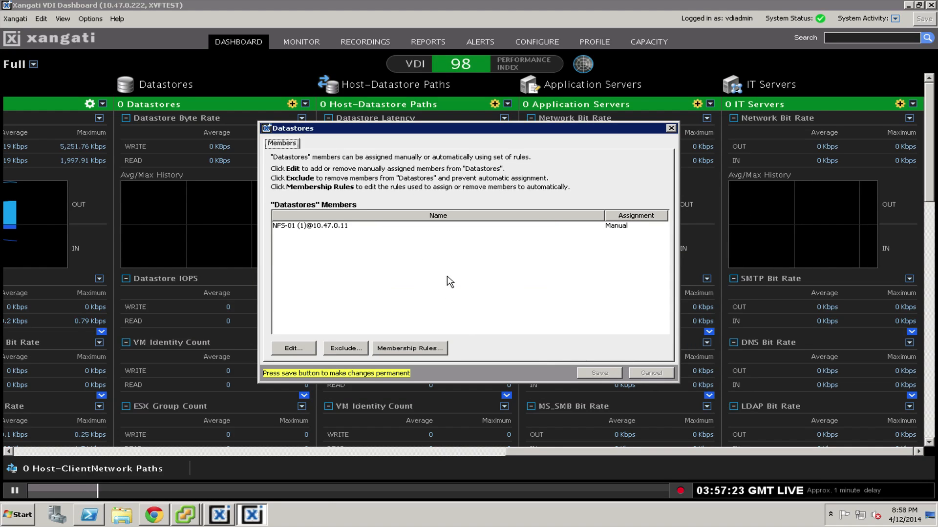
click(671, 128)
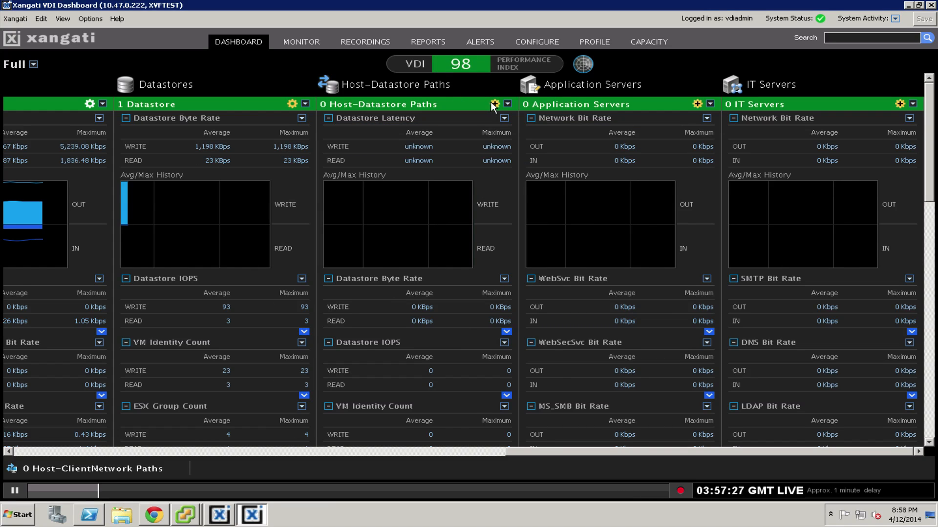
Add the four NFS-01 paths, including 10.47.0.100 and 10.47.0.101, as members and save.
click(496, 104)
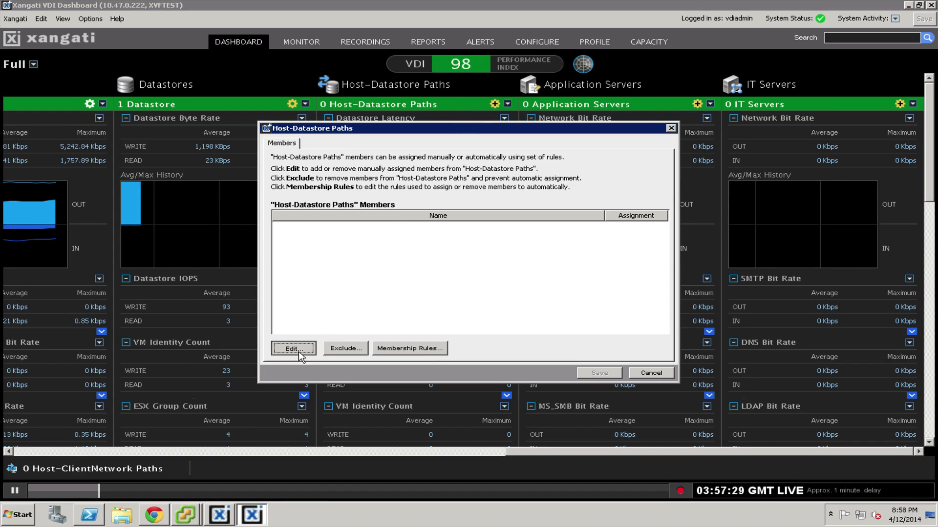
click(293, 349)
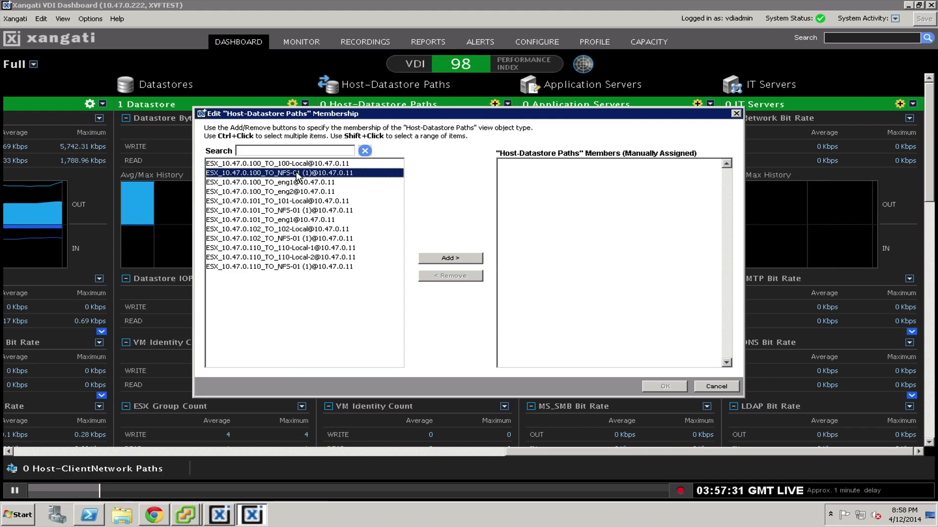
click(279, 210)
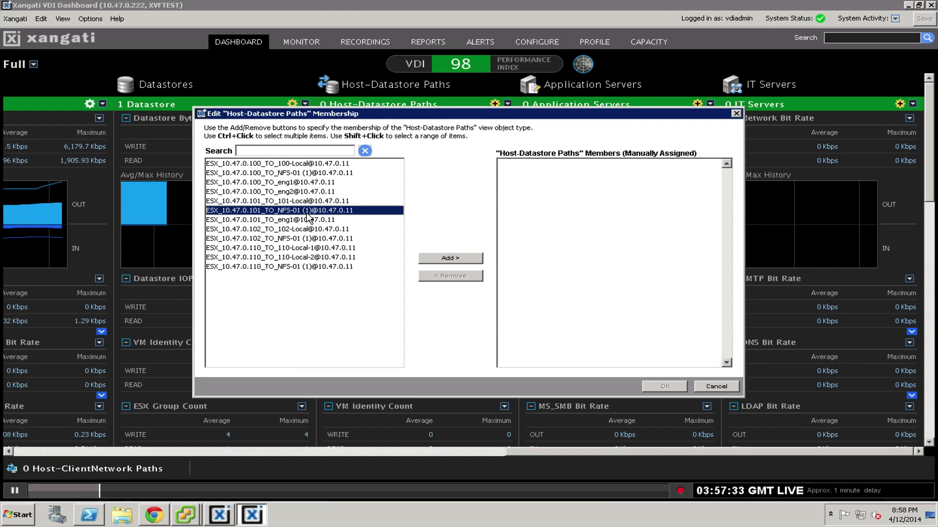
click(279, 182)
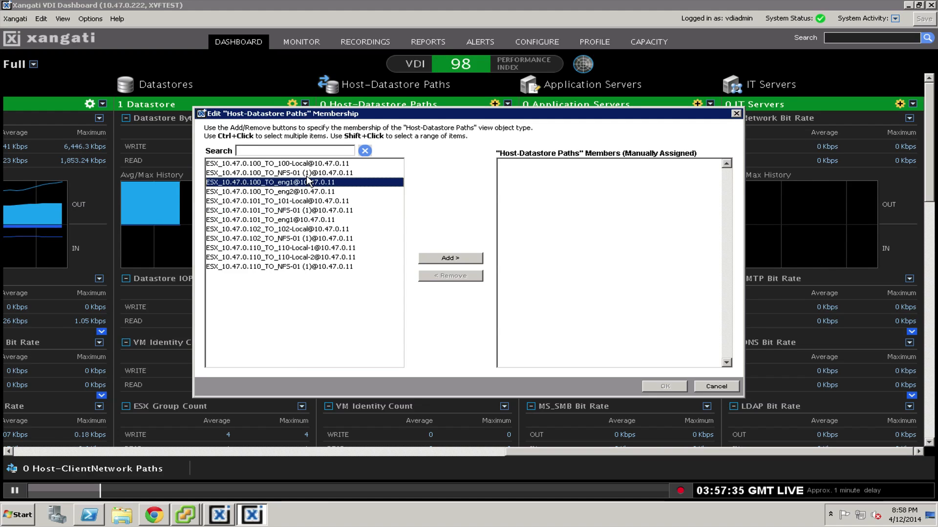
click(280, 172)
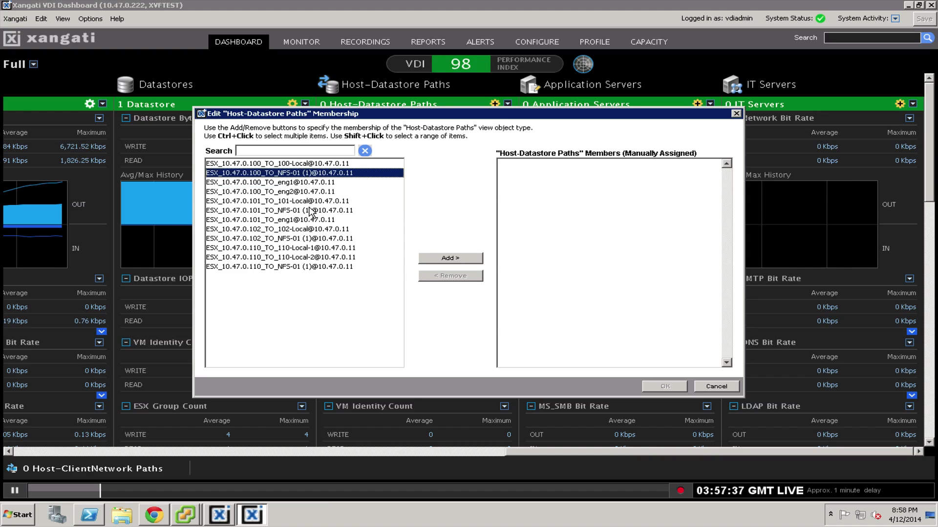
click(279, 210)
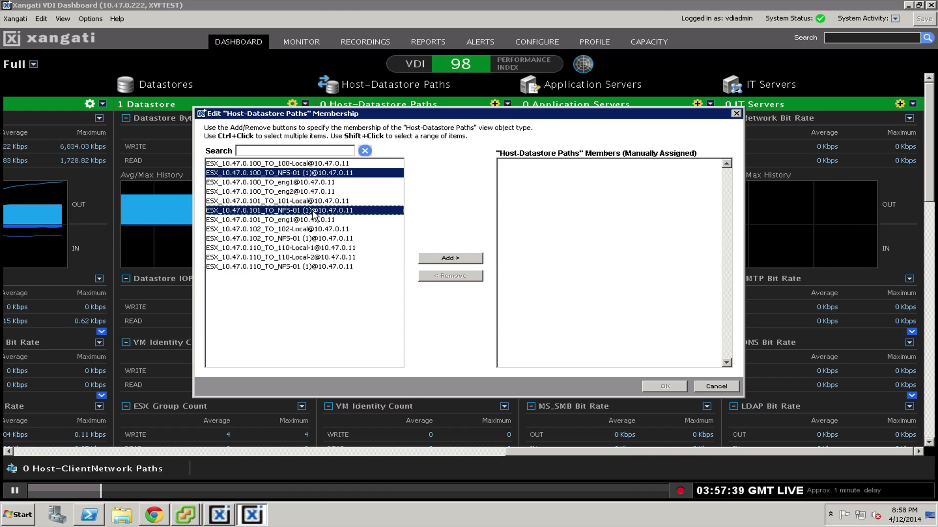
click(299, 237)
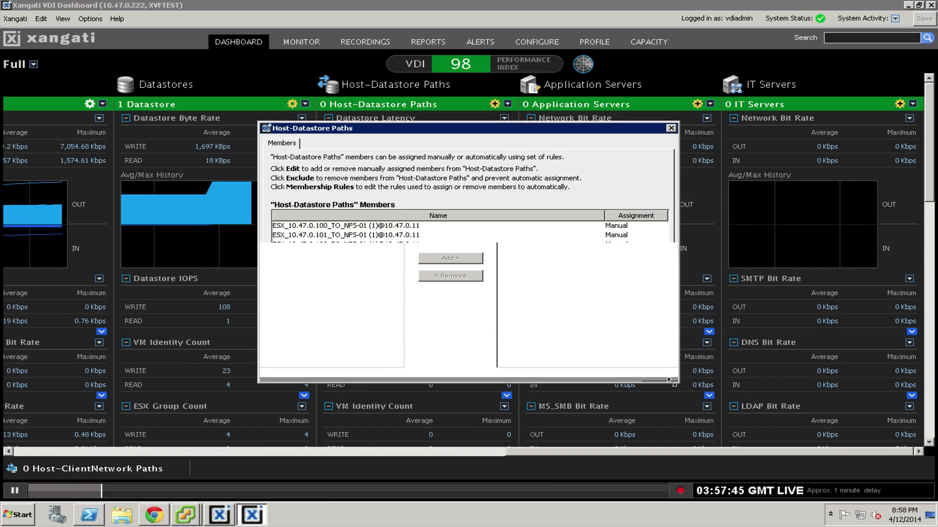
click(597, 373)
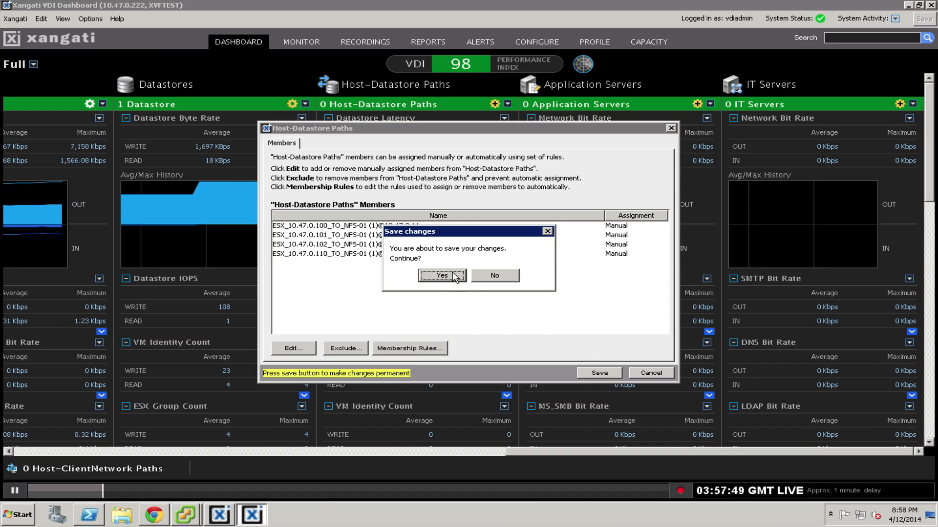
click(440, 275)
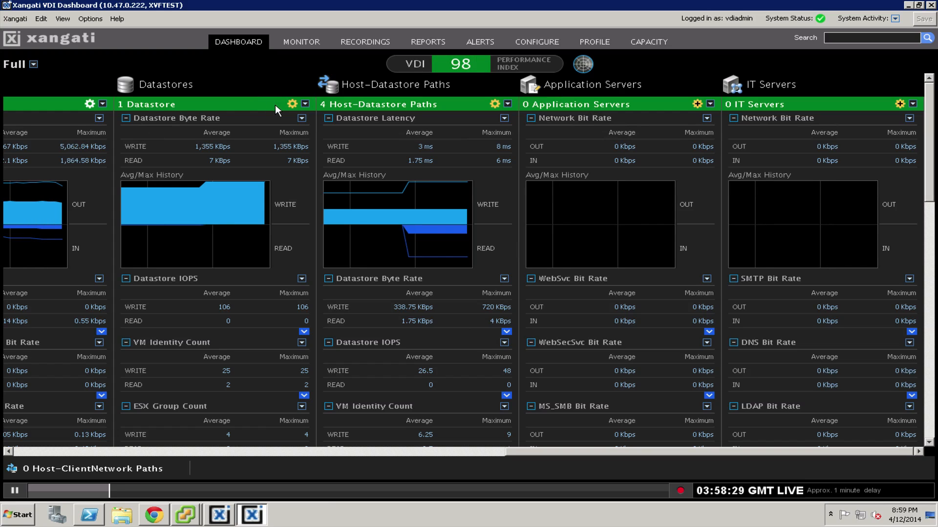
mouse_move(615, 211)
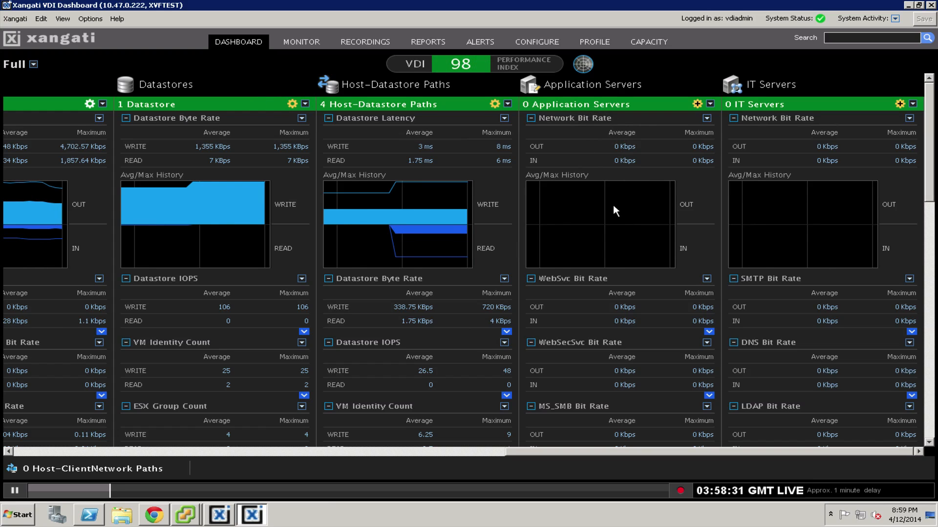
mouse_move(635, 170)
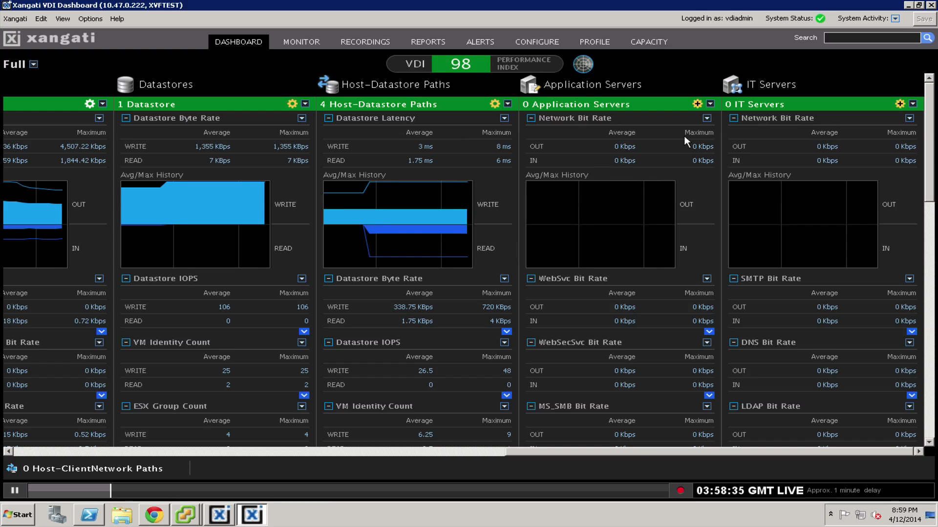
Assign UI VM 1 and UI VM as Application Servers members, then save and confirm.
click(697, 106)
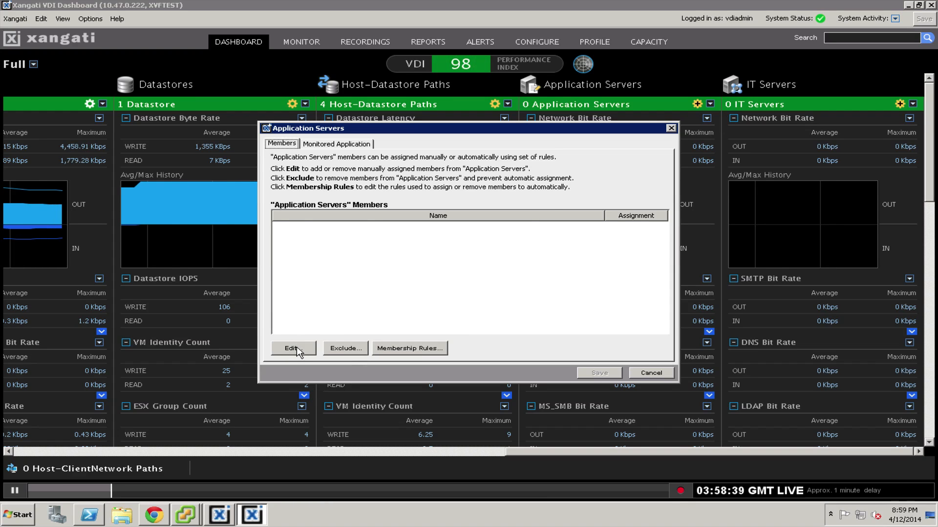
click(292, 349)
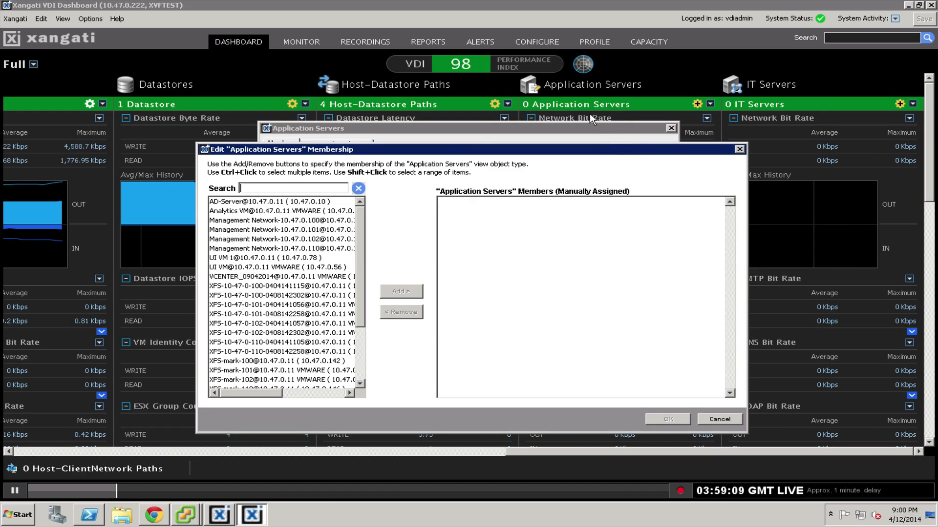
scroll(down, 3)
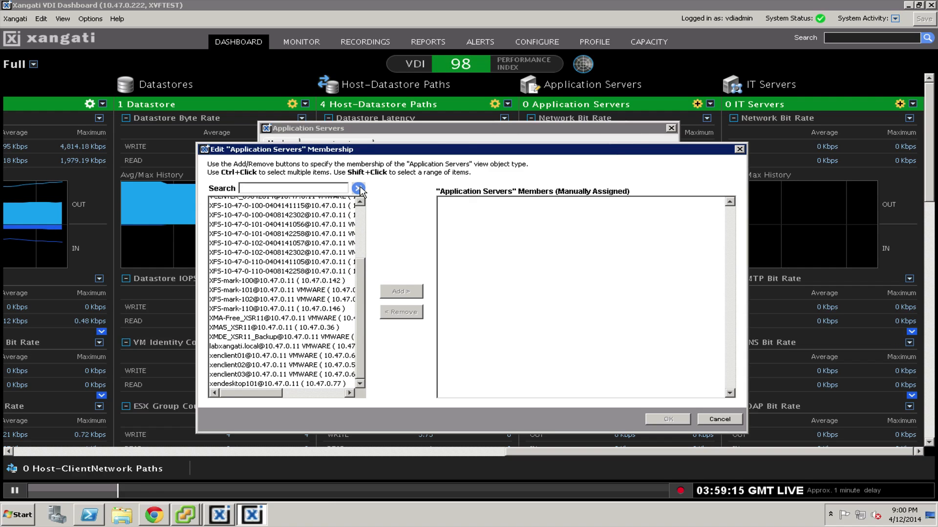
click(357, 189)
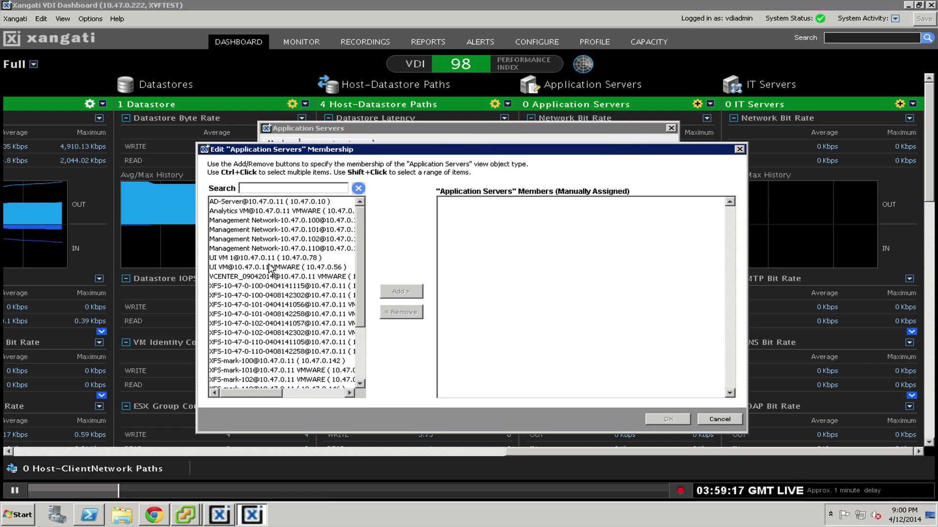
click(265, 258)
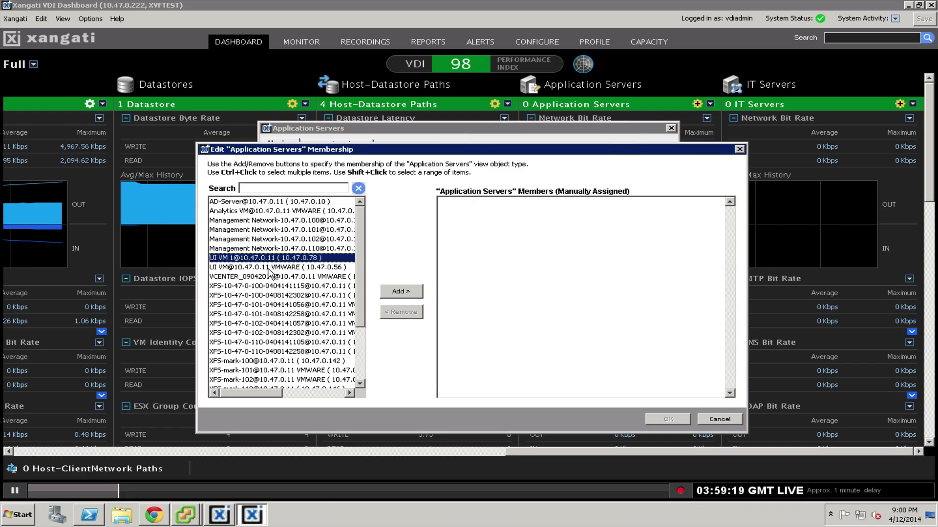
click(281, 266)
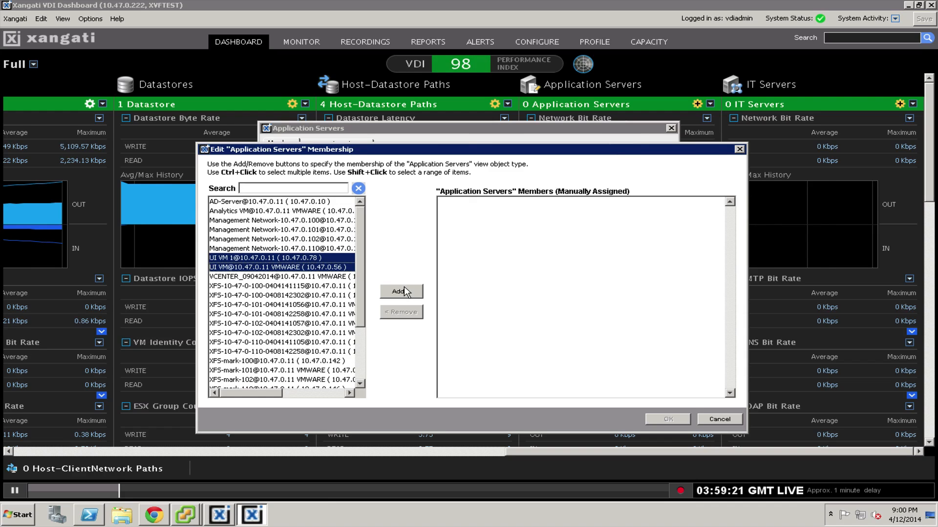
click(397, 292)
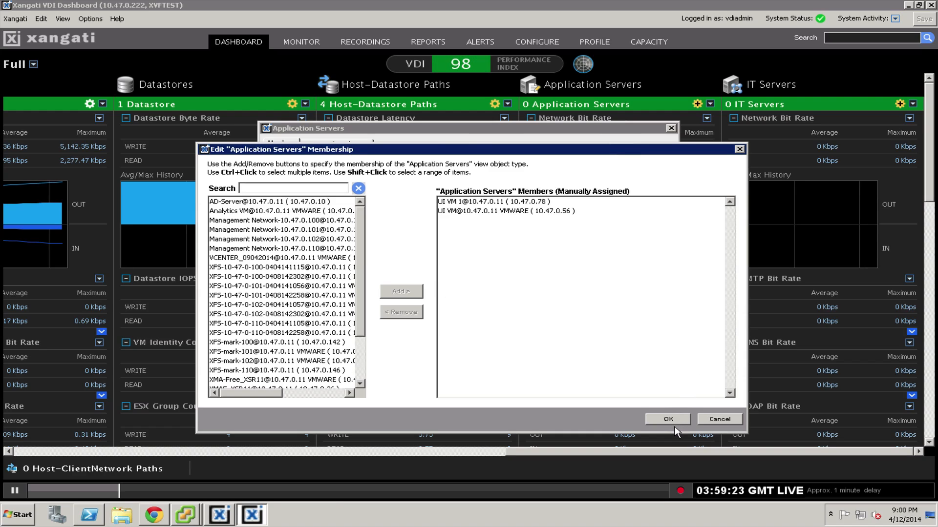
click(667, 418)
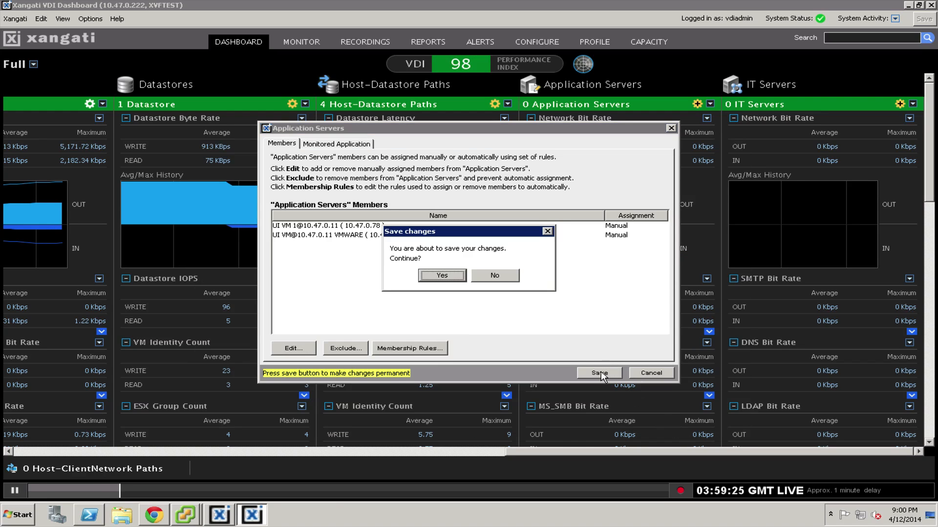
click(440, 275)
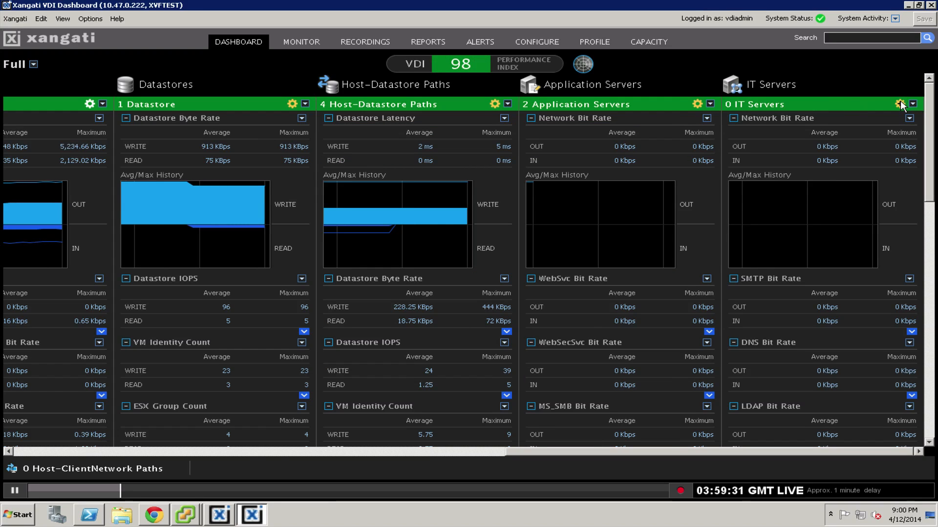
mouse_move(902, 104)
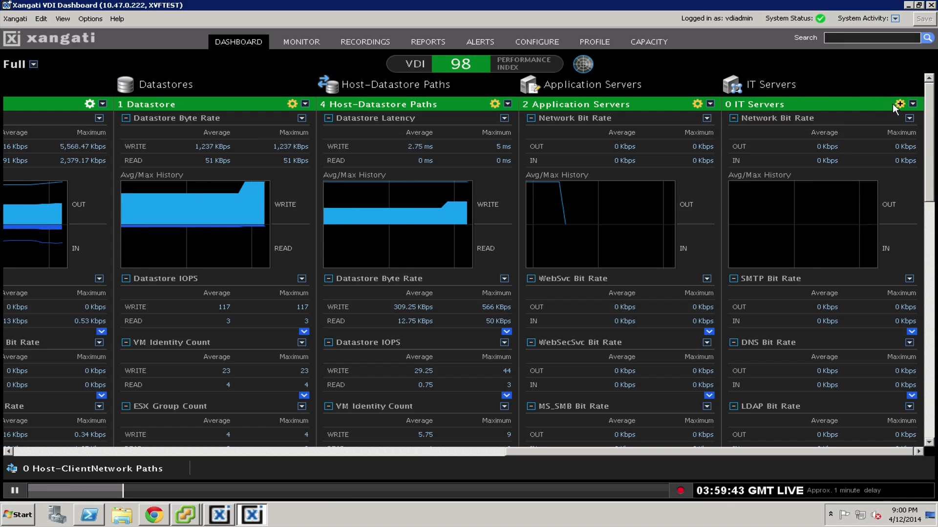
mouse_move(900, 105)
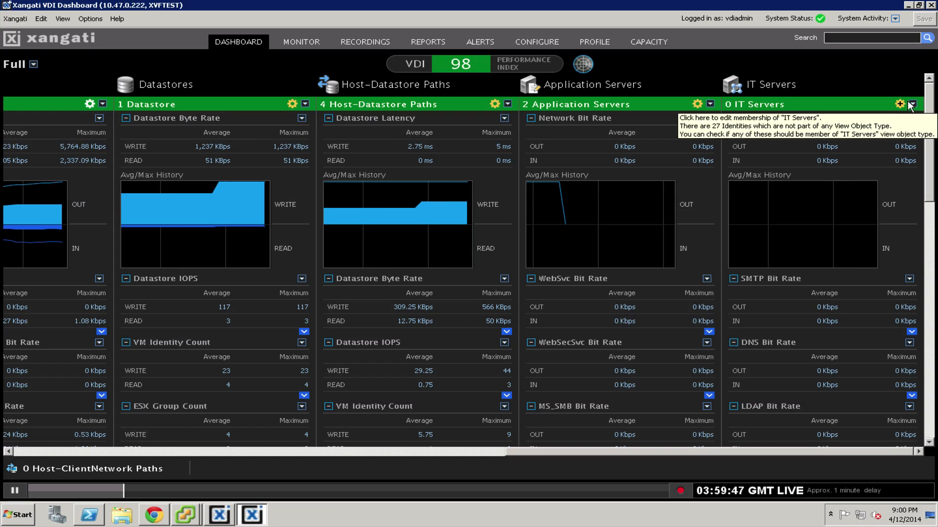
Minimize the empty IT Servers panel and scroll the dashboard back to Desktop Pools.
click(912, 104)
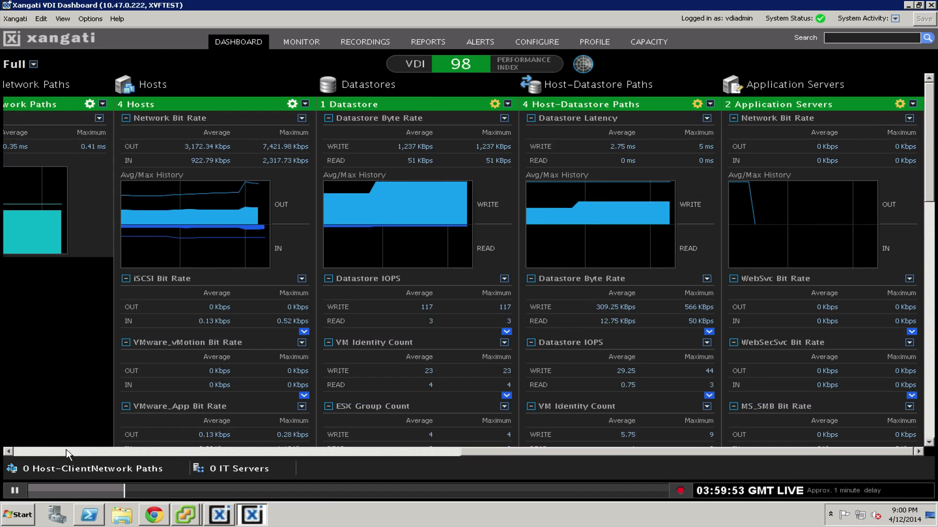
scroll(right, 3)
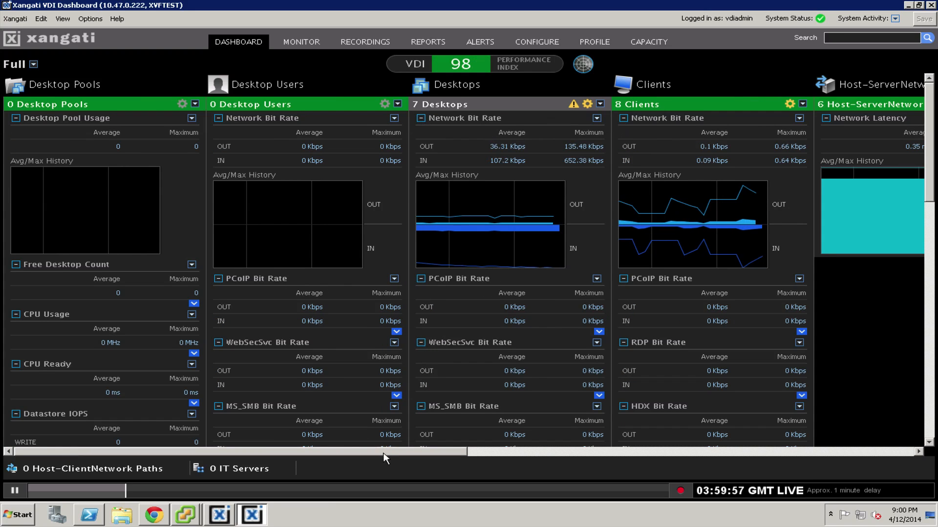
scroll(right, 3)
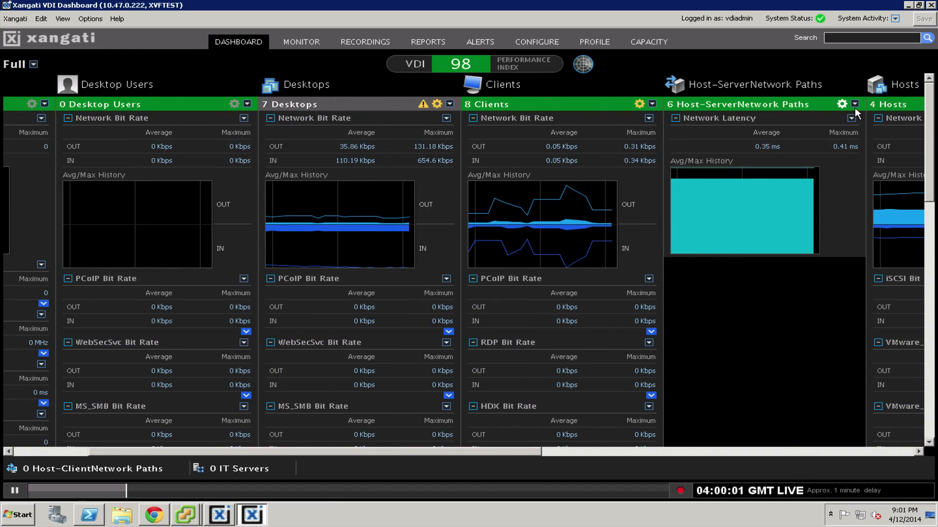
mouse_move(371, 198)
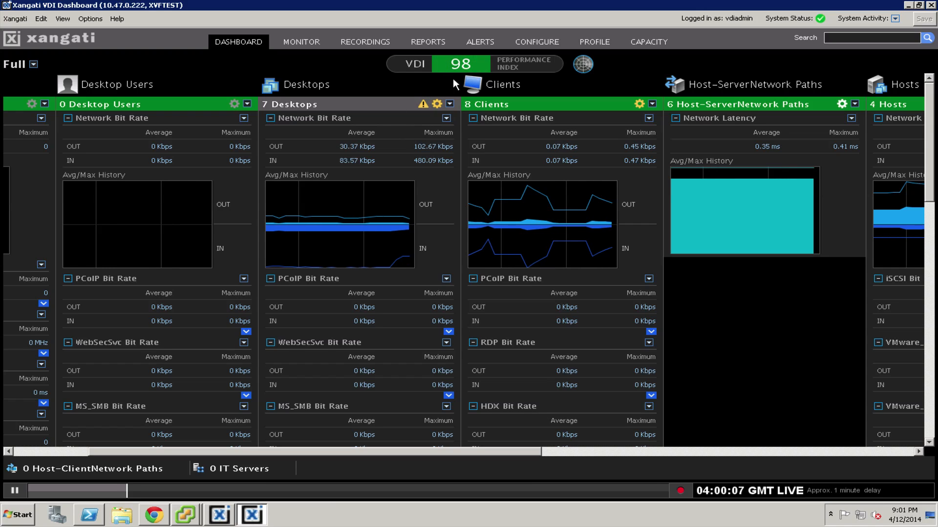
mouse_move(388, 179)
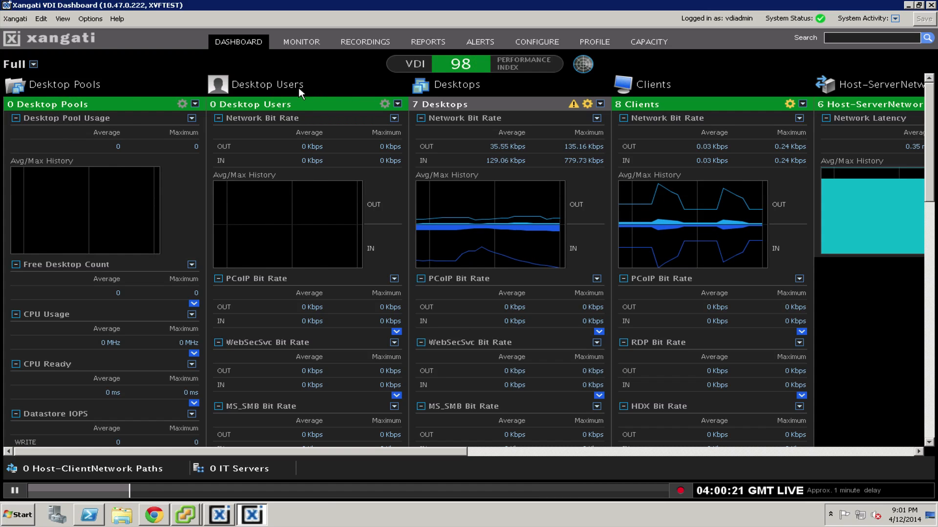
click(388, 104)
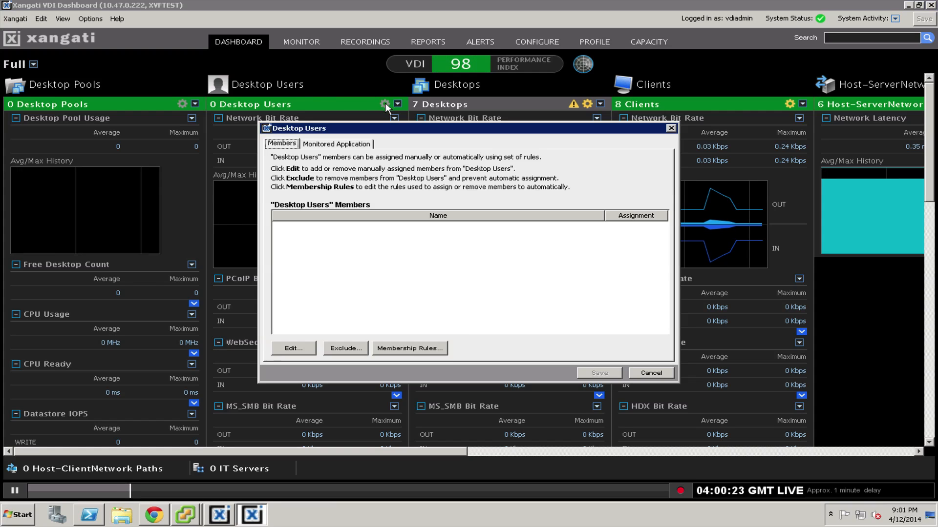
mouse_move(359, 315)
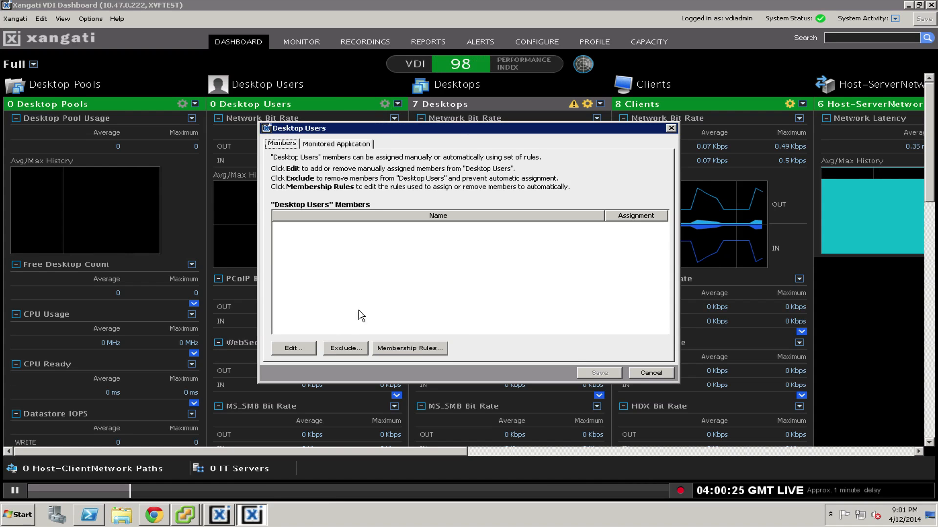
click(293, 348)
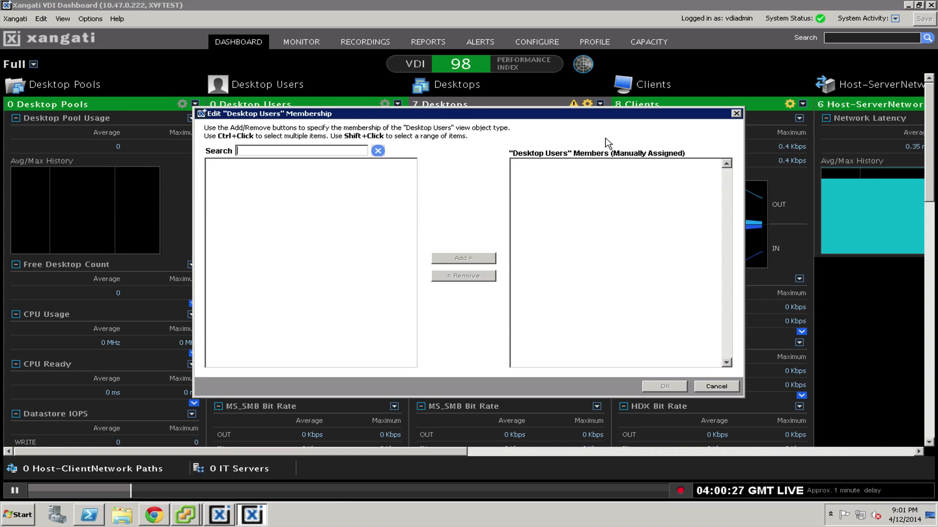
click(715, 386)
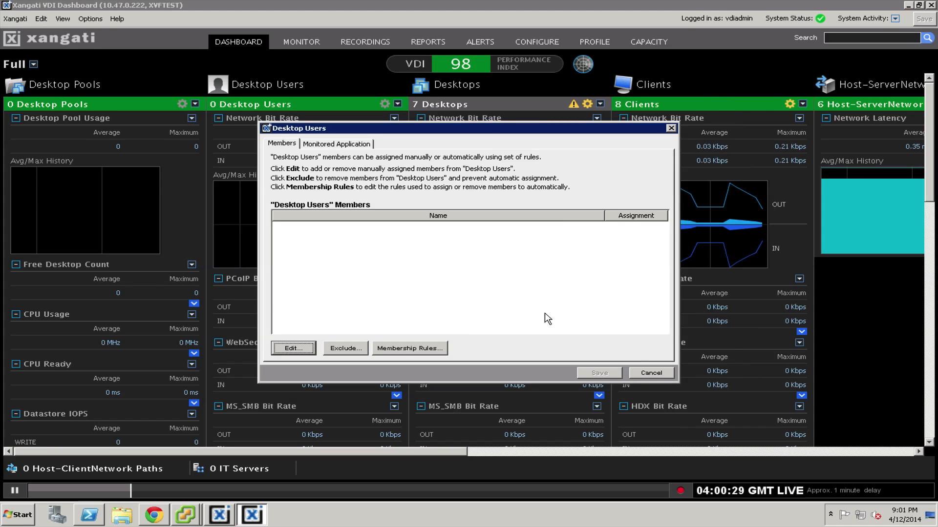
click(671, 128)
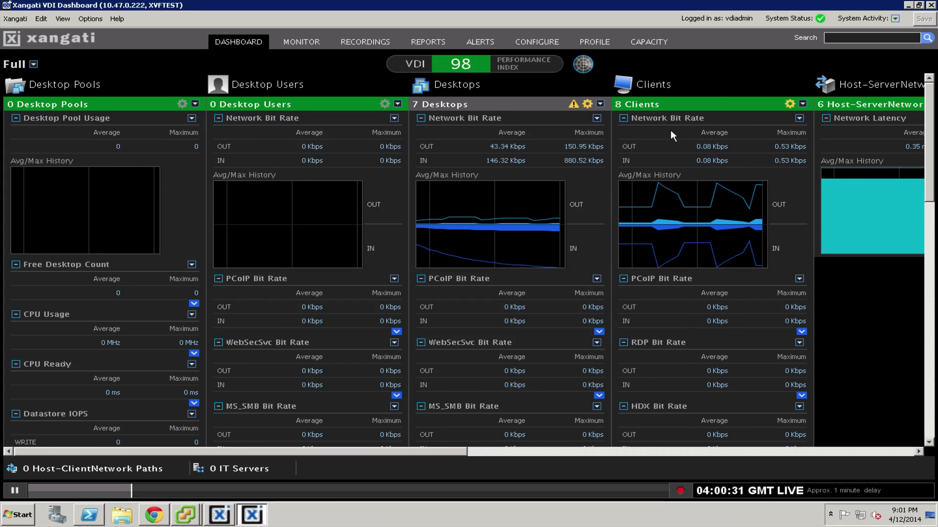
mouse_move(253, 126)
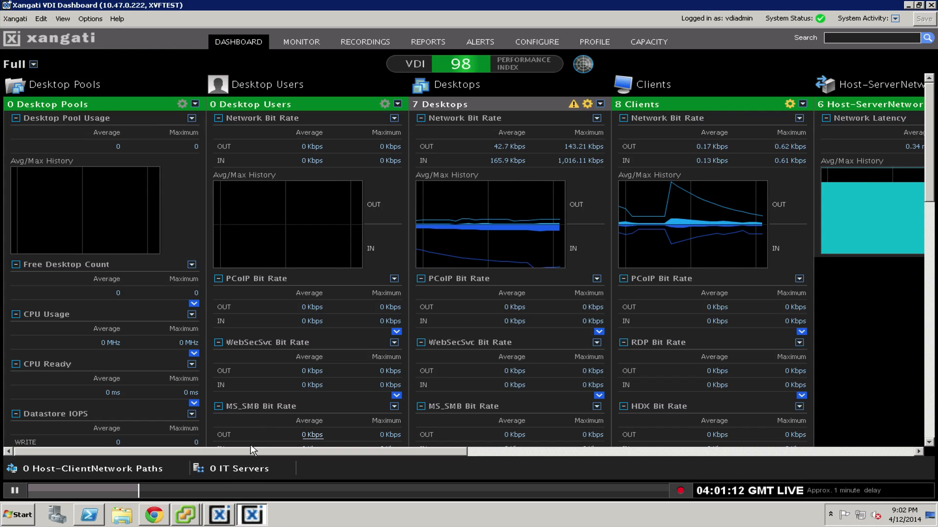
mouse_move(219, 515)
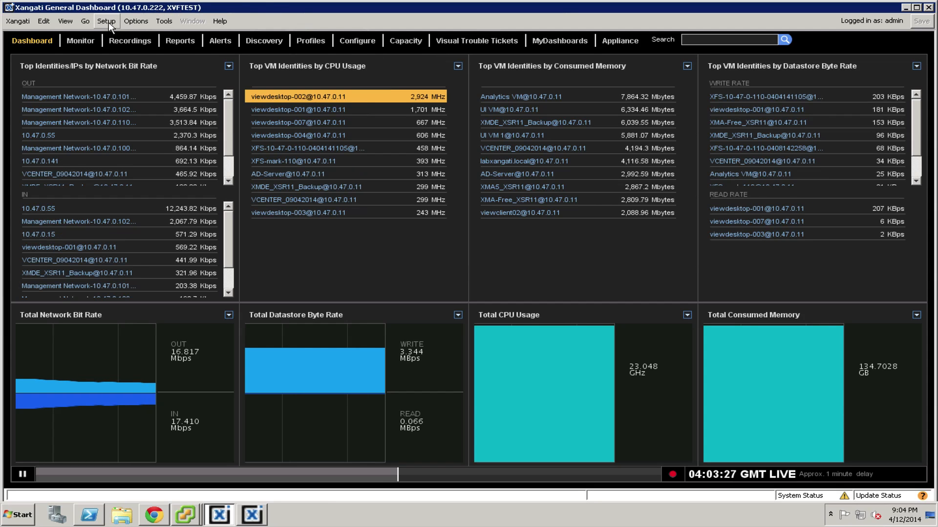
mouse_move(163, 21)
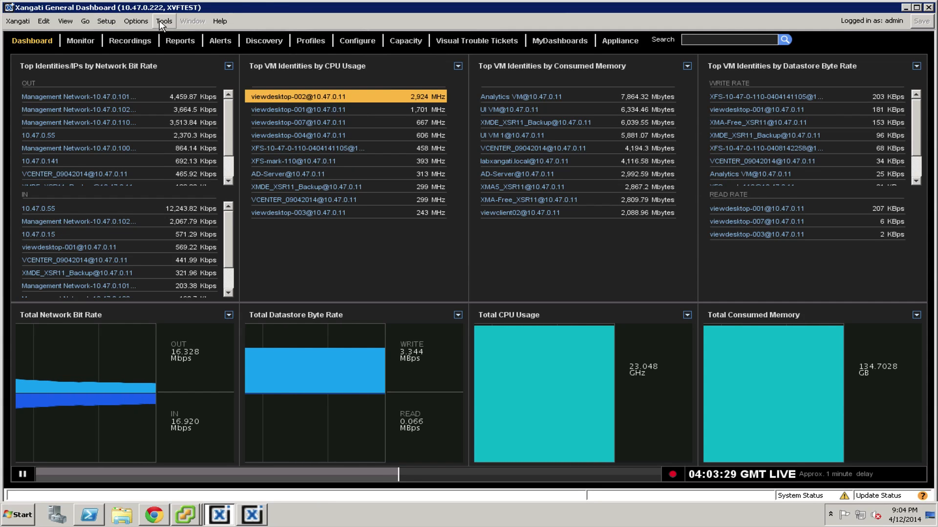
mouse_move(219, 21)
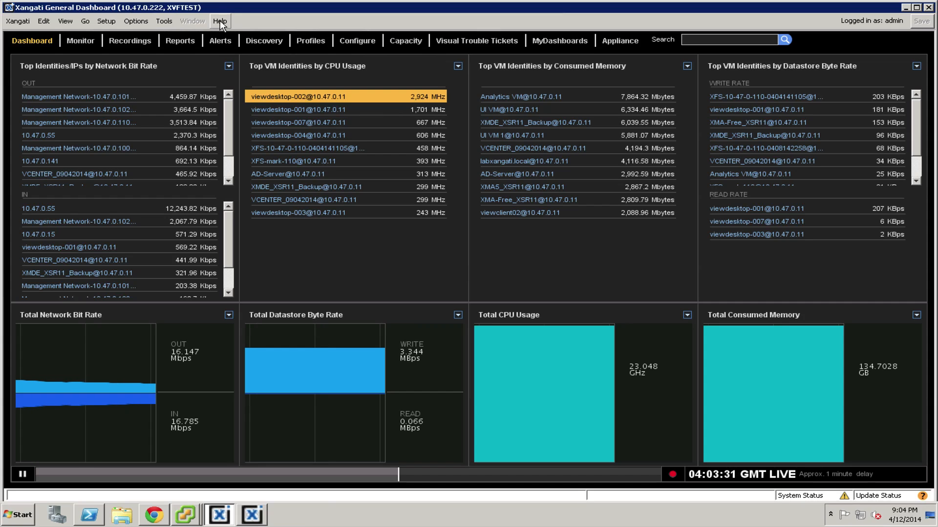
Open the User Manual's Appendix topic 'Connection Server Configuration on Windows'.
click(220, 21)
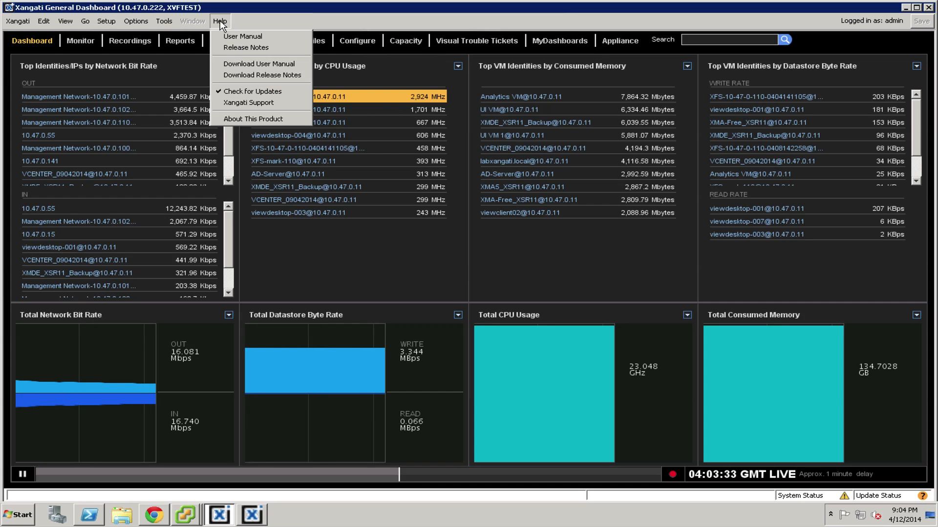
mouse_move(242, 36)
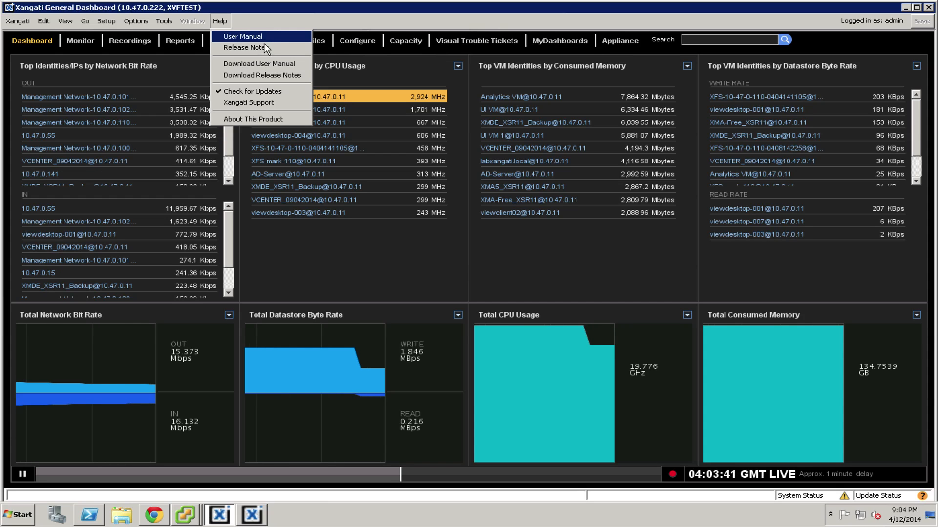
mouse_move(258, 64)
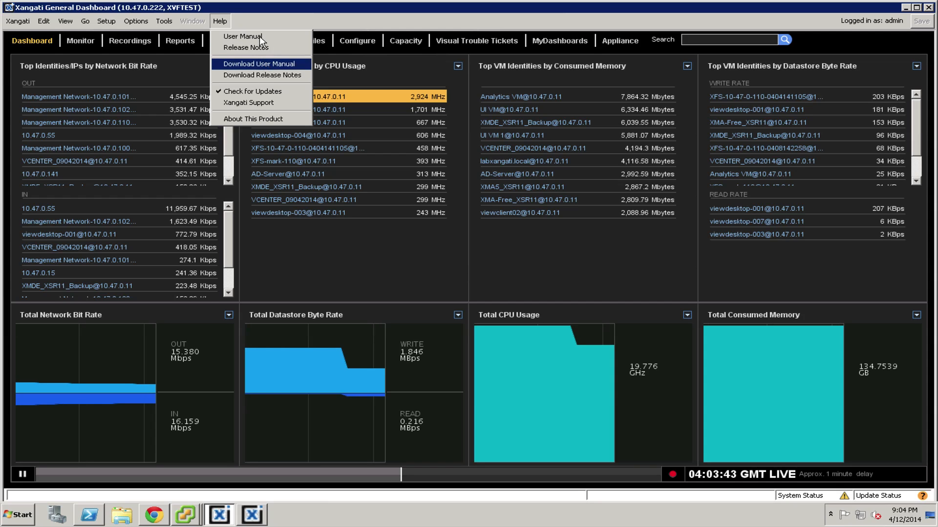
click(242, 36)
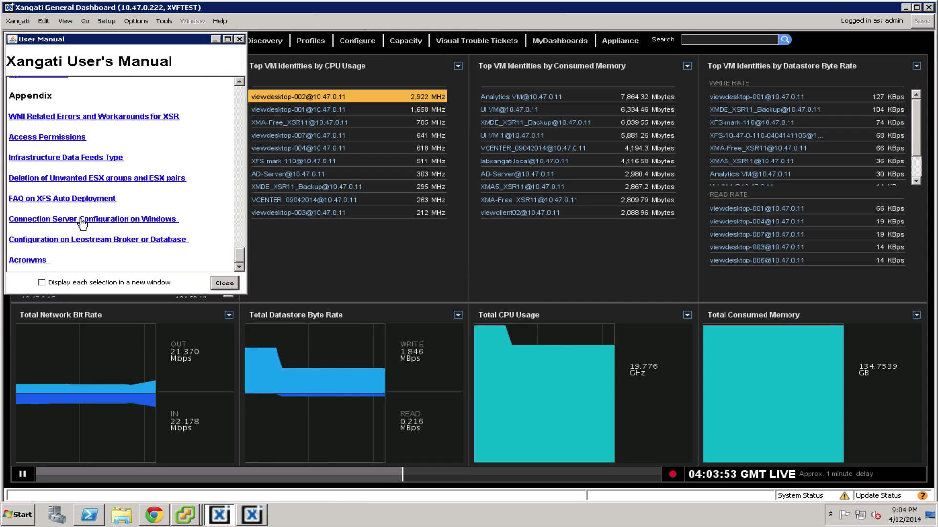
click(94, 218)
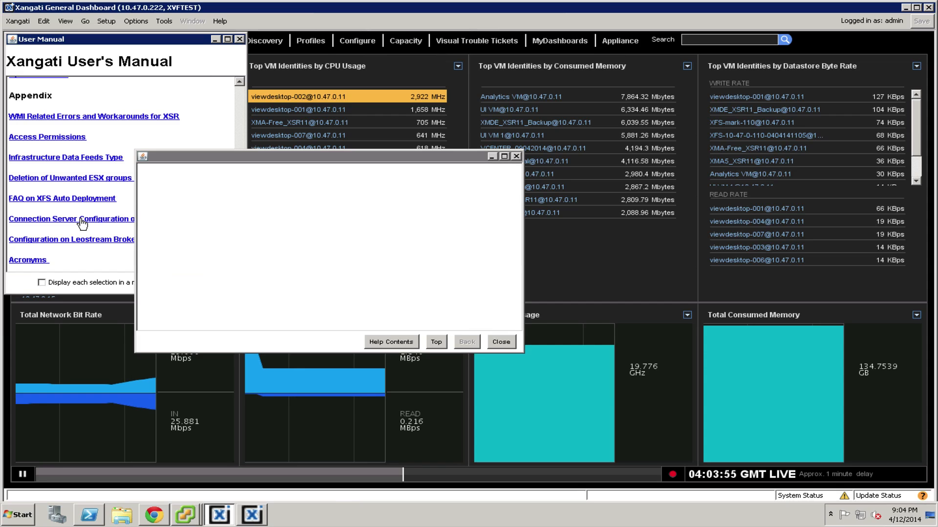
Maximize the Connection Server Configuration topic, scroll through it, then close the manual.
click(72, 219)
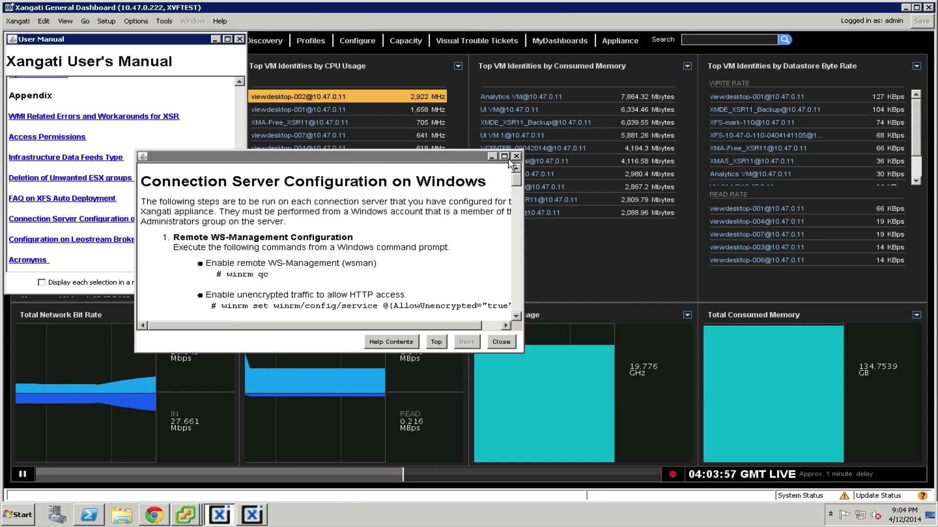
click(504, 156)
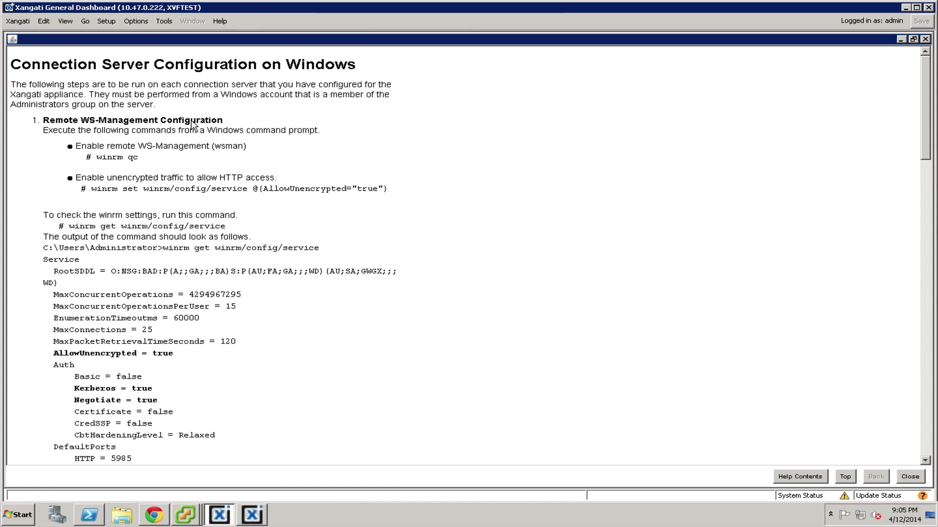
mouse_move(200, 126)
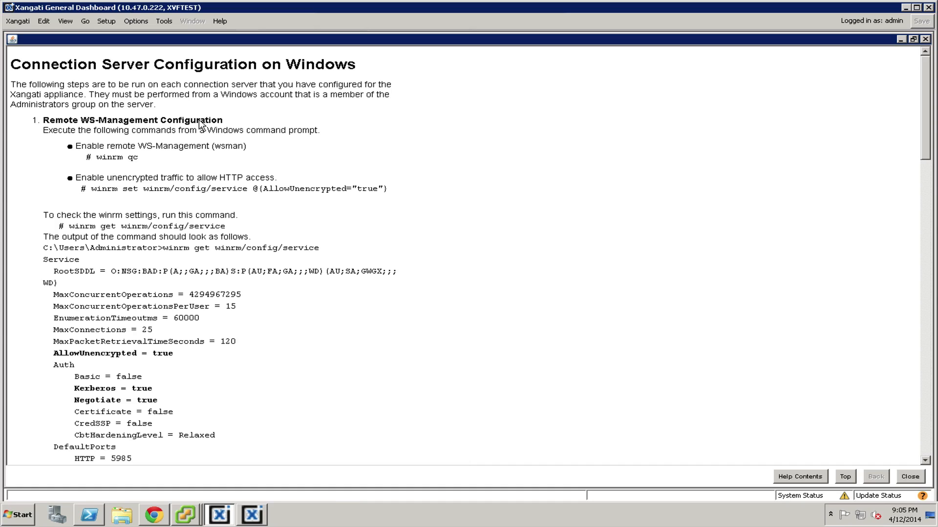
mouse_move(866, 112)
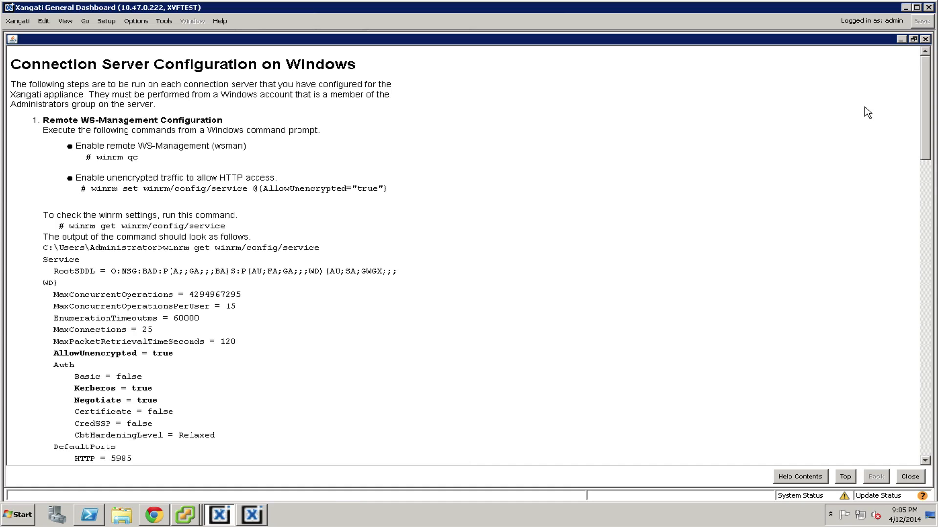
mouse_move(899, 96)
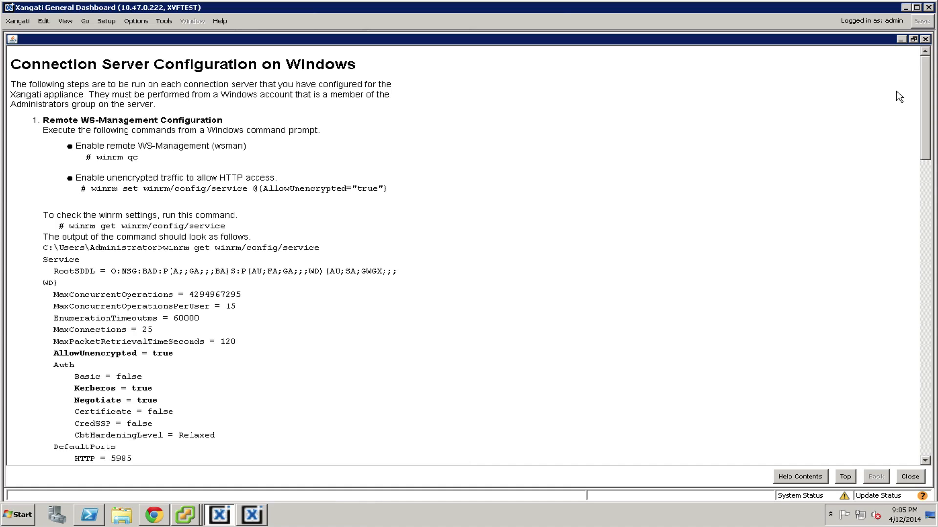
mouse_move(853, 107)
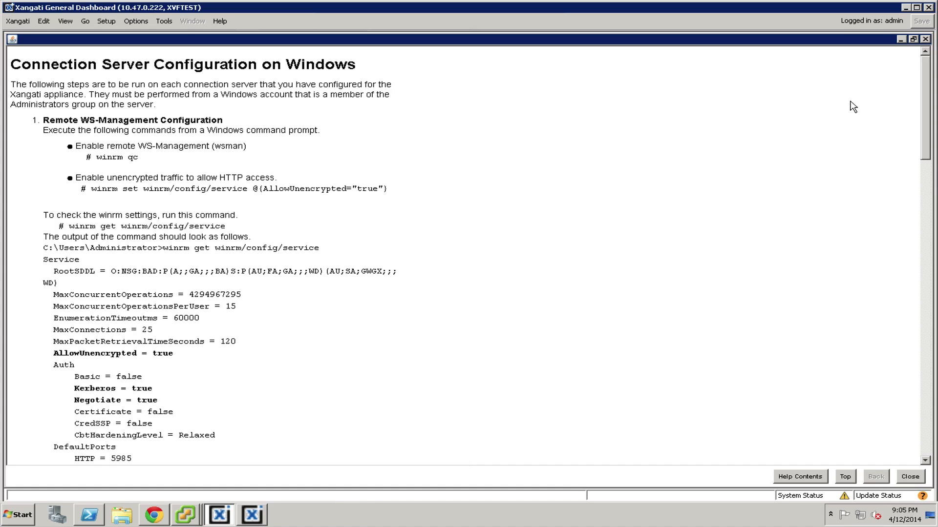
mouse_move(835, 144)
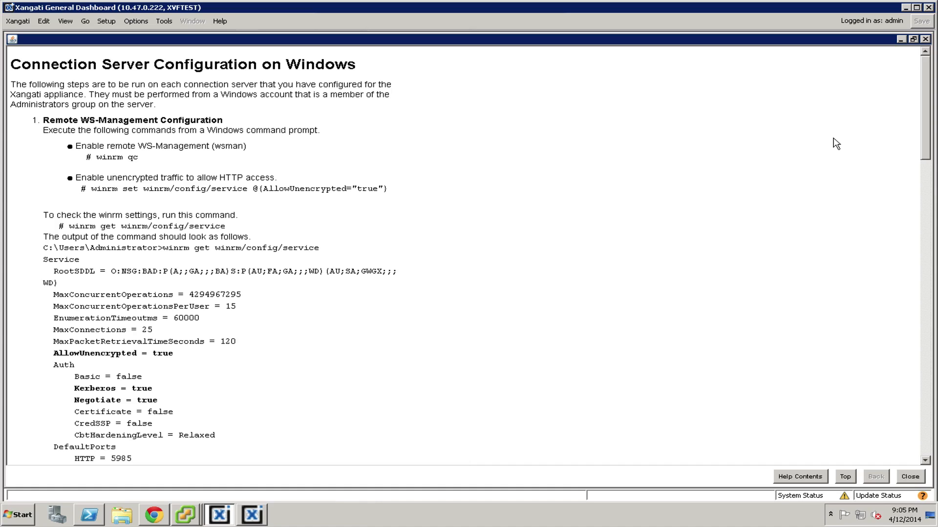
scroll(down, 3)
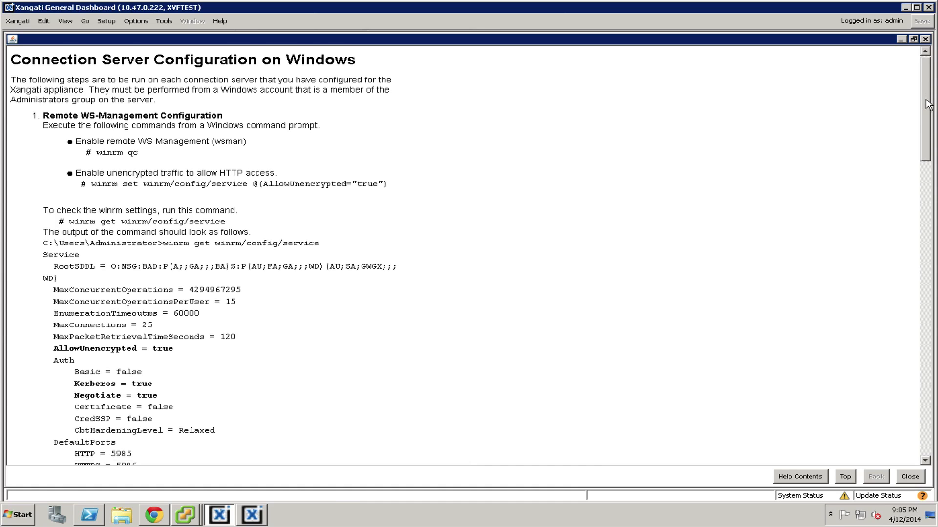
scroll(down, 3)
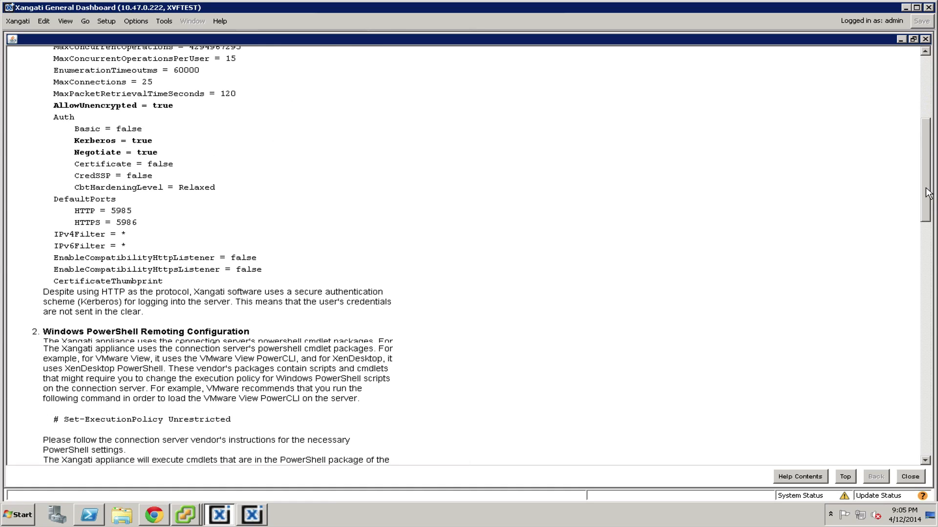
scroll(down, 3)
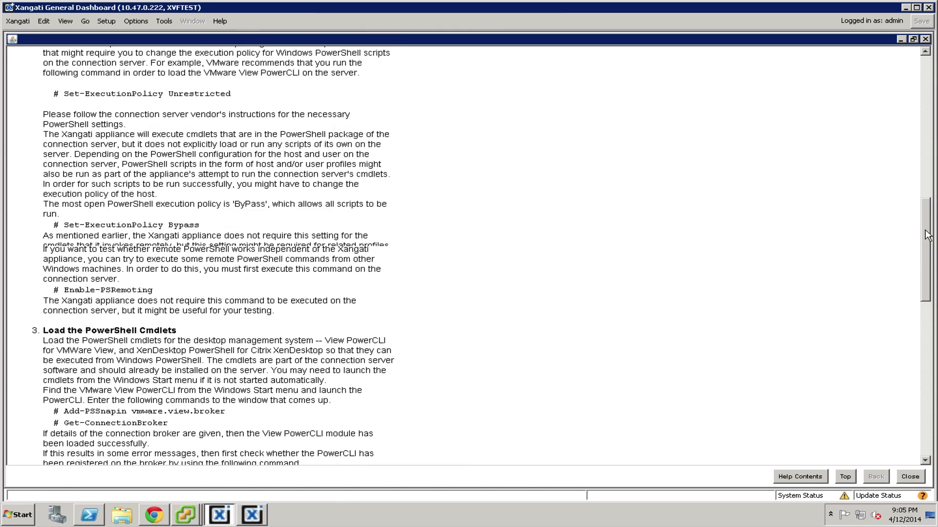
scroll(down, 3)
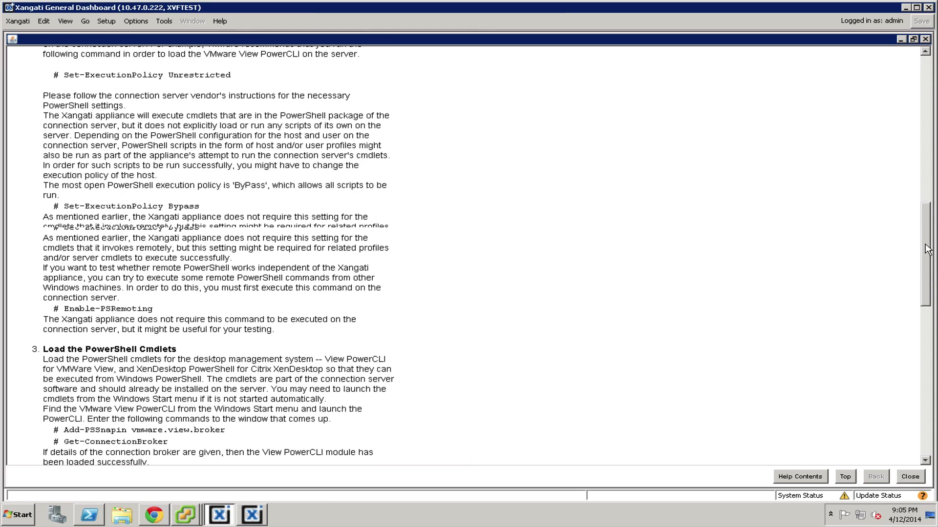
scroll(down, 3)
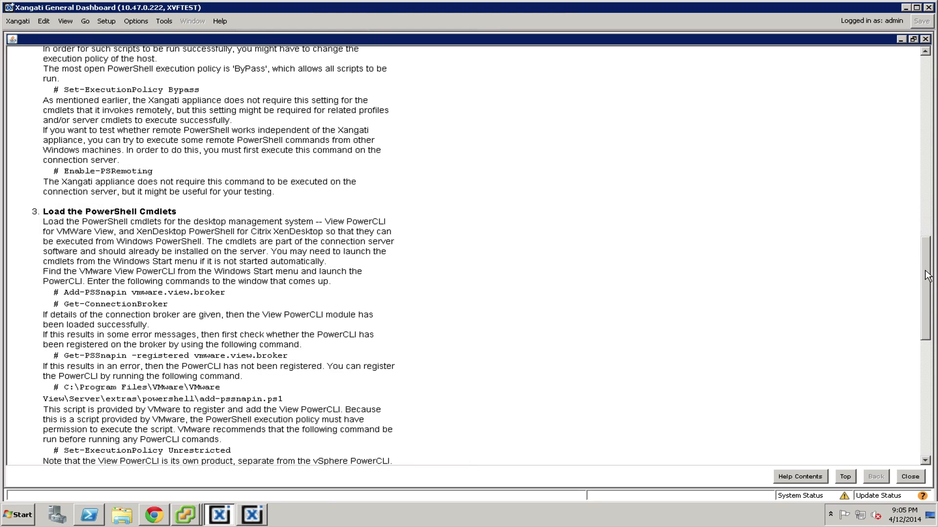
scroll(down, 3)
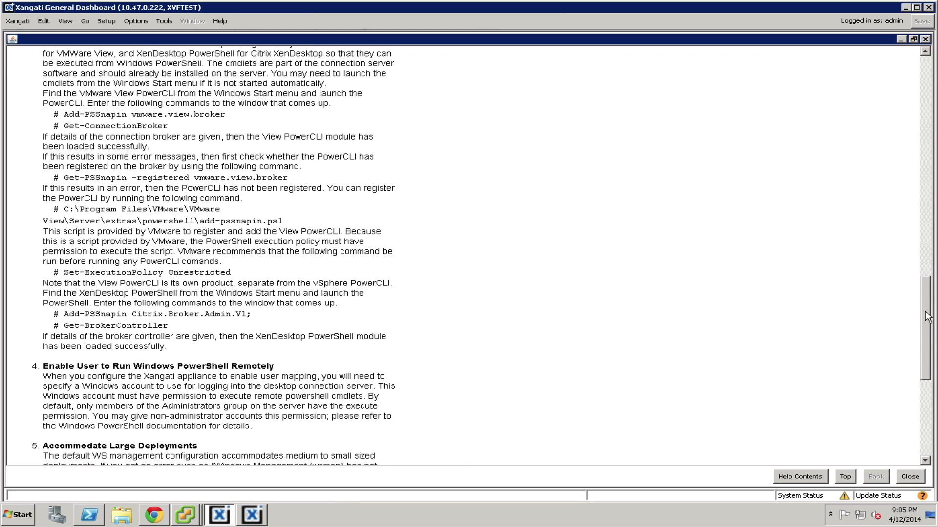
scroll(down, 3)
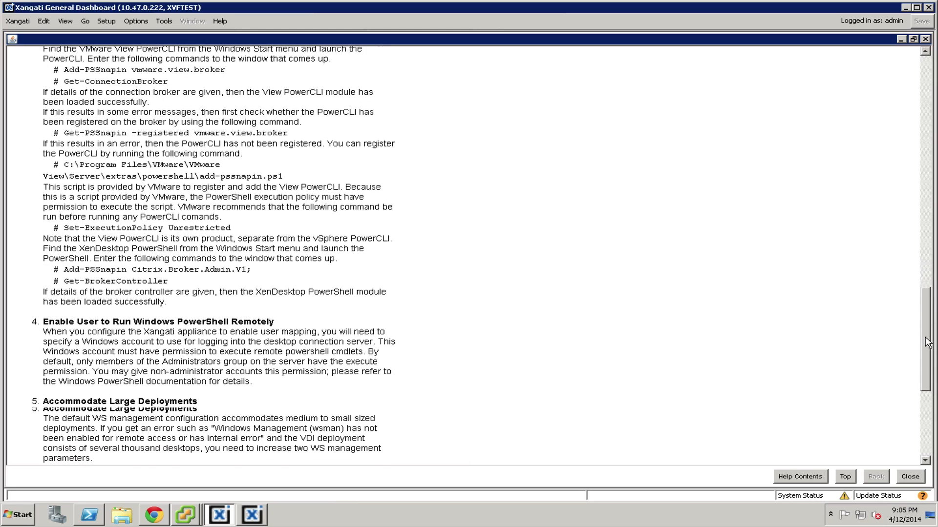
scroll(down, 3)
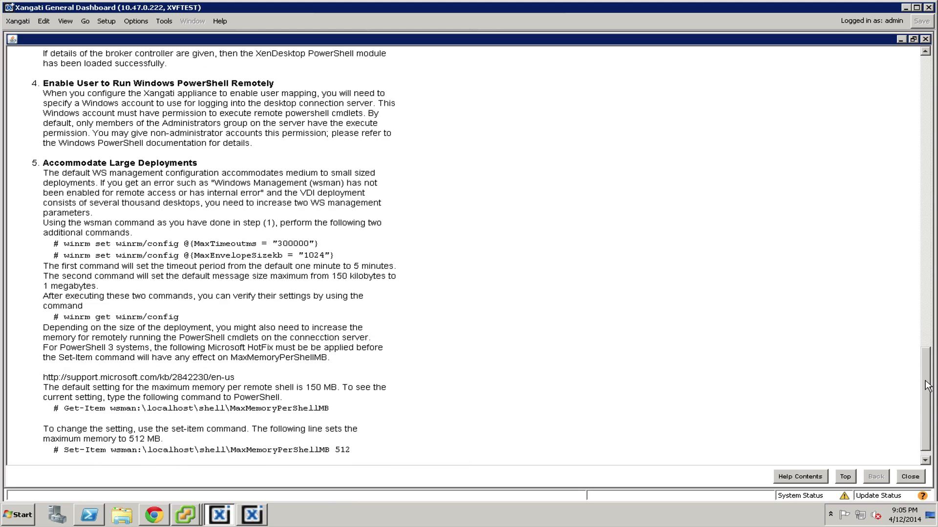
scroll(up, 3)
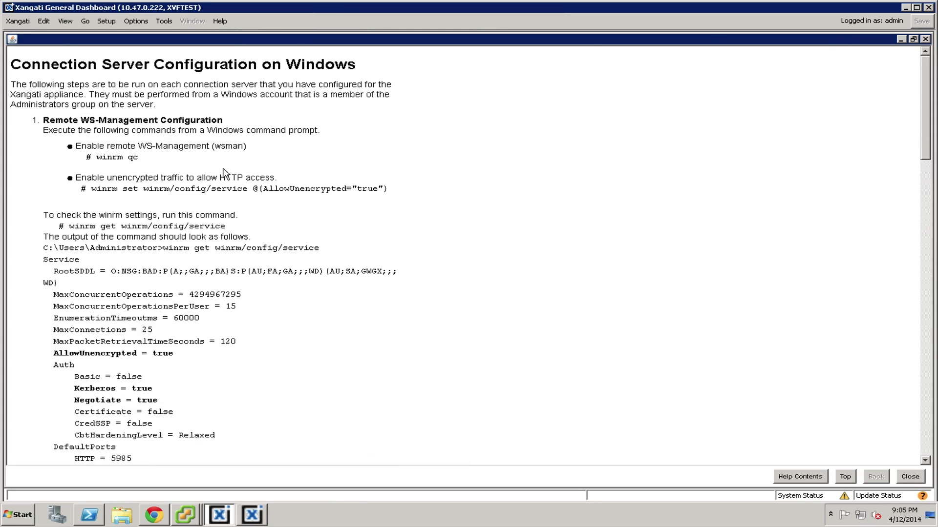
mouse_move(217, 112)
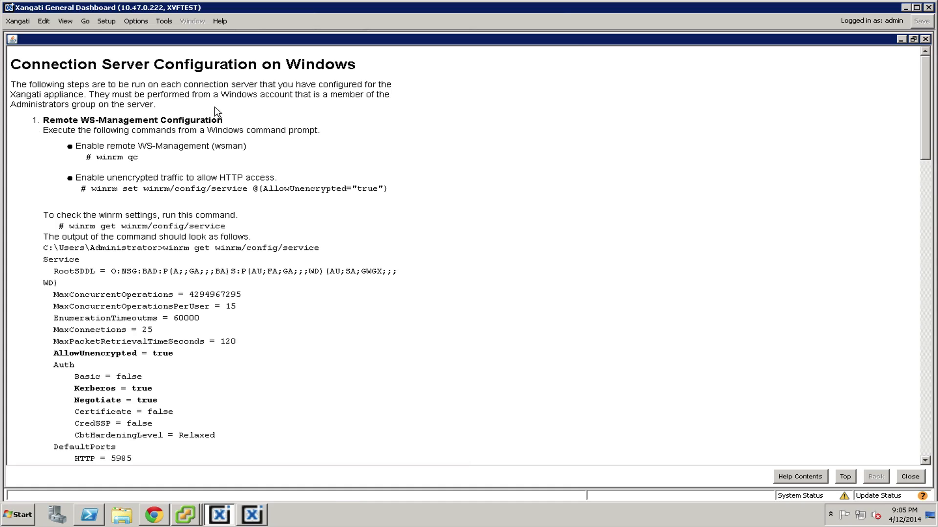
mouse_move(124, 233)
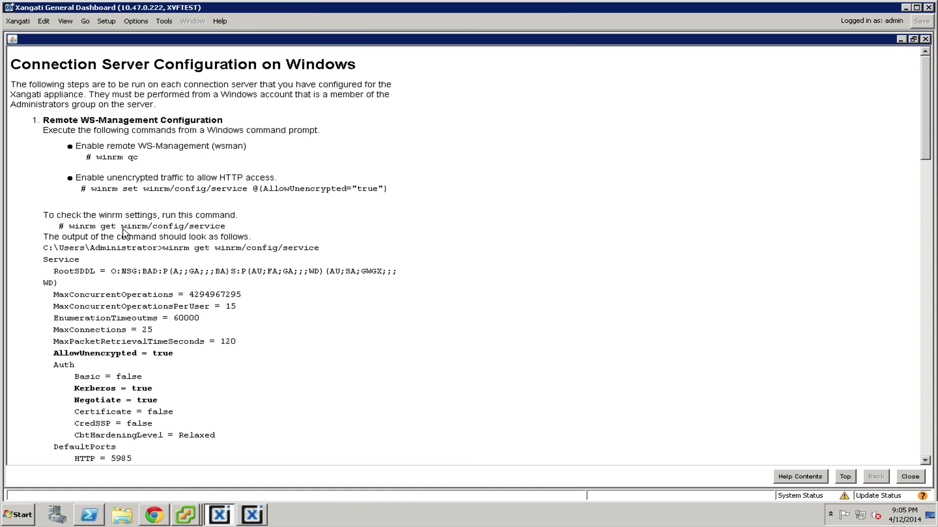
mouse_move(213, 81)
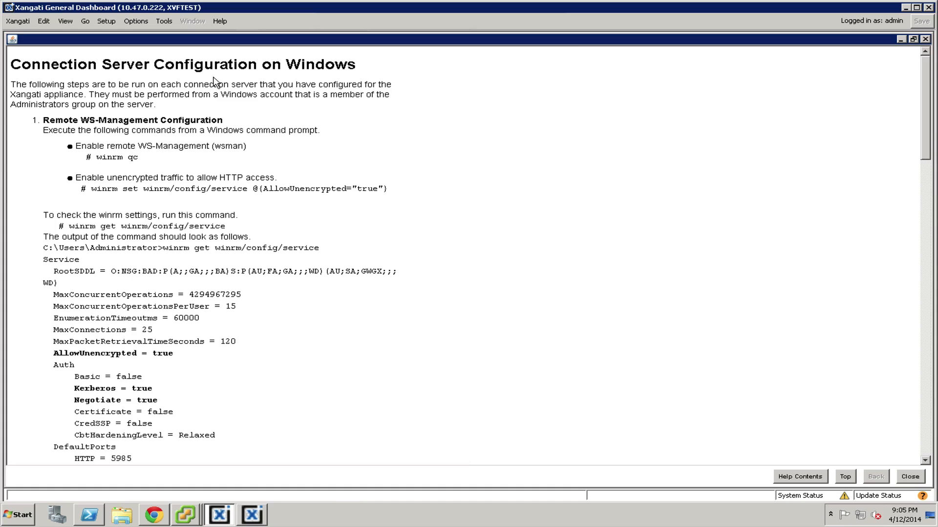
mouse_move(98, 75)
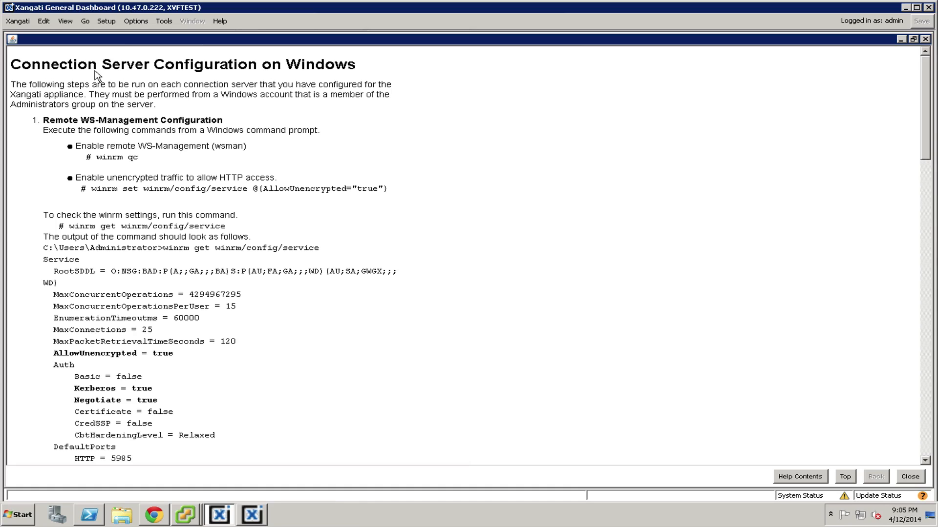
mouse_move(737, 66)
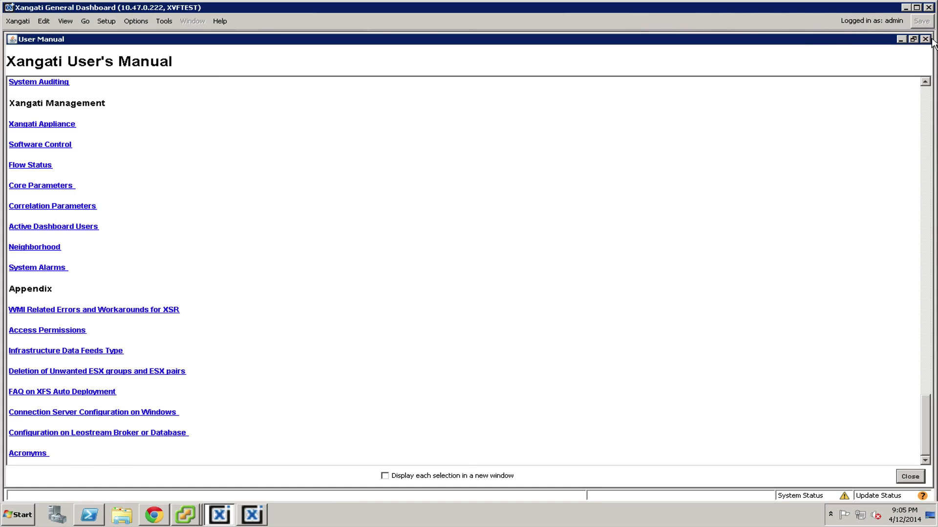
click(930, 39)
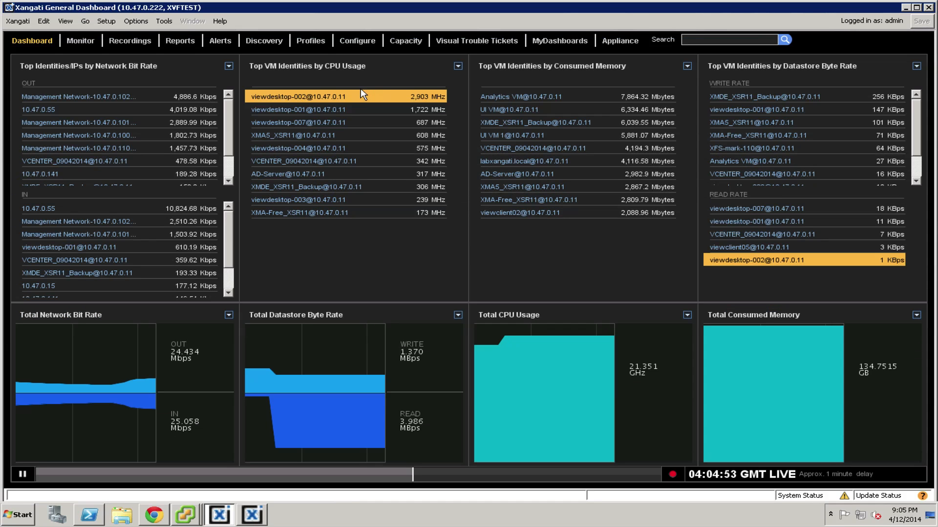
mouse_move(220, 77)
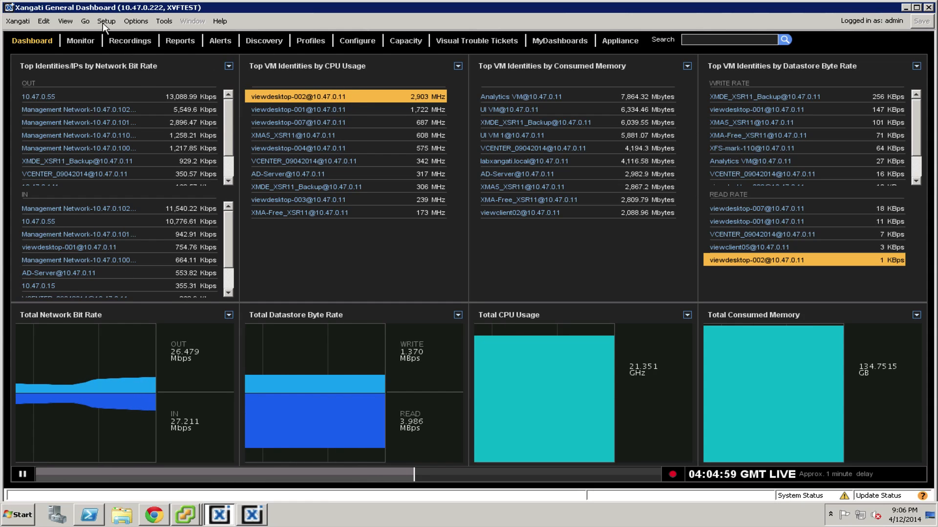
In Setup's Users and Desktop Pools discovery, select VMware View 5.0 and configure it.
click(106, 21)
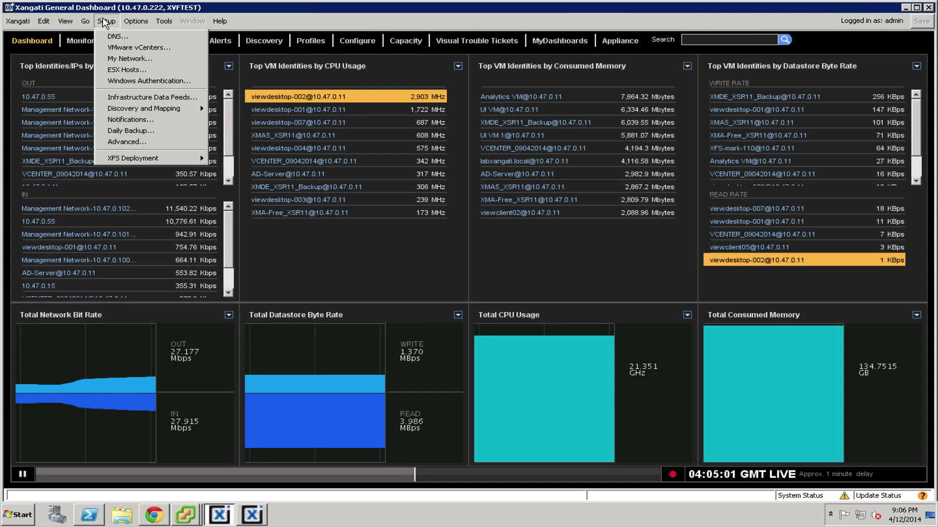
mouse_move(153, 96)
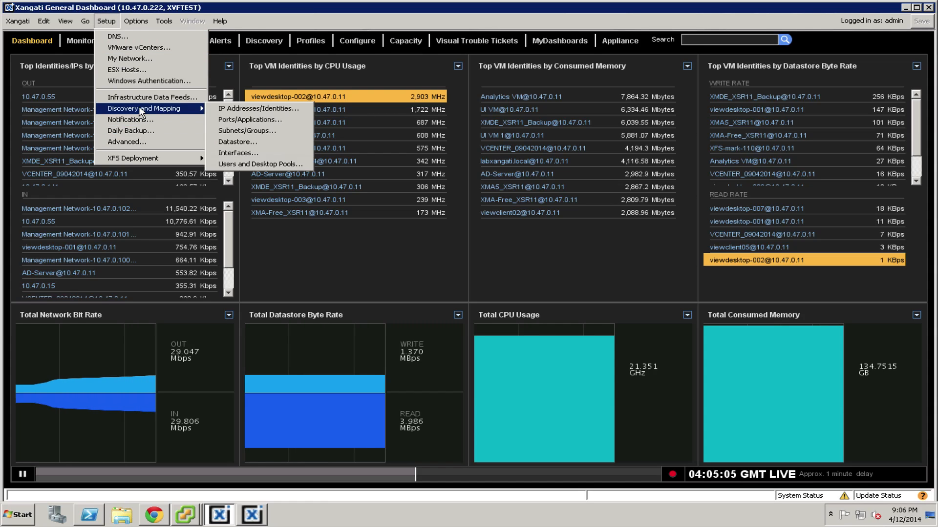
mouse_move(238, 153)
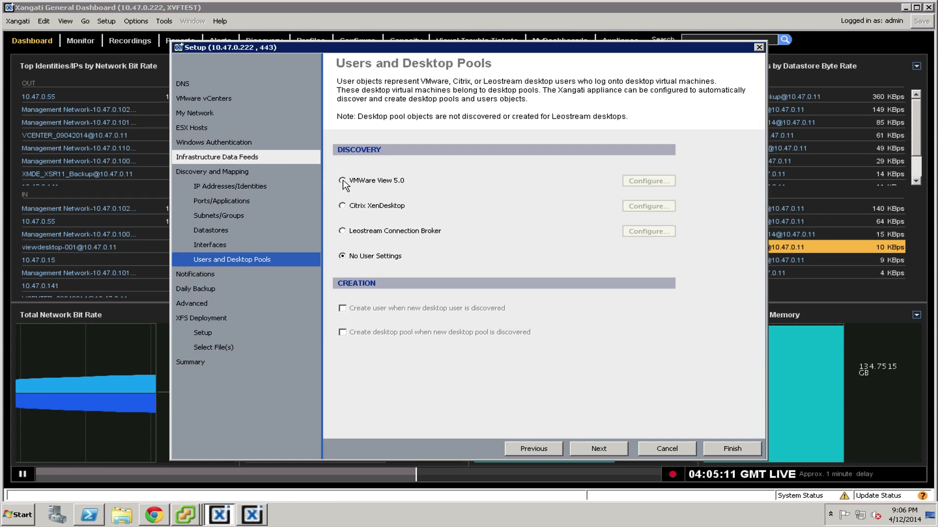
click(342, 181)
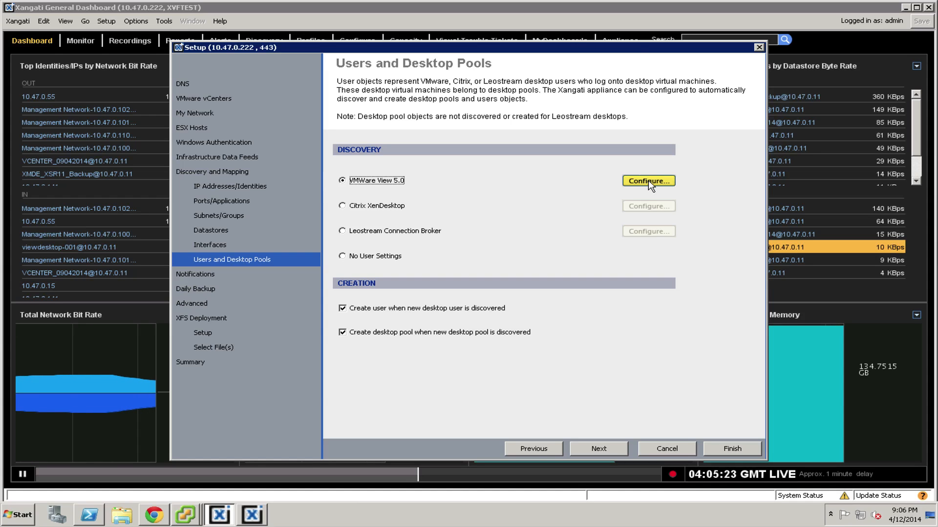
click(647, 182)
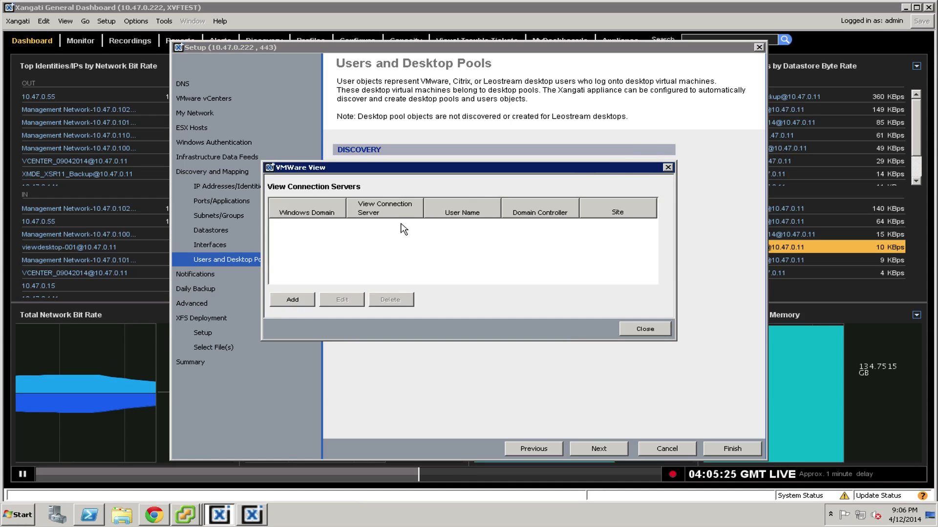
mouse_move(305, 279)
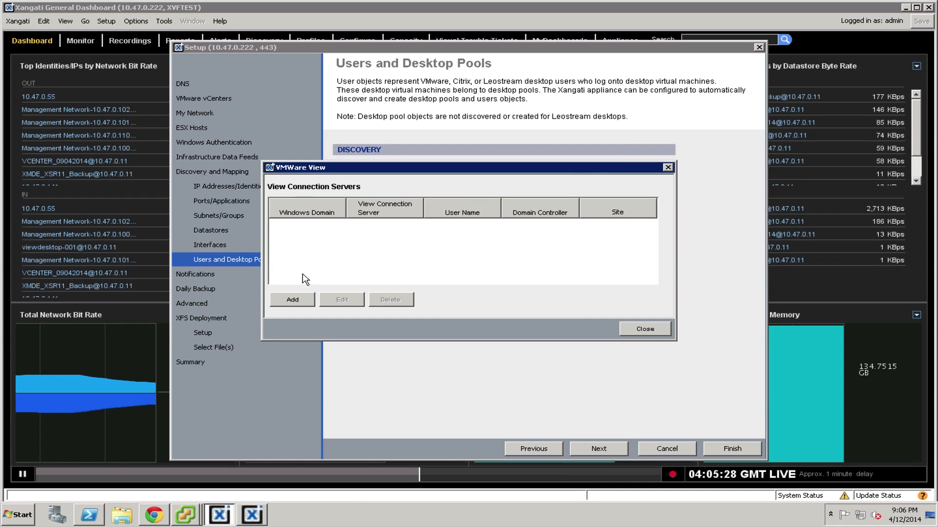
mouse_move(293, 279)
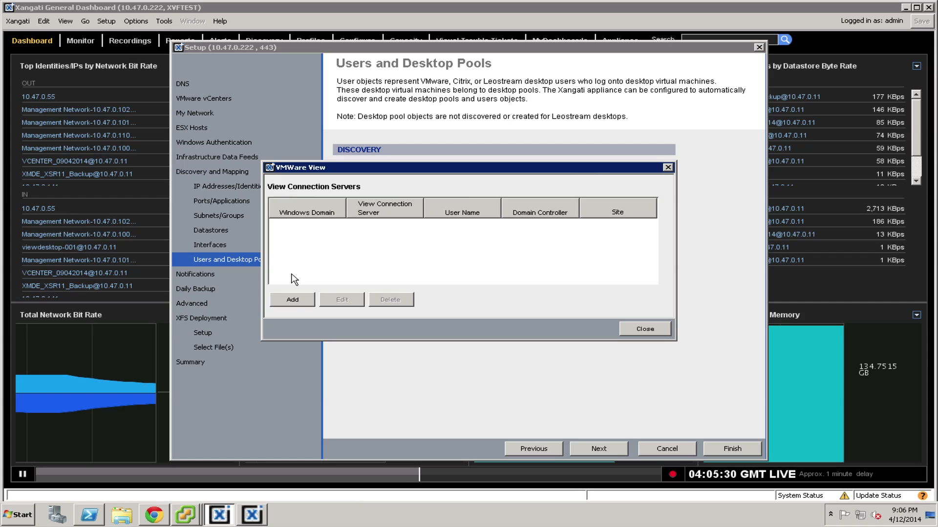
Add a new entry to bring up the blank View Connection Server form.
click(292, 300)
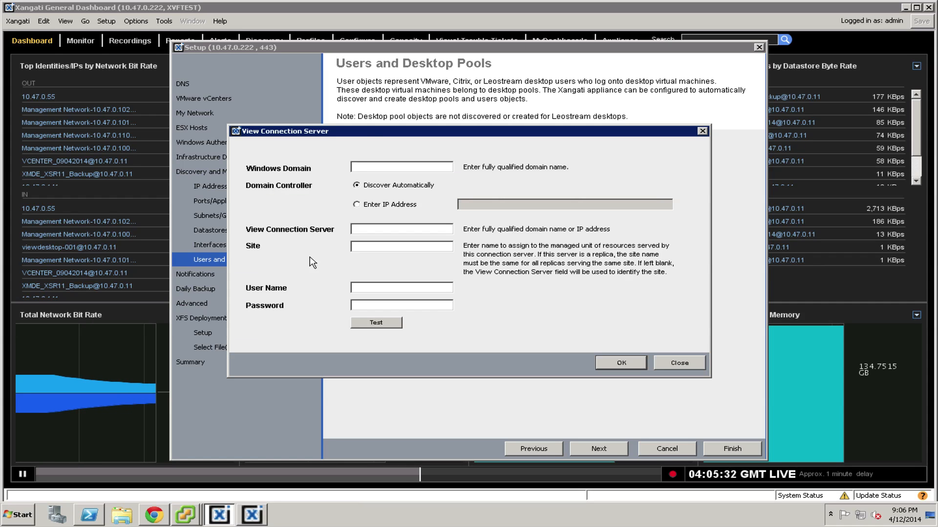
Start entering the Windows domain LABXANGATI.LOCAL in the connection server form.
click(401, 167)
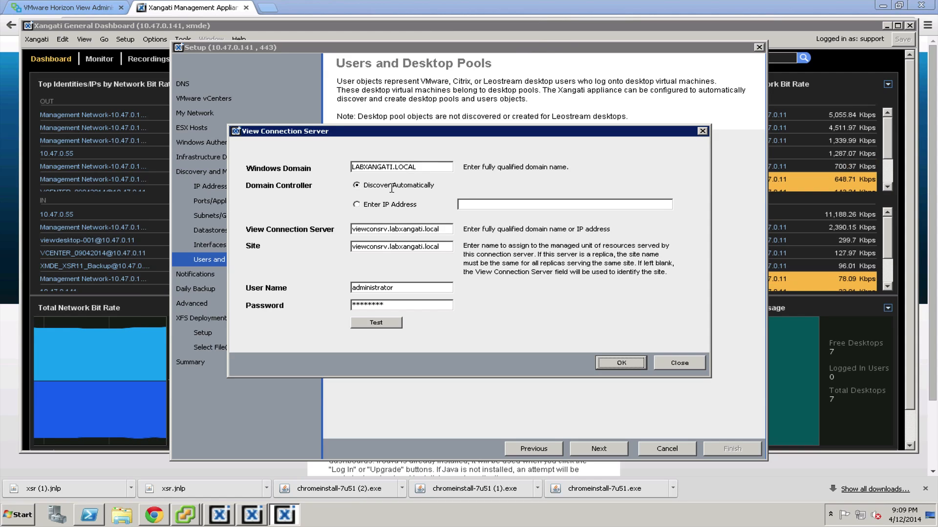
mouse_move(407, 191)
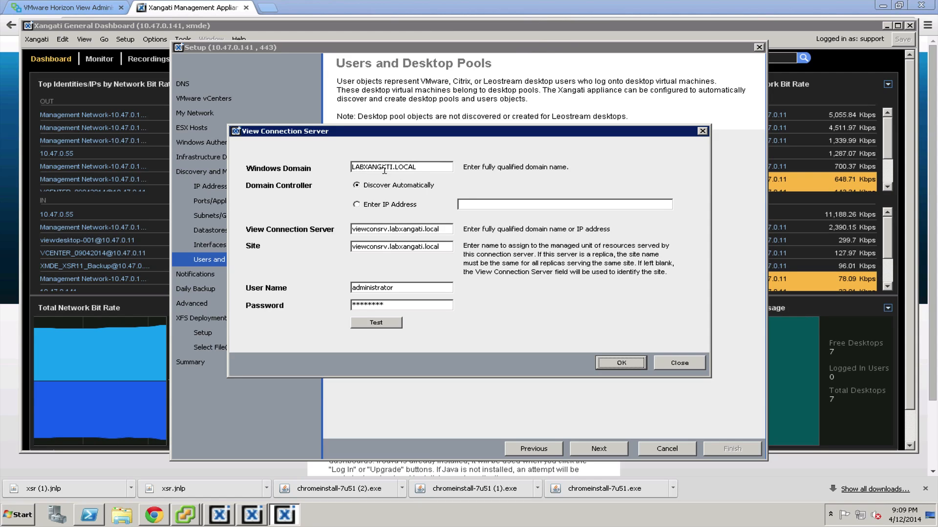
mouse_move(438, 191)
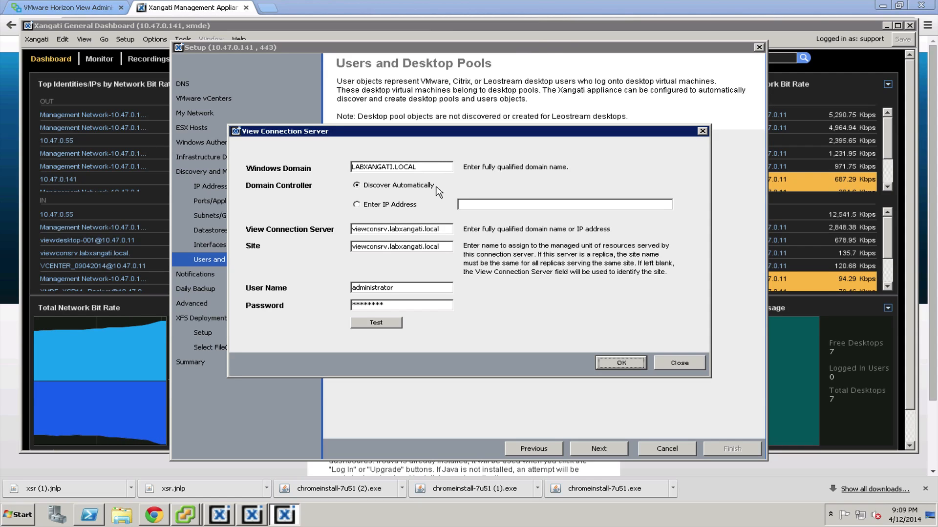
mouse_move(426, 190)
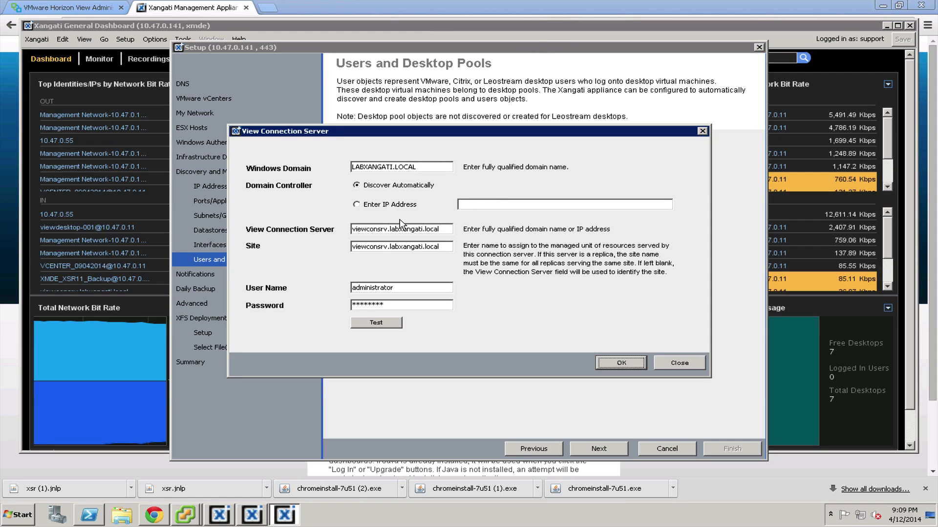
mouse_move(253, 233)
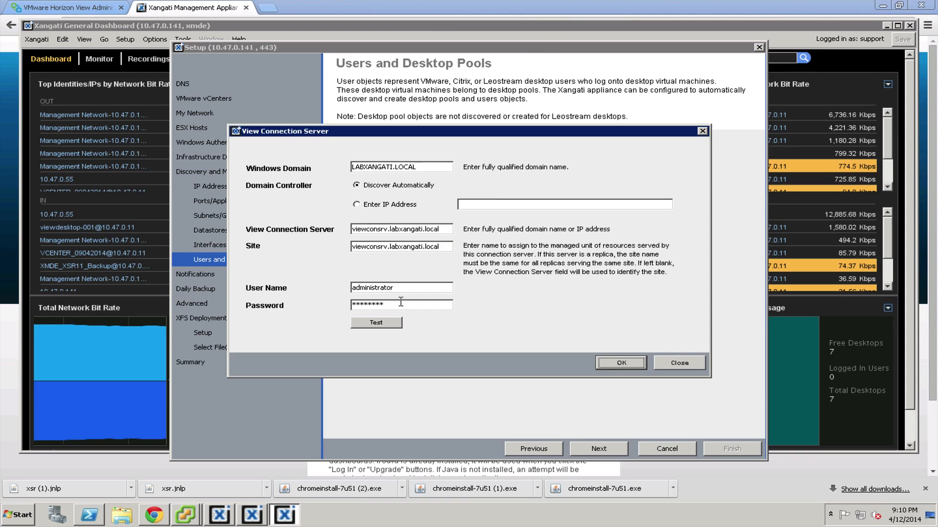
mouse_move(415, 290)
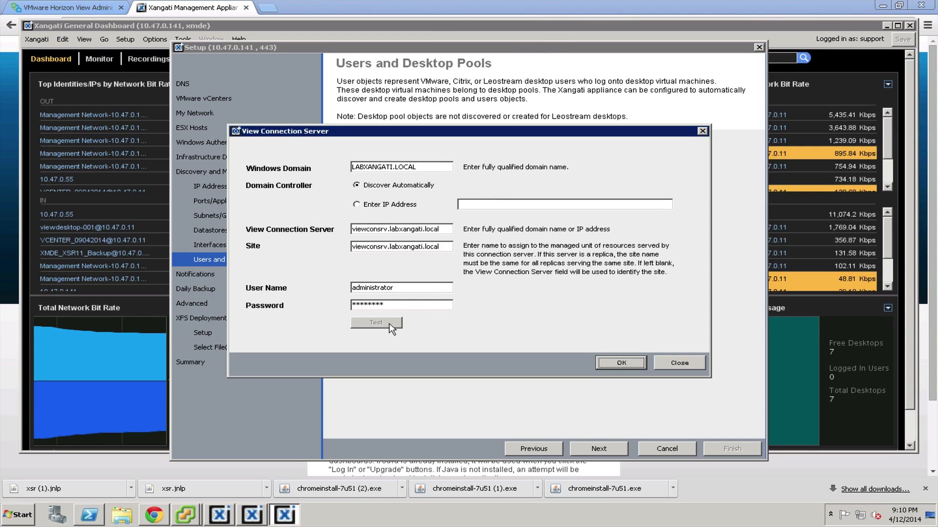
Test the settings, dismiss the Successful message, and add viewconsrv.labxangati.local to the list.
click(375, 323)
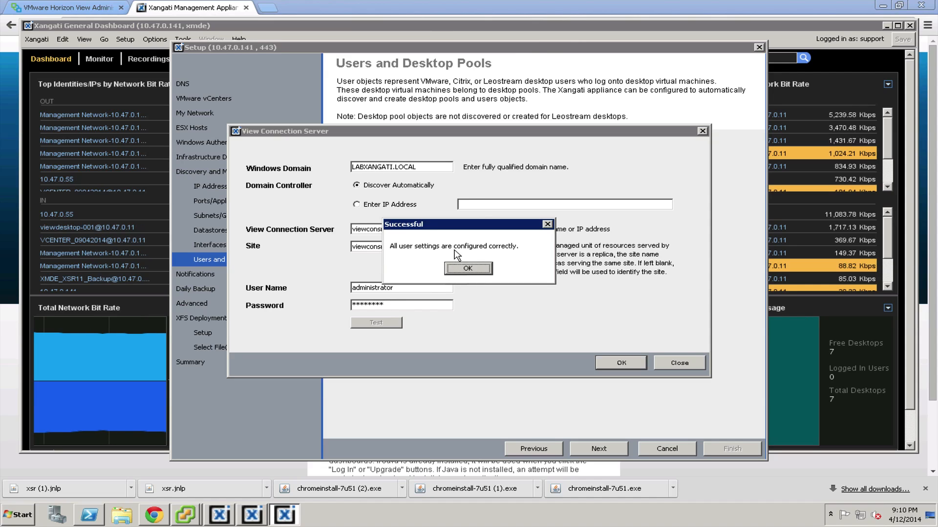
mouse_move(508, 255)
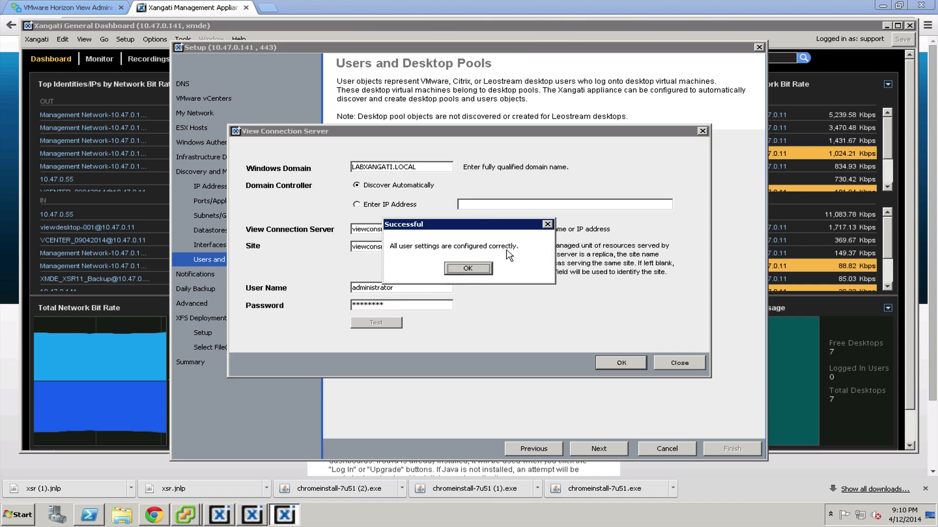
mouse_move(433, 264)
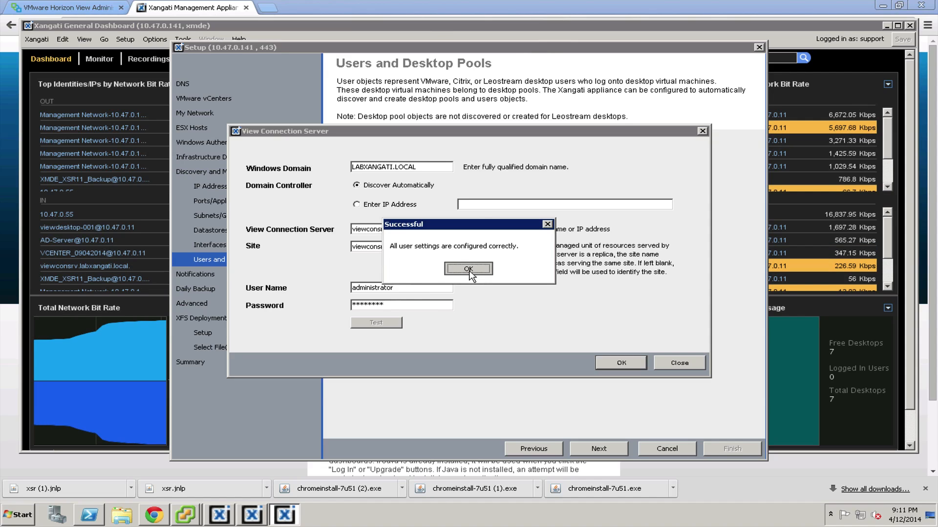
click(468, 269)
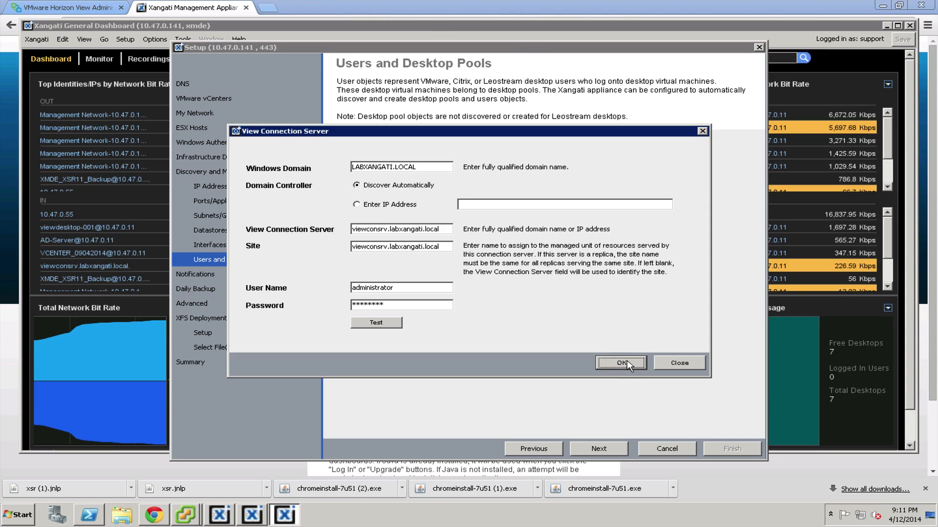
click(620, 363)
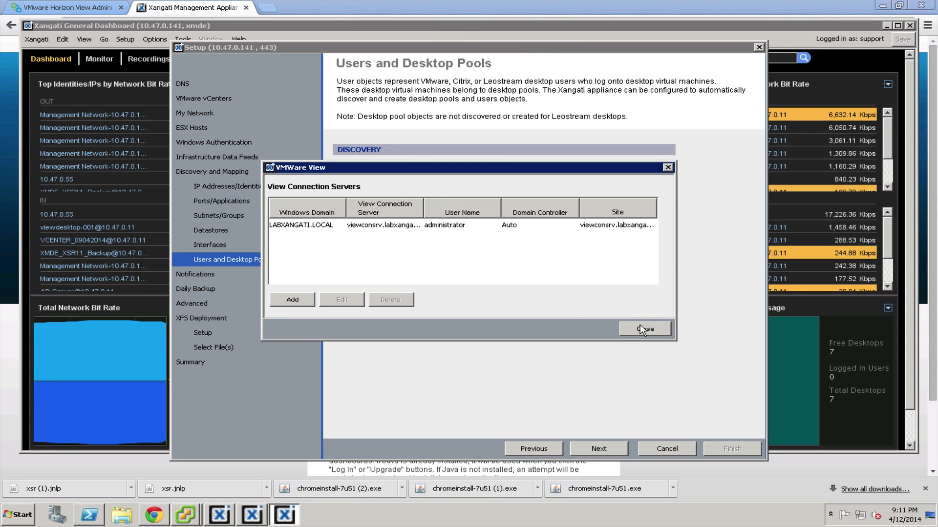
Close the server list, finish the wizard, confirm the modification, and close Setup Result.
click(645, 330)
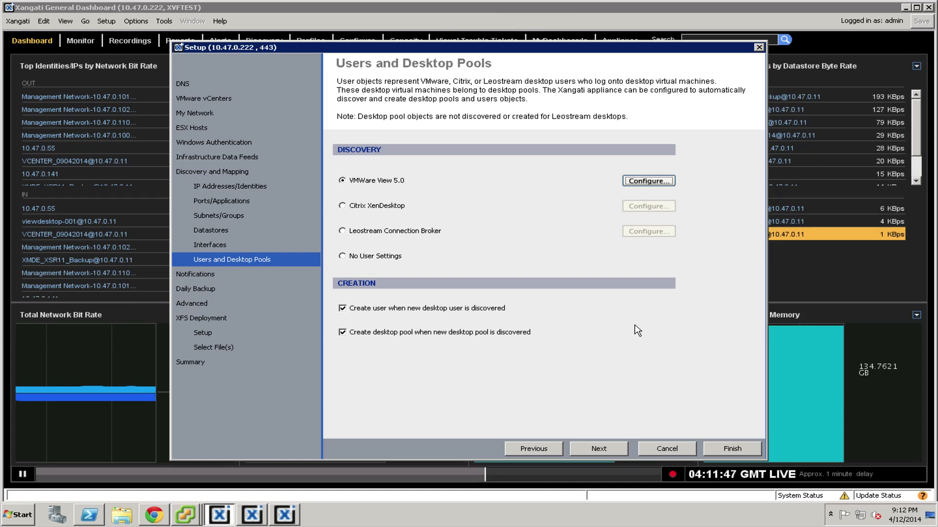
mouse_move(711, 434)
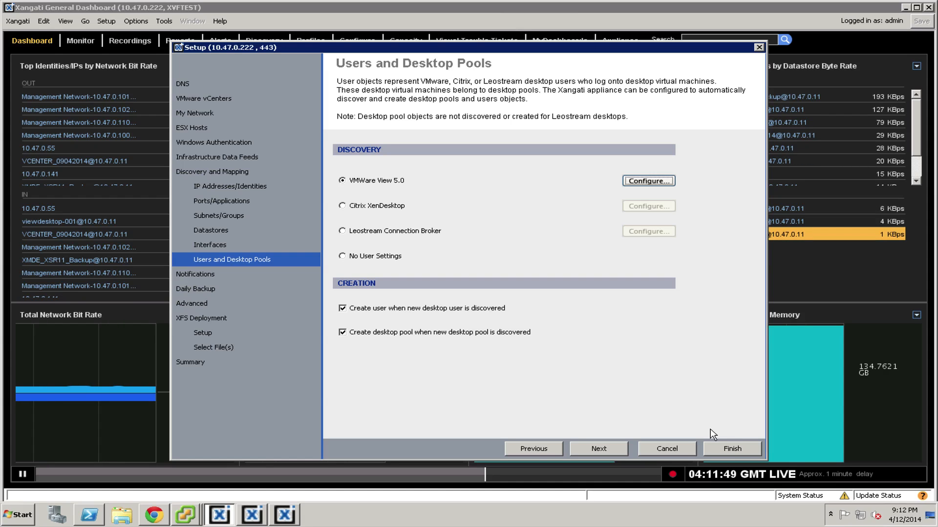
click(731, 448)
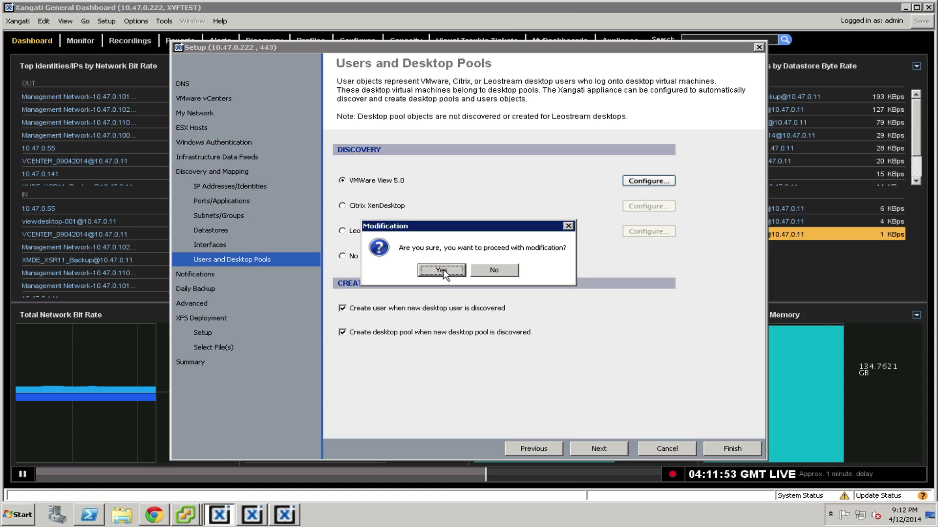
click(442, 270)
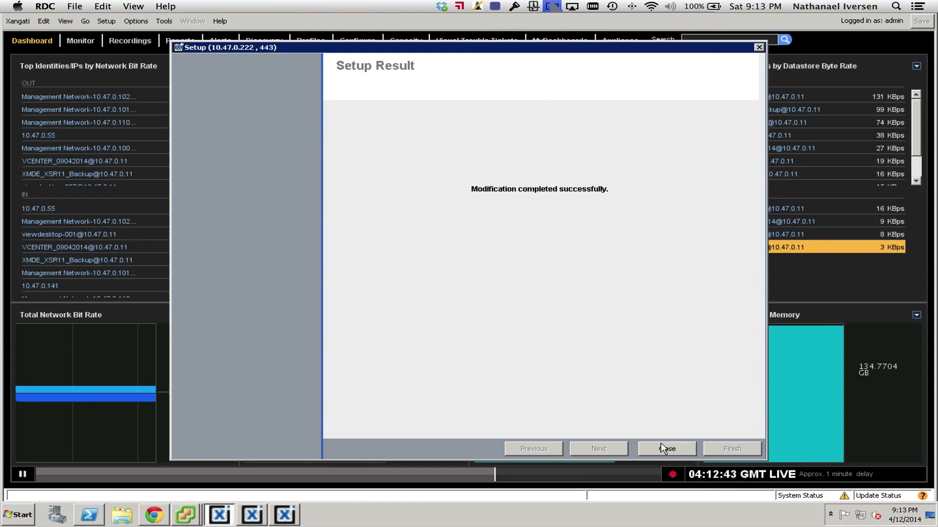
click(666, 449)
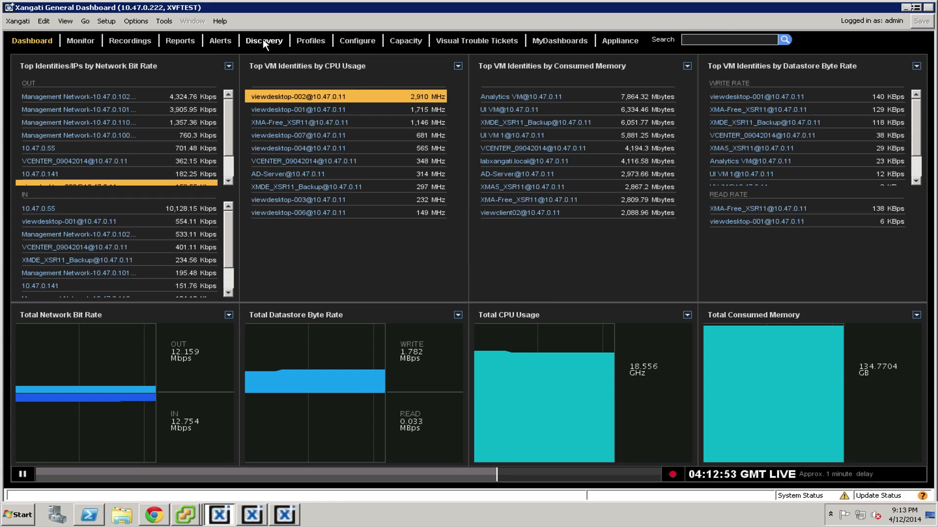
Show the Discovery Users page with Mapped Users selected.
click(263, 40)
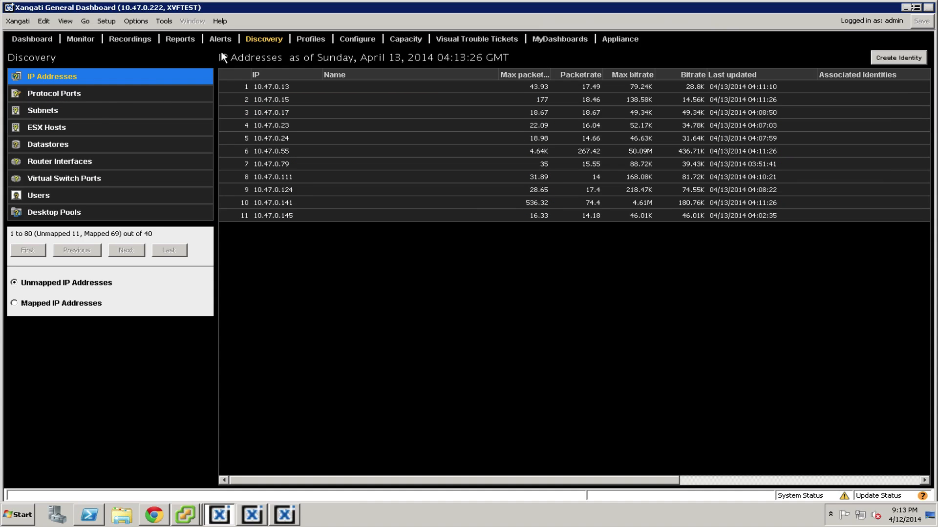
mouse_move(38, 196)
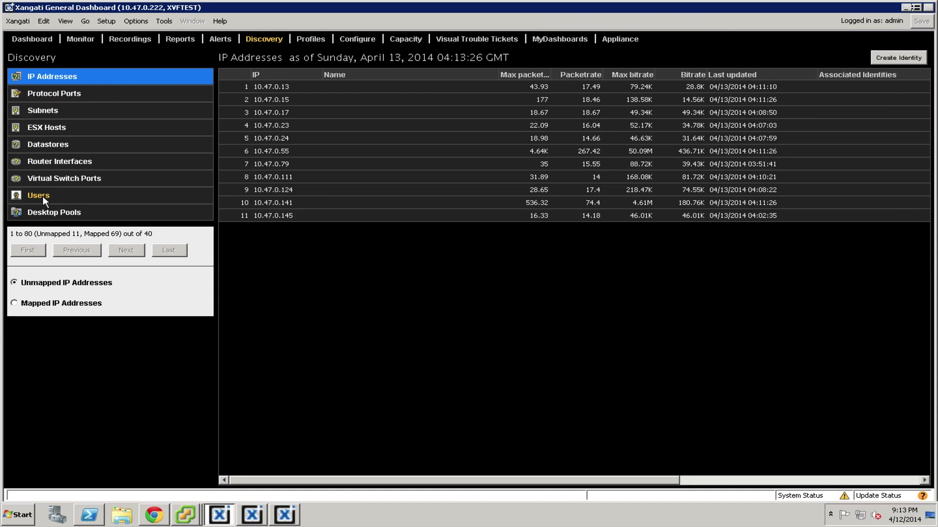
click(38, 195)
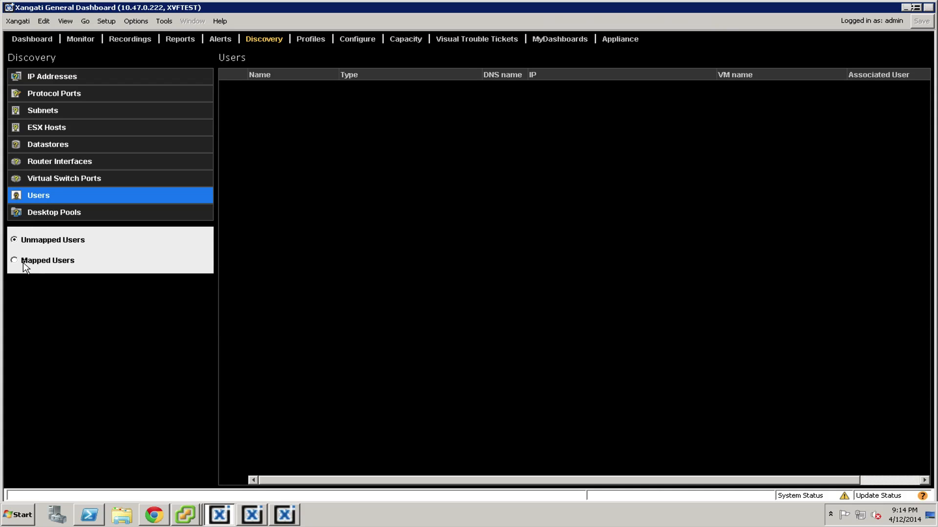
click(14, 260)
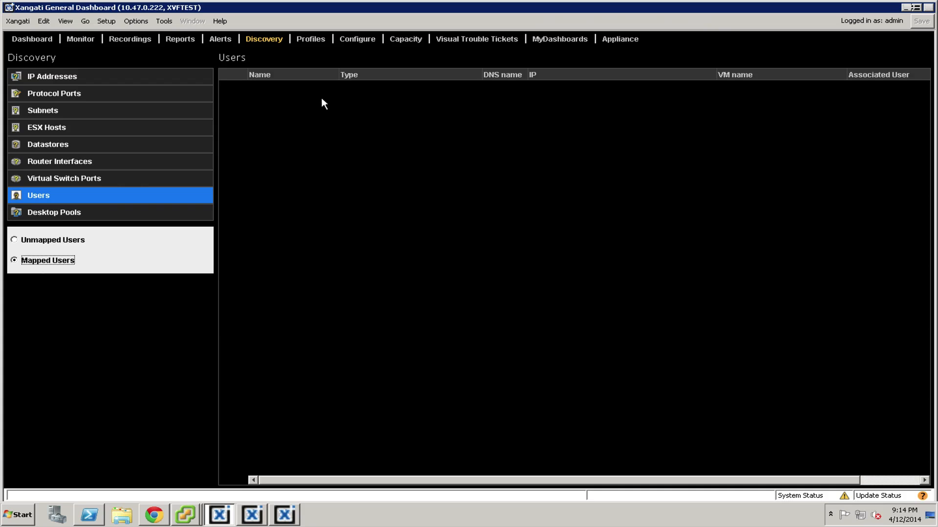
mouse_move(266, 89)
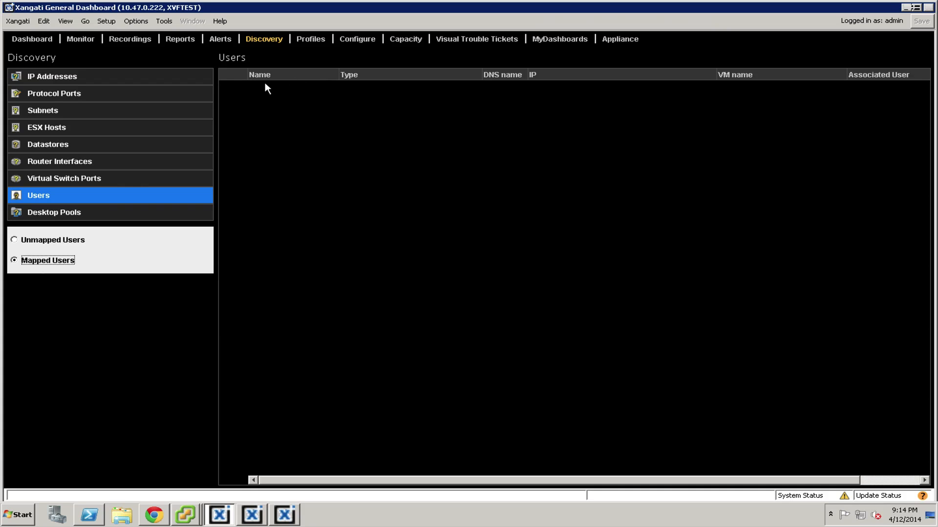
mouse_move(267, 96)
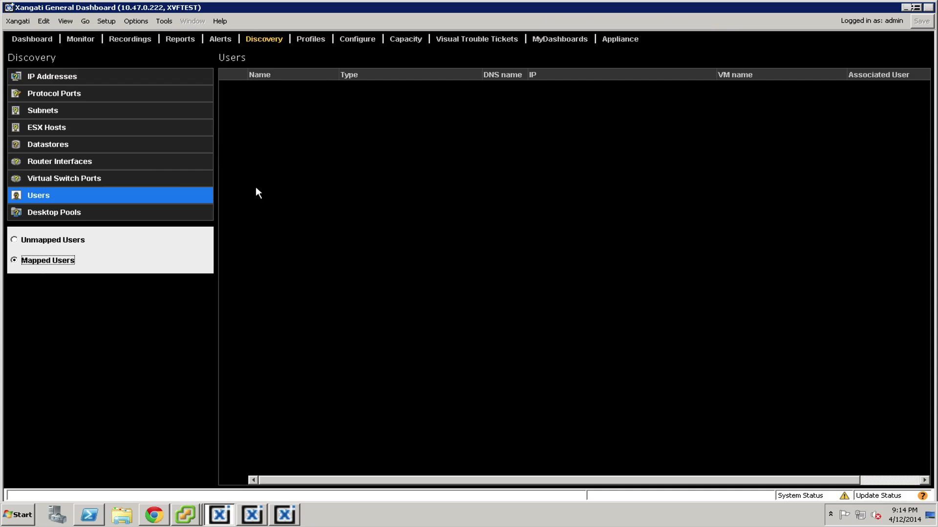
mouse_move(301, 141)
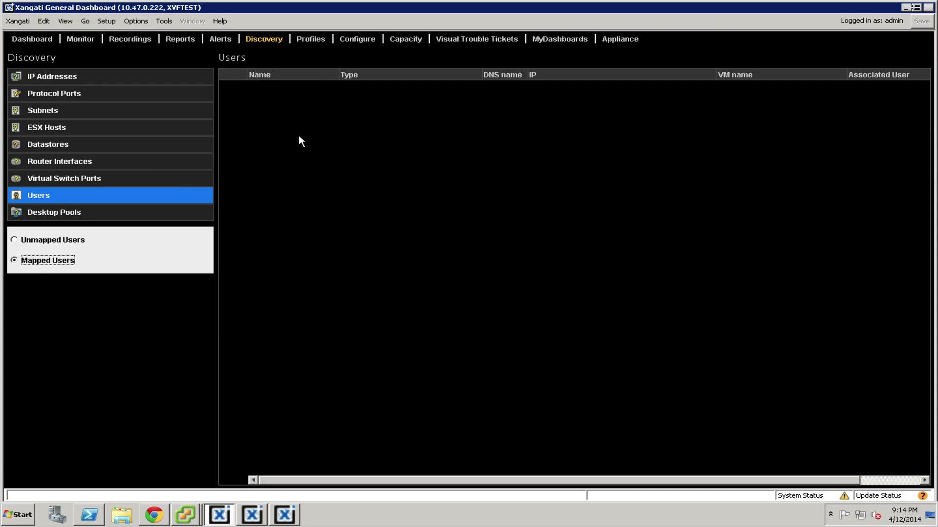
mouse_move(276, 114)
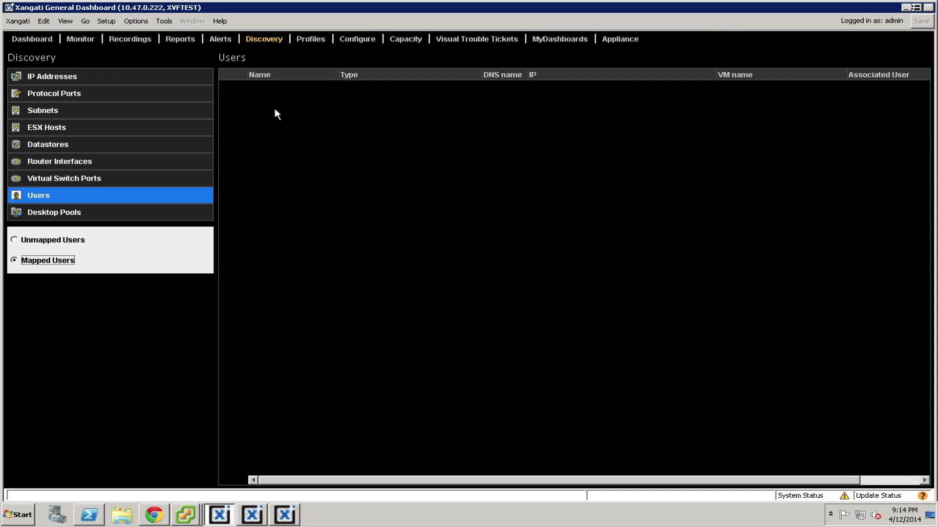
mouse_move(242, 116)
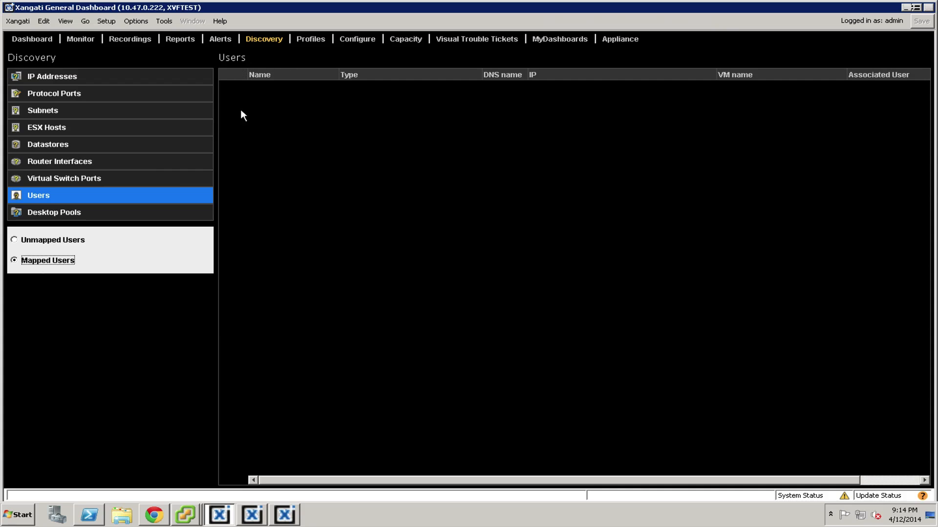
mouse_move(296, 88)
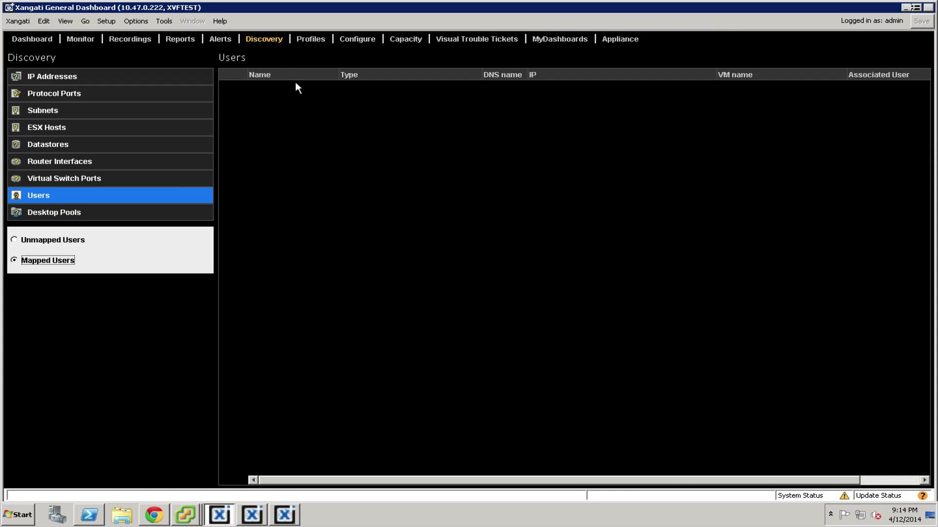
mouse_move(293, 117)
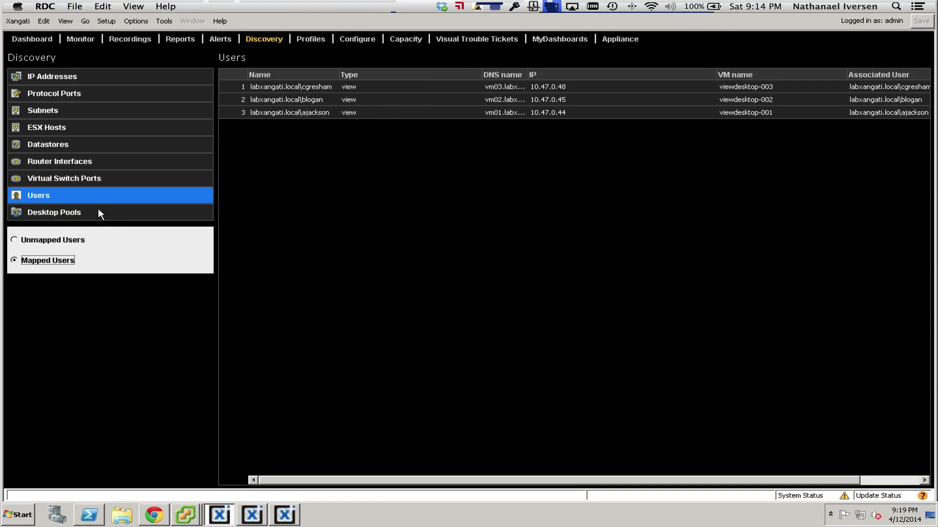
click(54, 212)
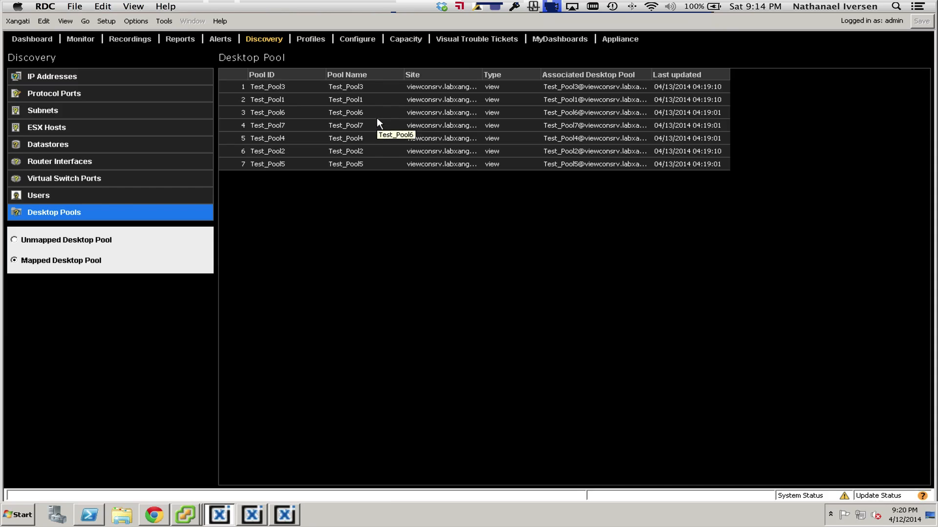
mouse_move(245, 151)
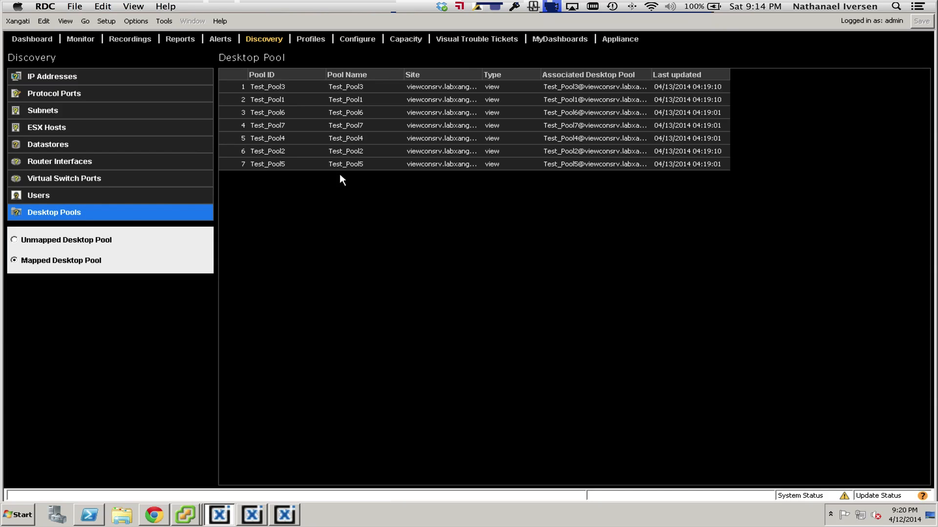
click(38, 195)
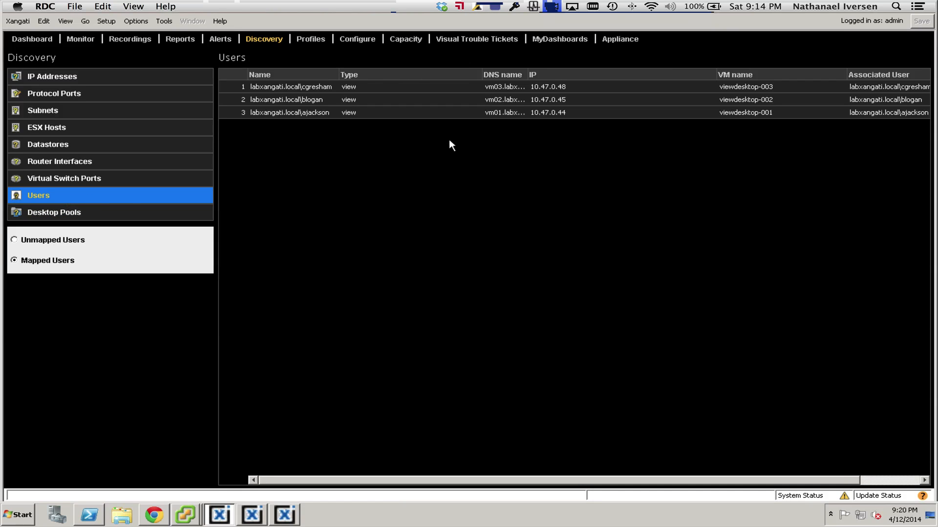
mouse_move(424, 134)
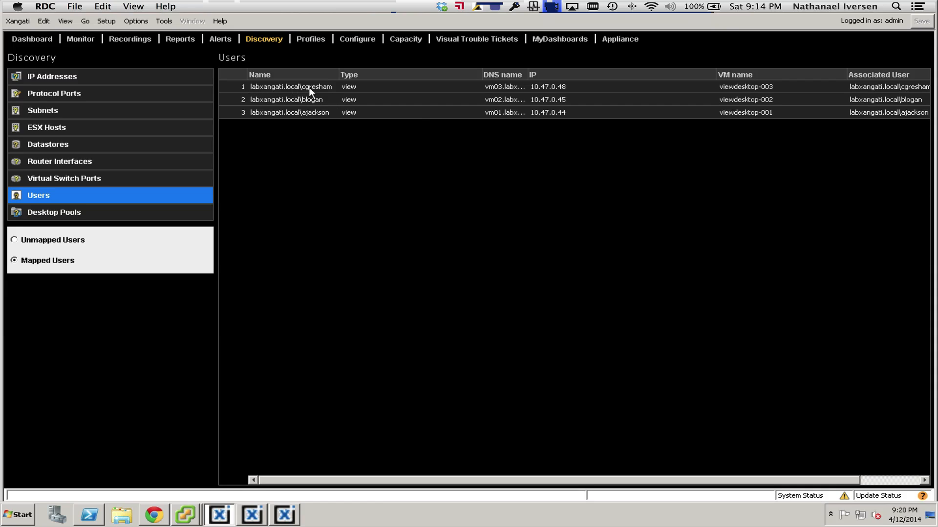
mouse_move(369, 101)
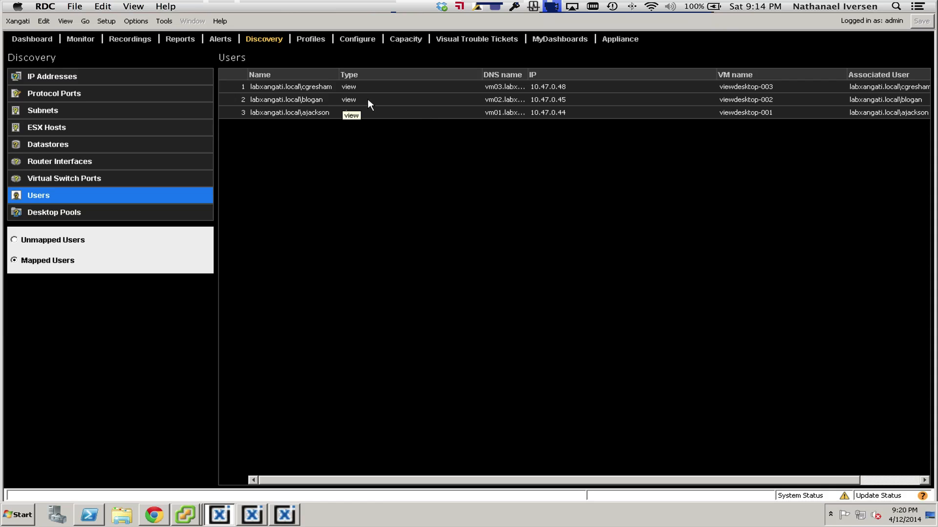
mouse_move(338, 99)
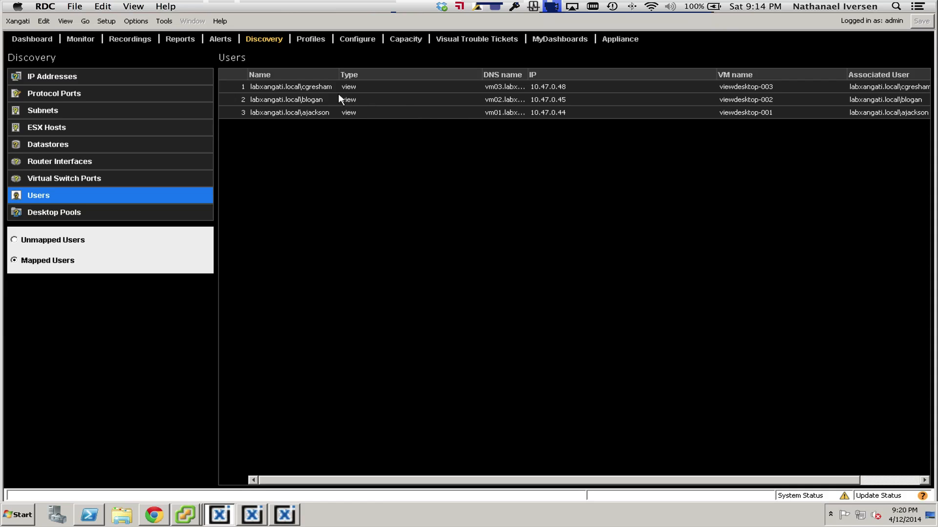
mouse_move(317, 151)
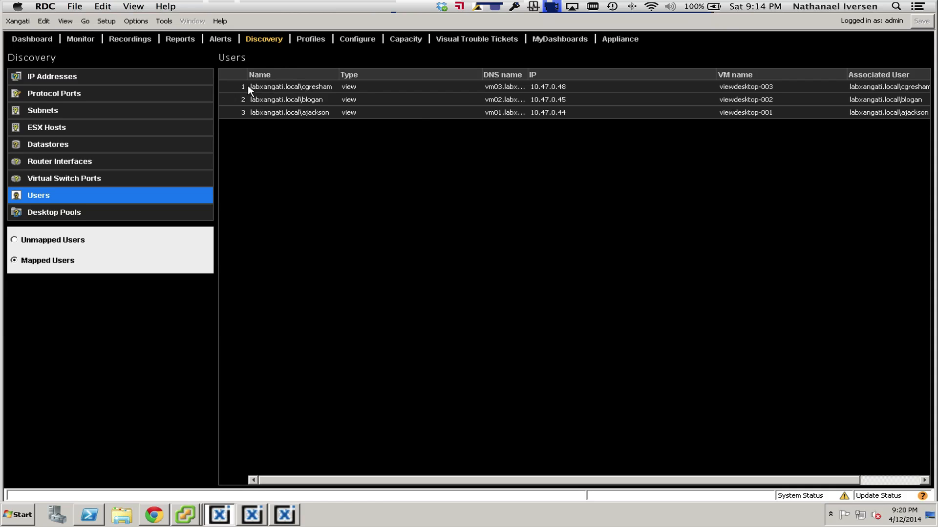
mouse_move(327, 97)
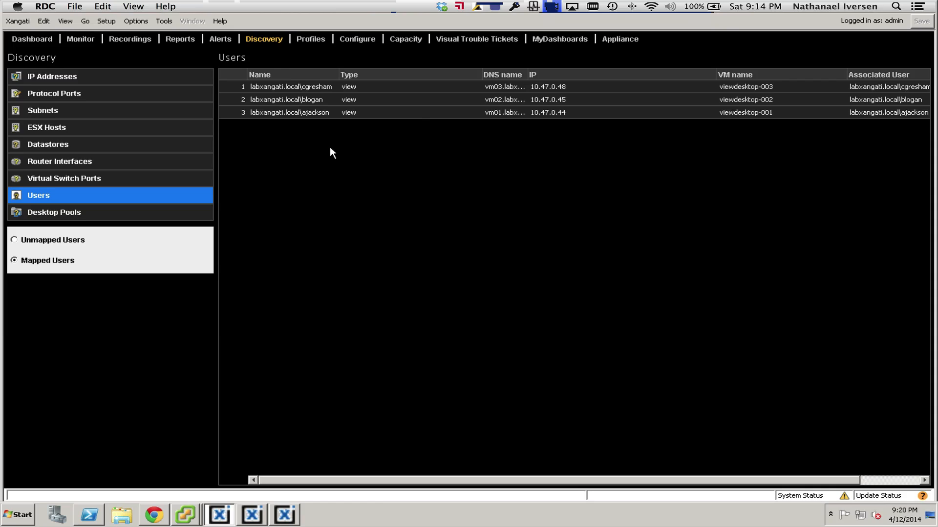
mouse_move(293, 106)
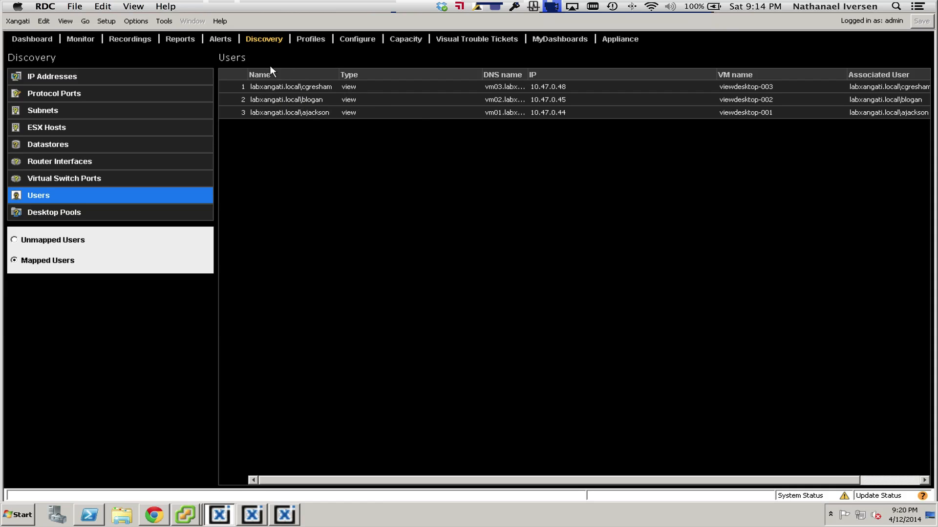
mouse_move(287, 186)
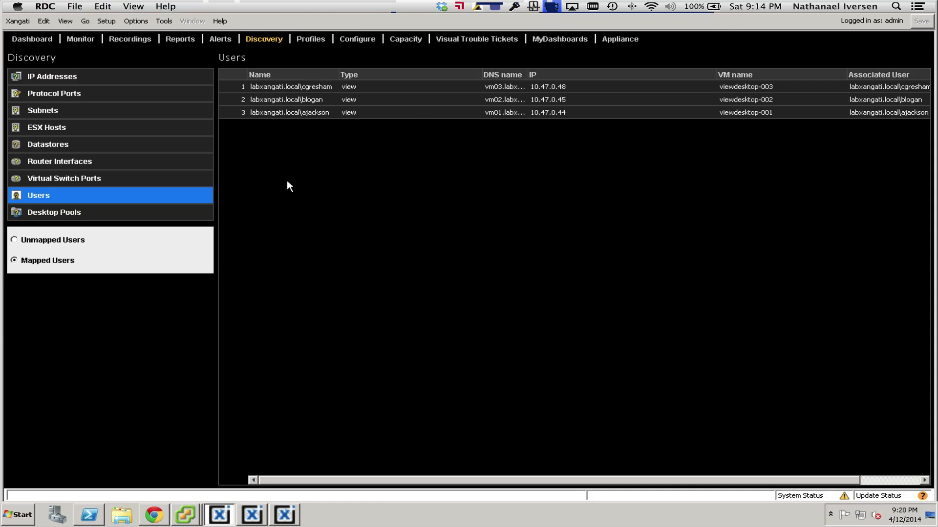
mouse_move(302, 274)
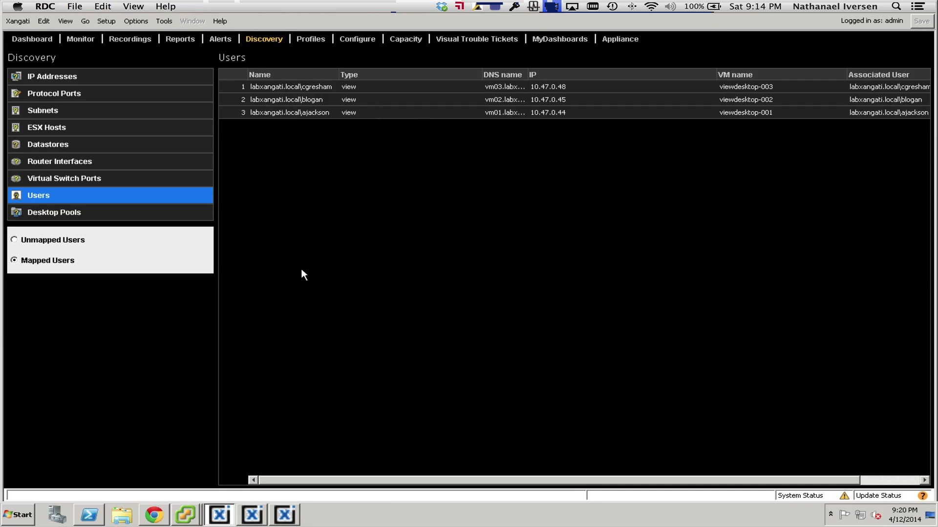
mouse_move(309, 129)
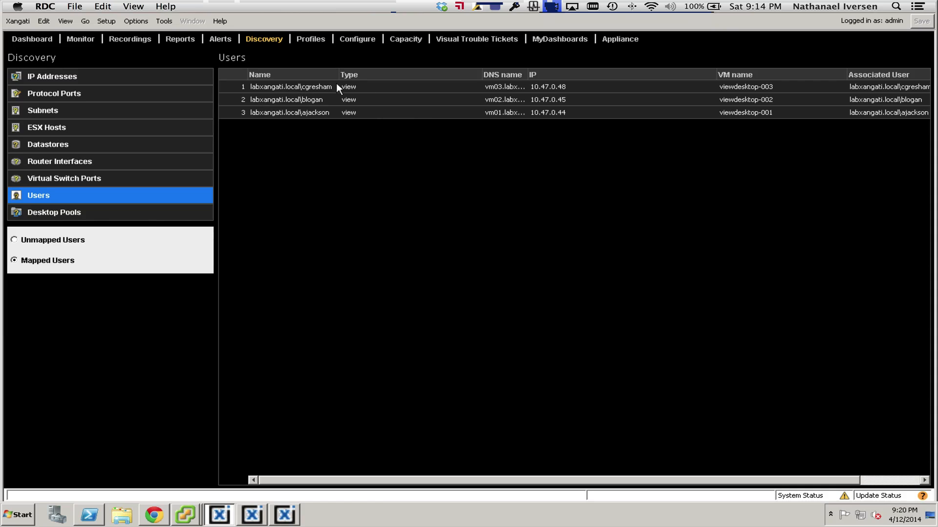
mouse_move(271, 114)
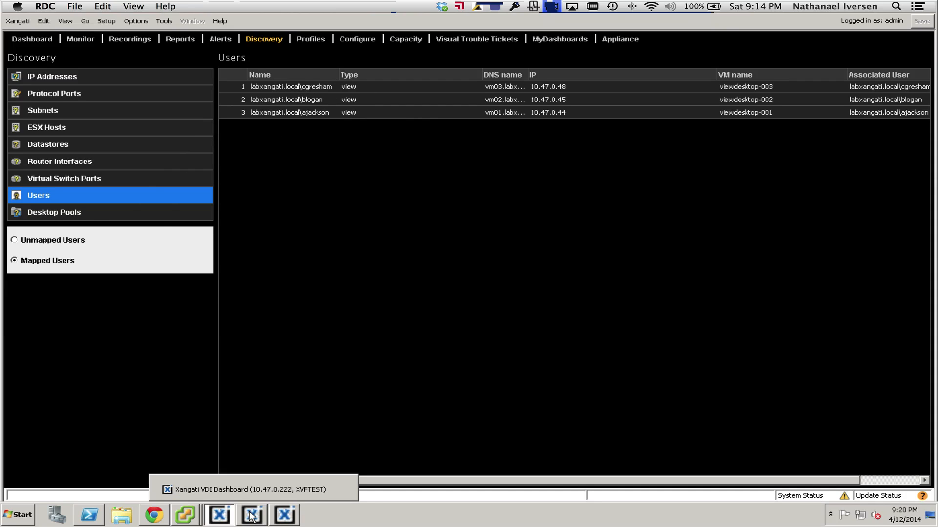
Add Test_Pool1 through Test_Pool7 as manual Desktop Pools members and save the membership.
click(250, 514)
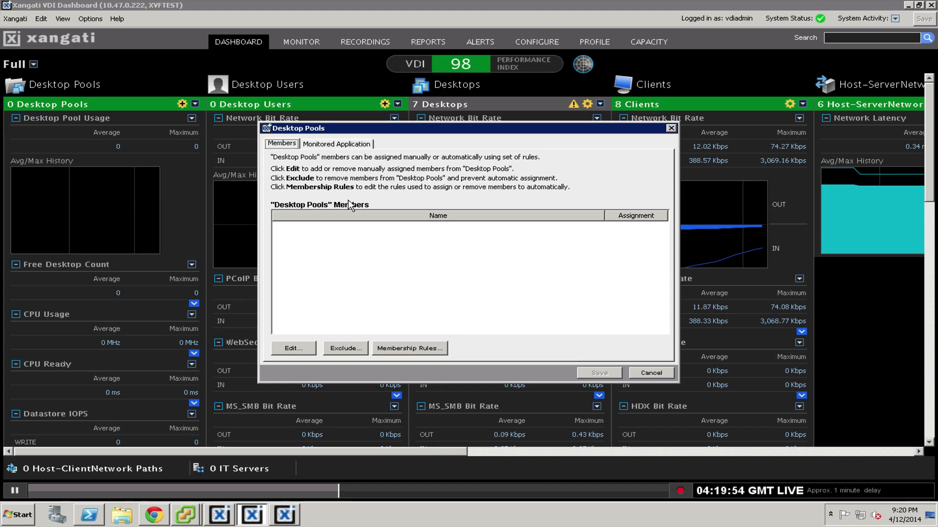
click(293, 348)
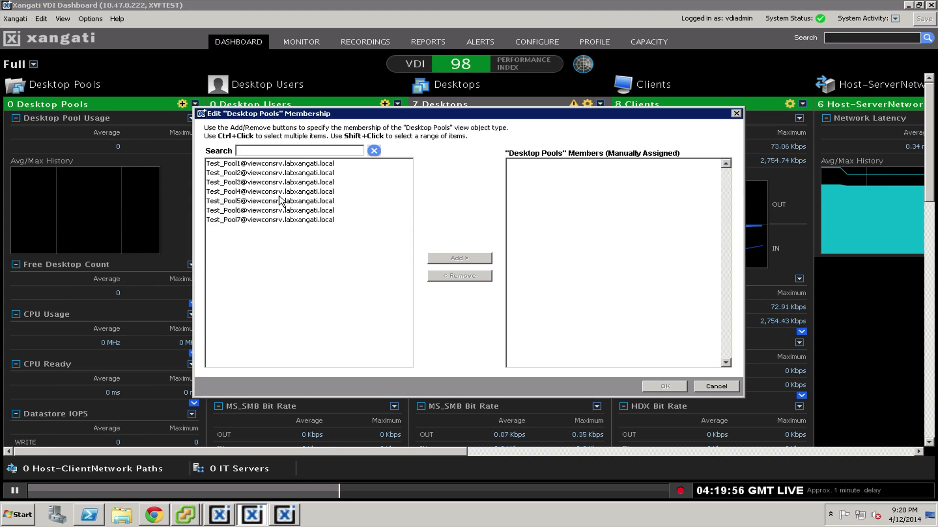
click(270, 163)
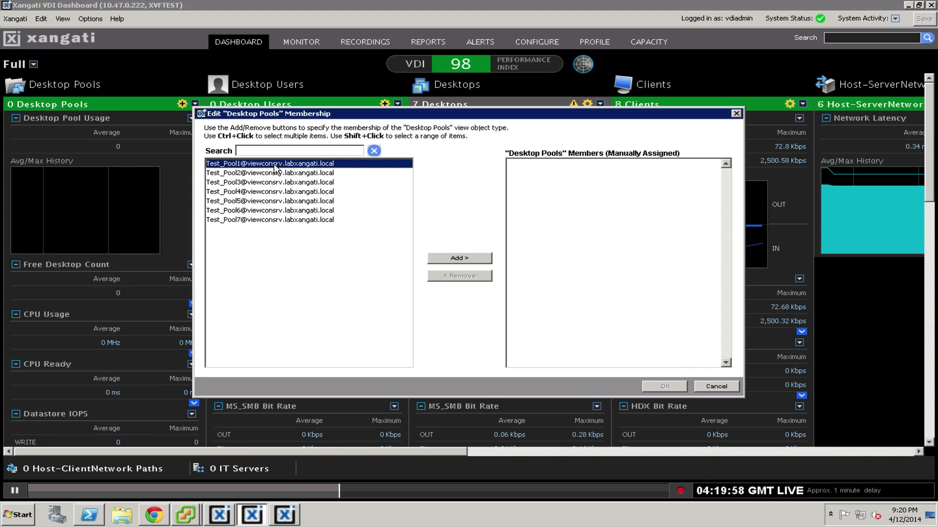
click(269, 219)
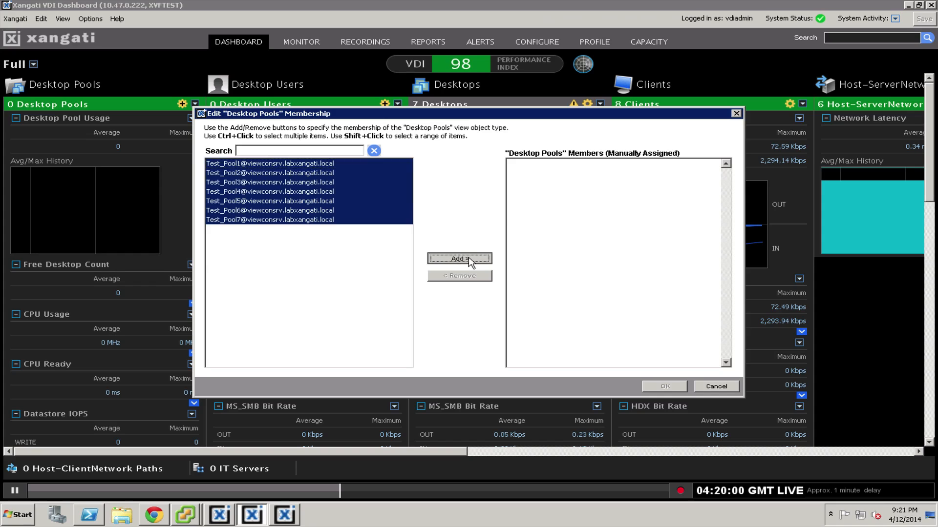
click(459, 259)
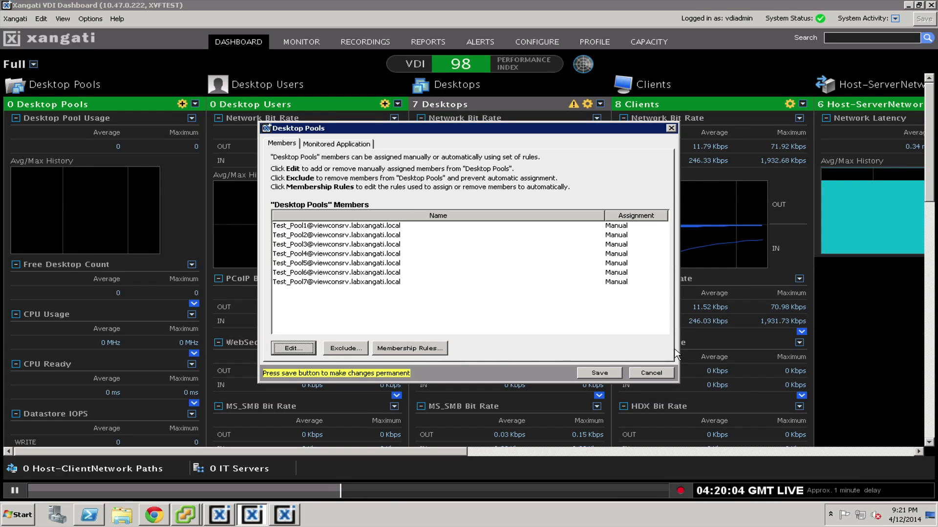
click(598, 372)
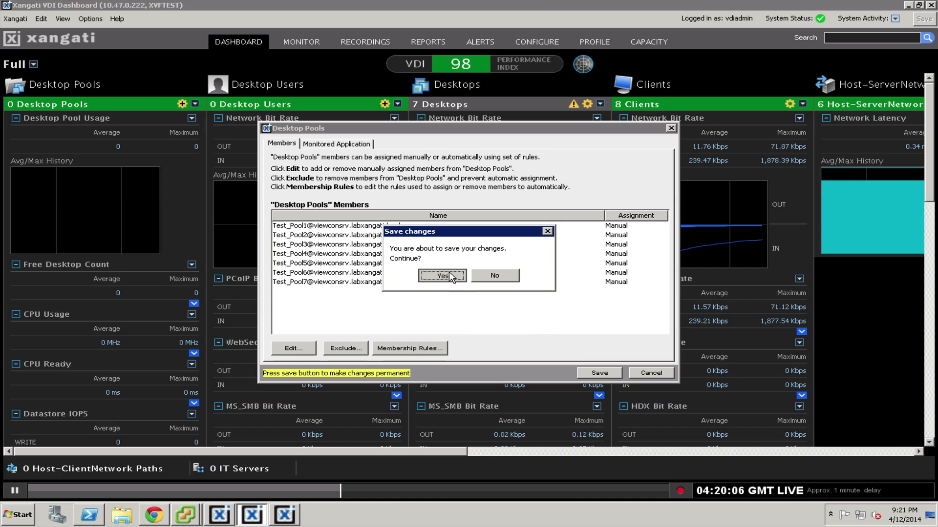
click(441, 275)
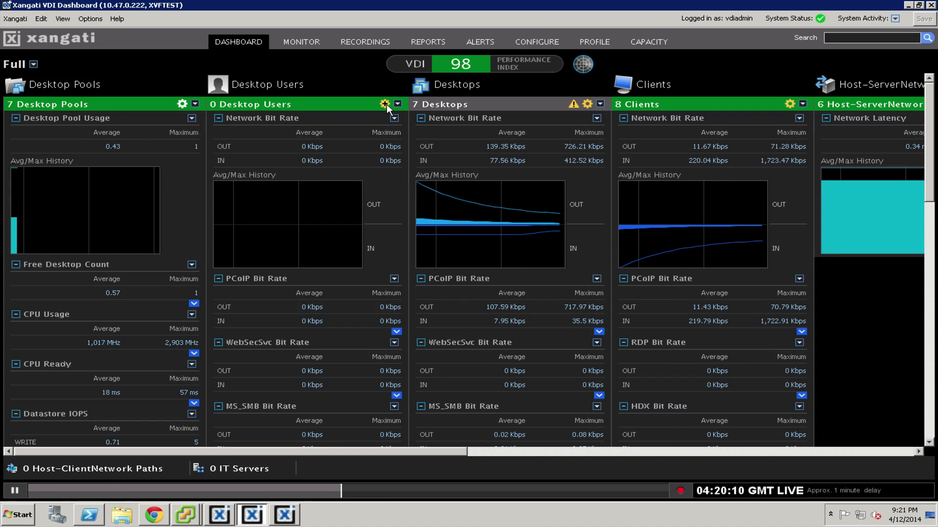
click(384, 104)
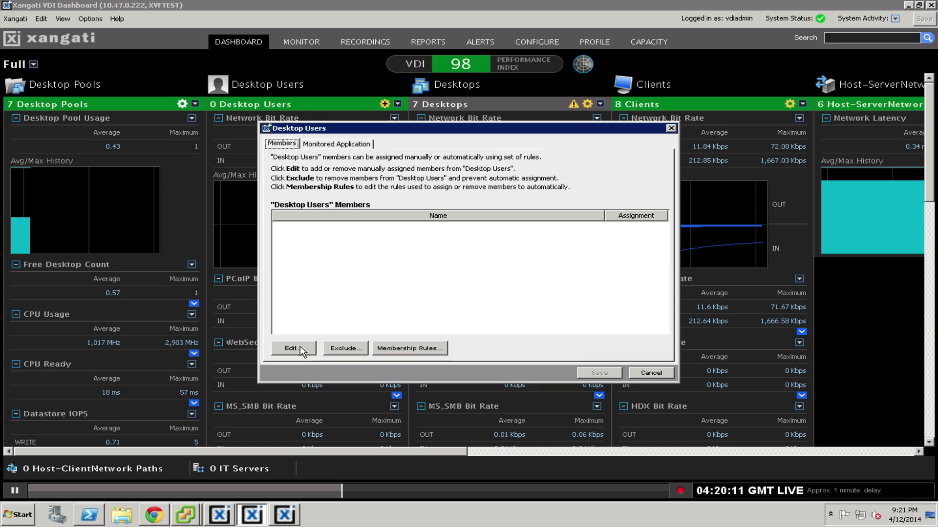
click(292, 348)
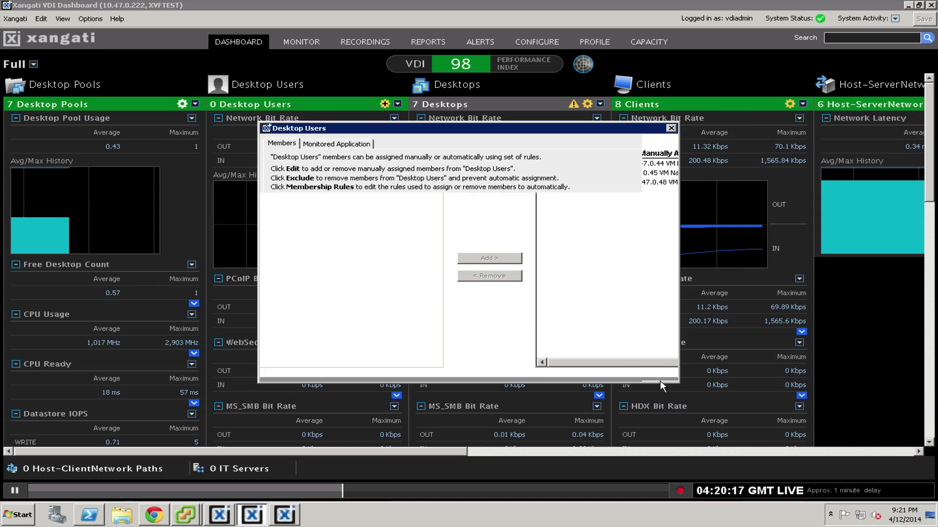
click(599, 372)
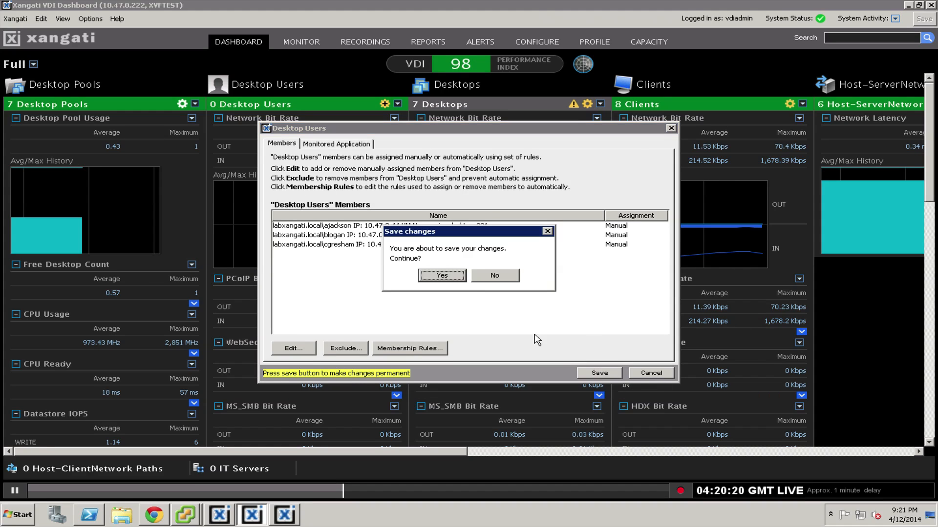
click(441, 275)
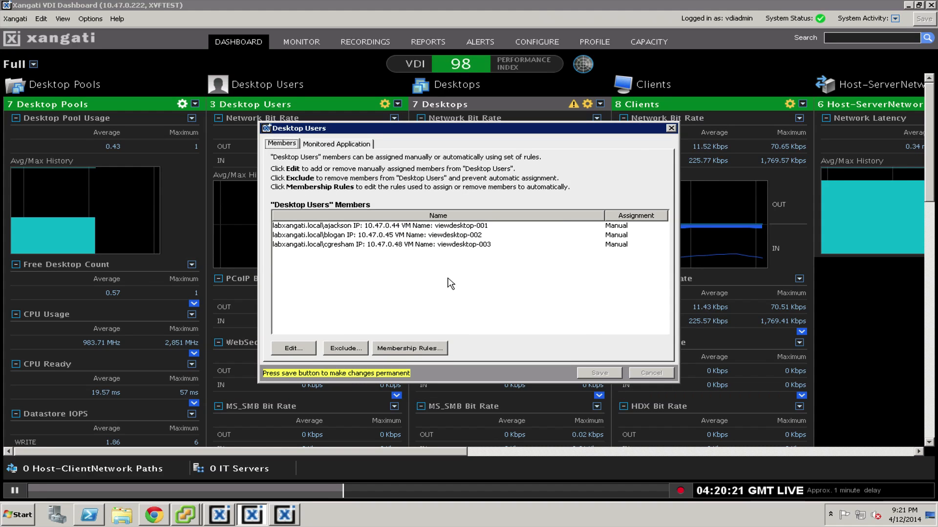
click(671, 128)
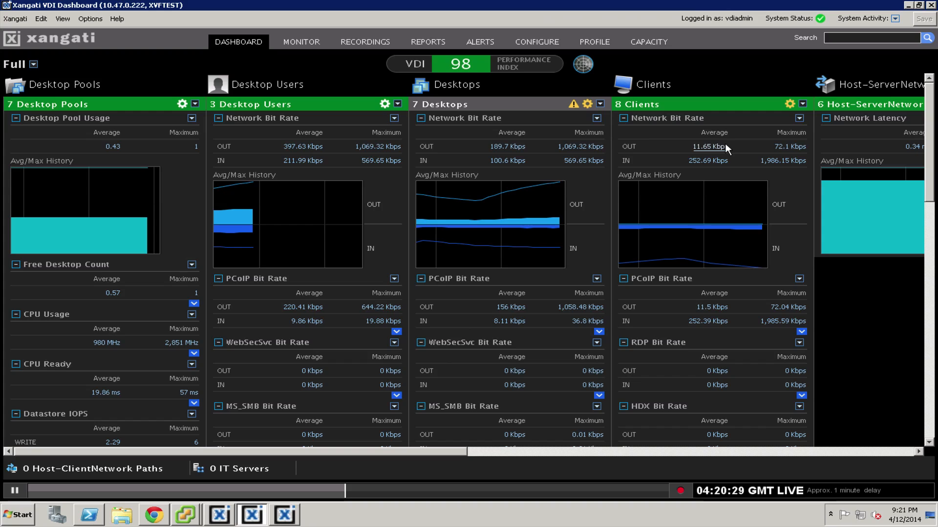
mouse_move(424, 174)
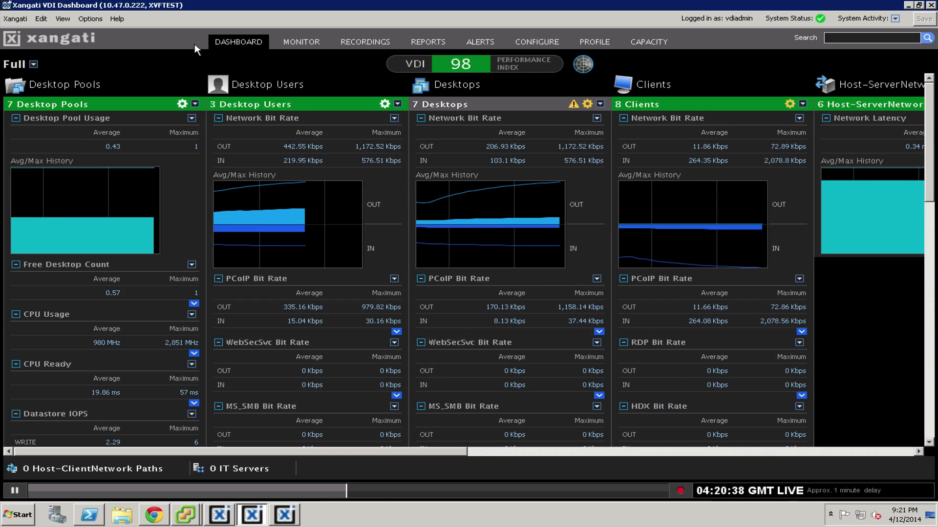
click(90, 18)
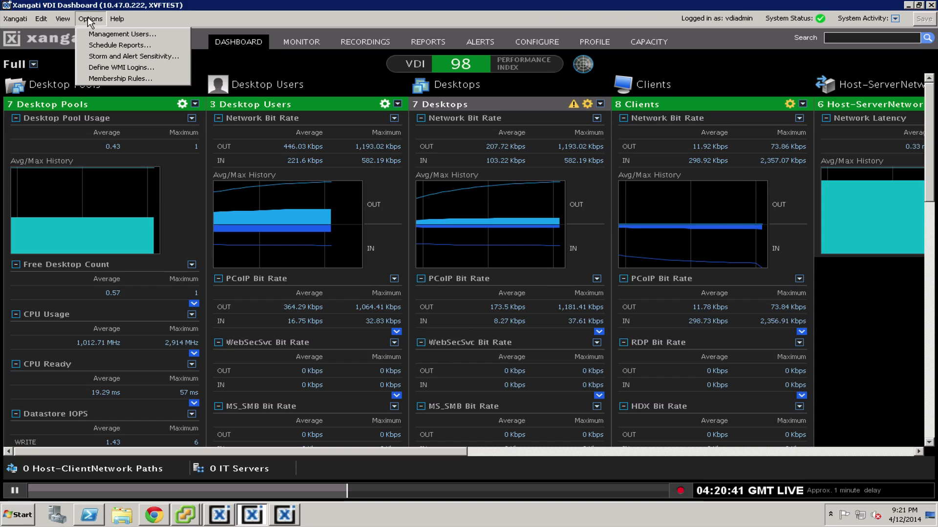
mouse_move(134, 56)
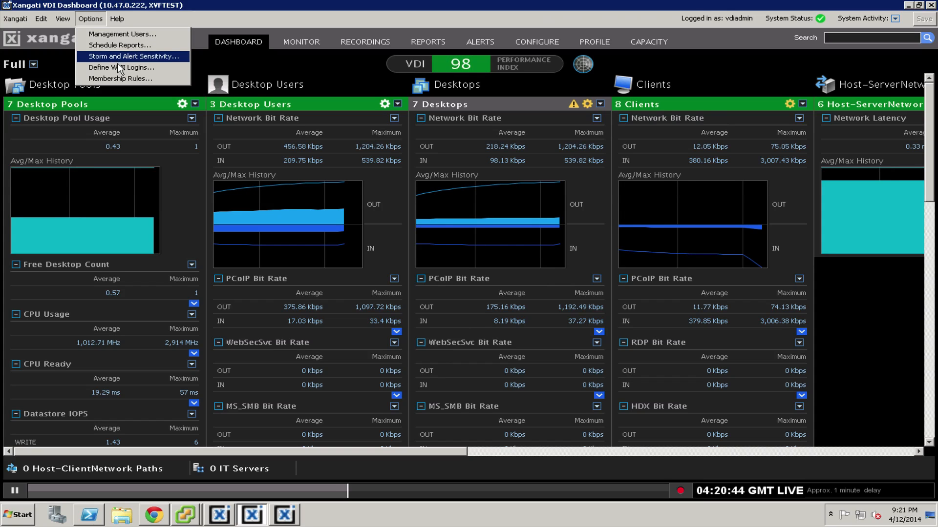
click(121, 67)
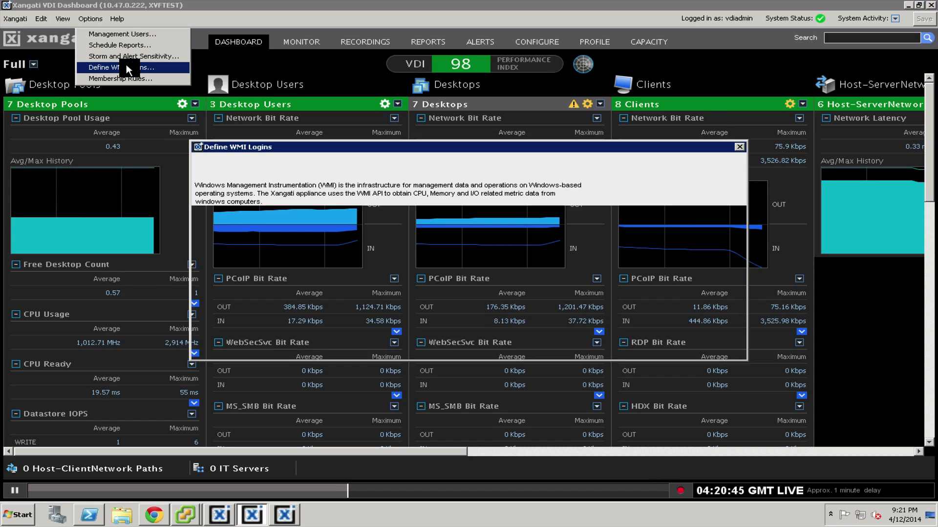
click(118, 67)
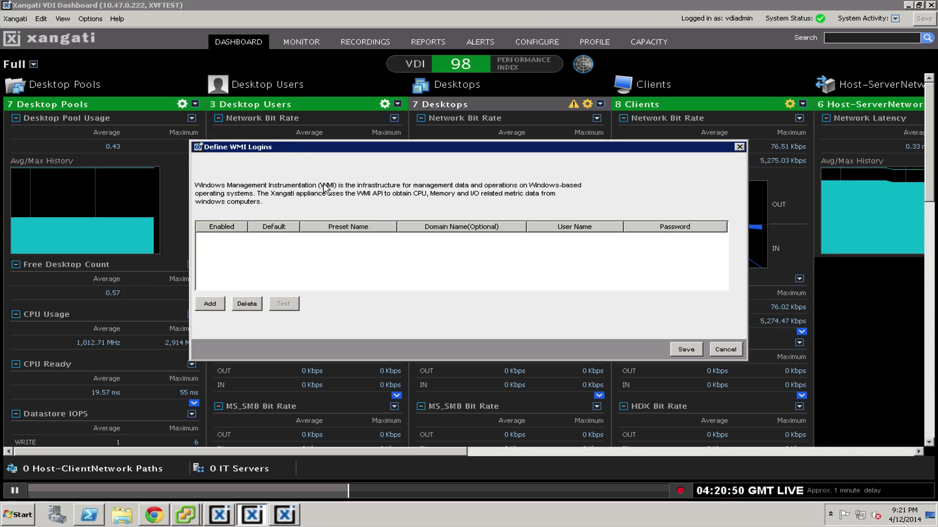
mouse_move(355, 267)
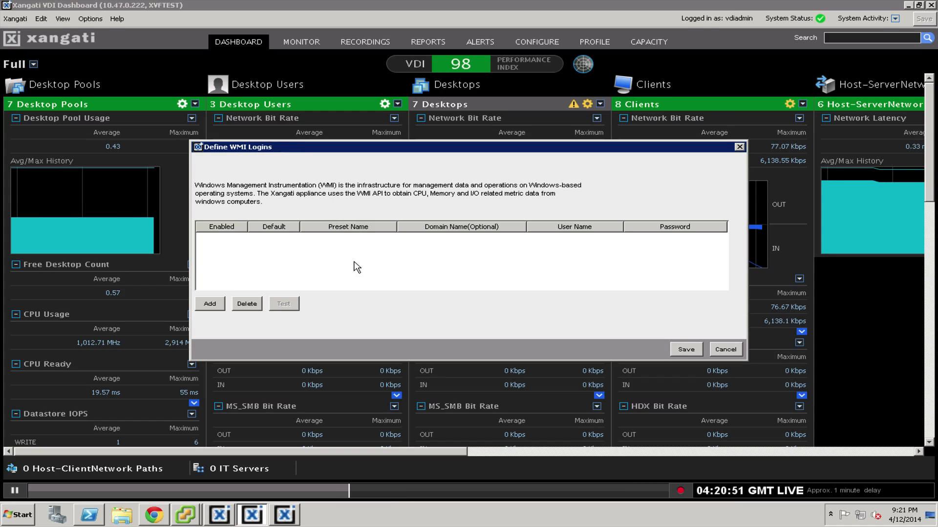
mouse_move(231, 320)
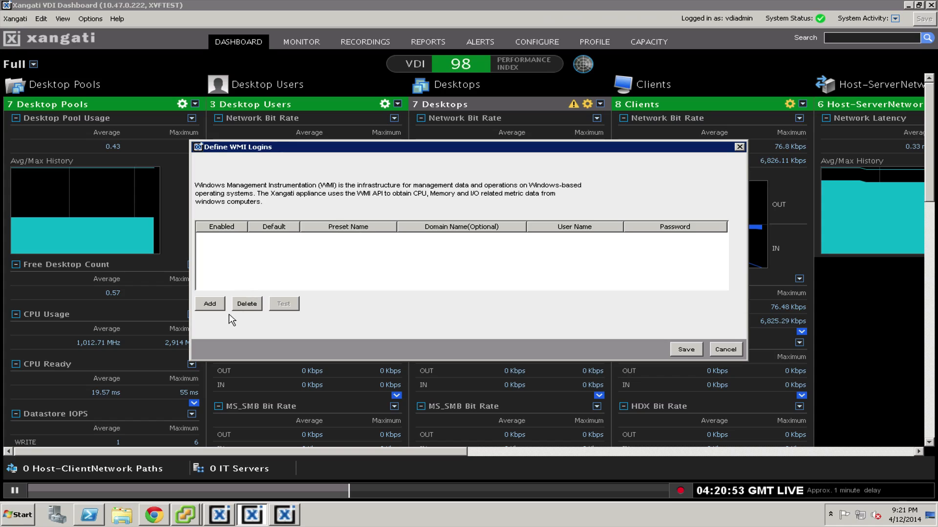
click(209, 303)
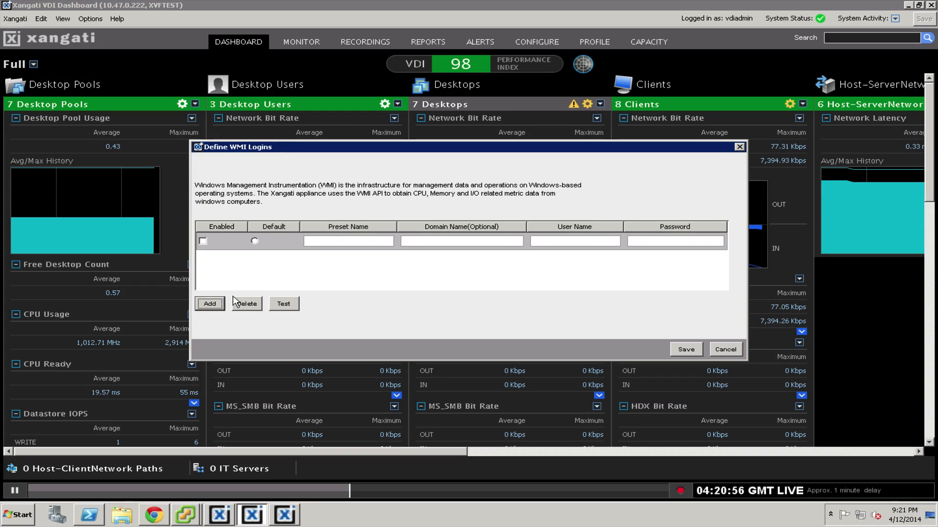
click(202, 240)
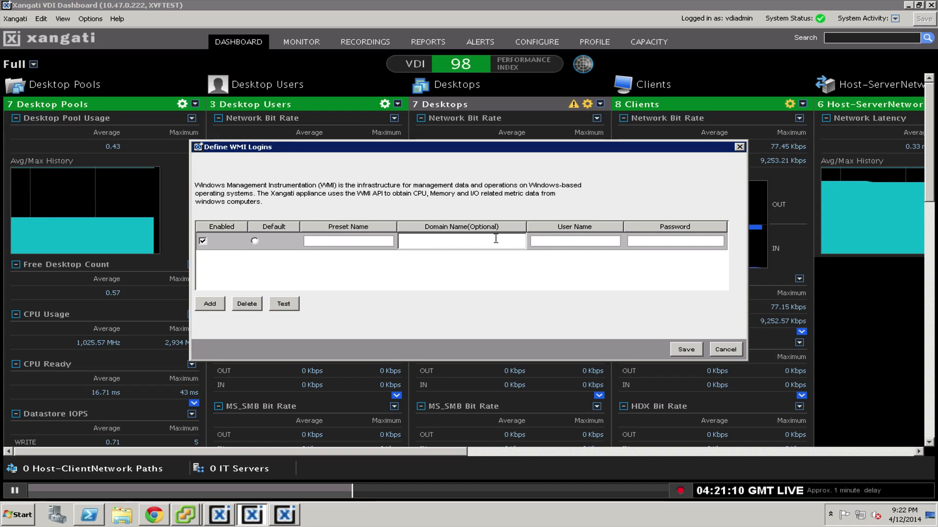
mouse_move(561, 243)
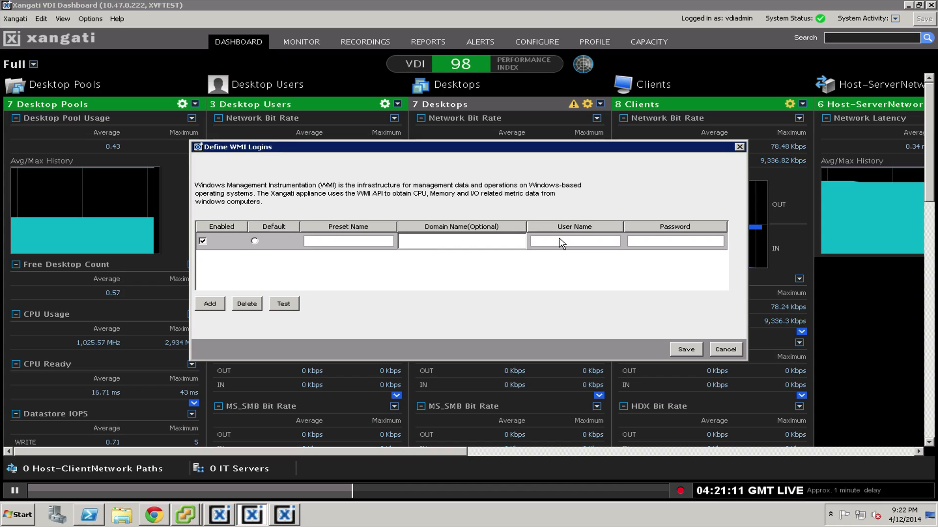
mouse_move(372, 251)
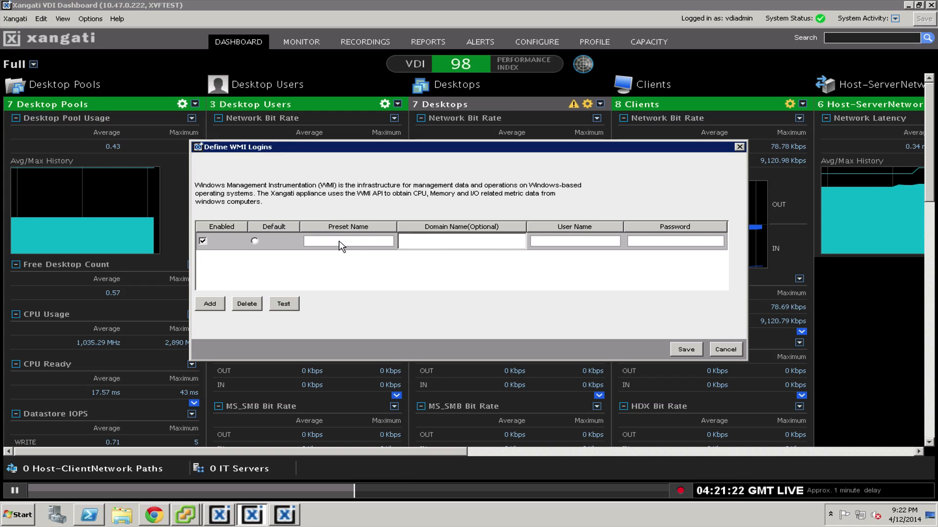
mouse_move(455, 257)
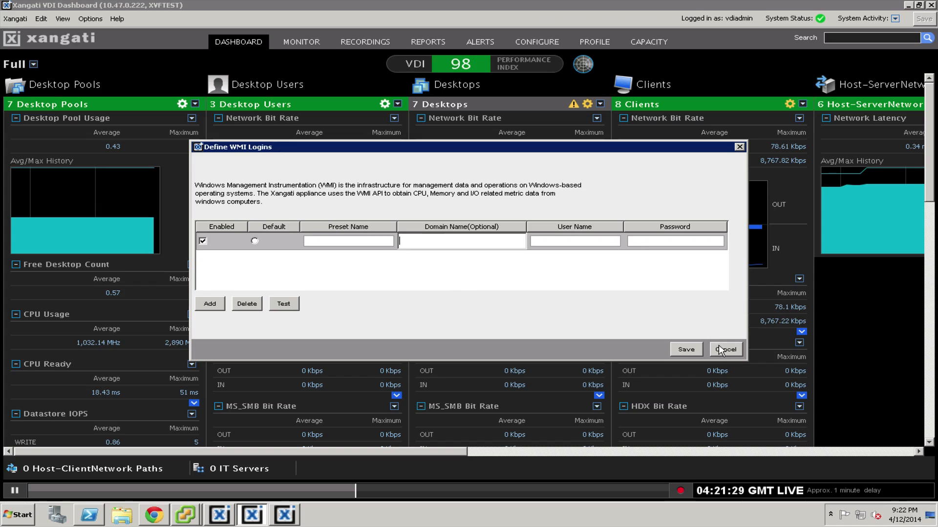
click(725, 349)
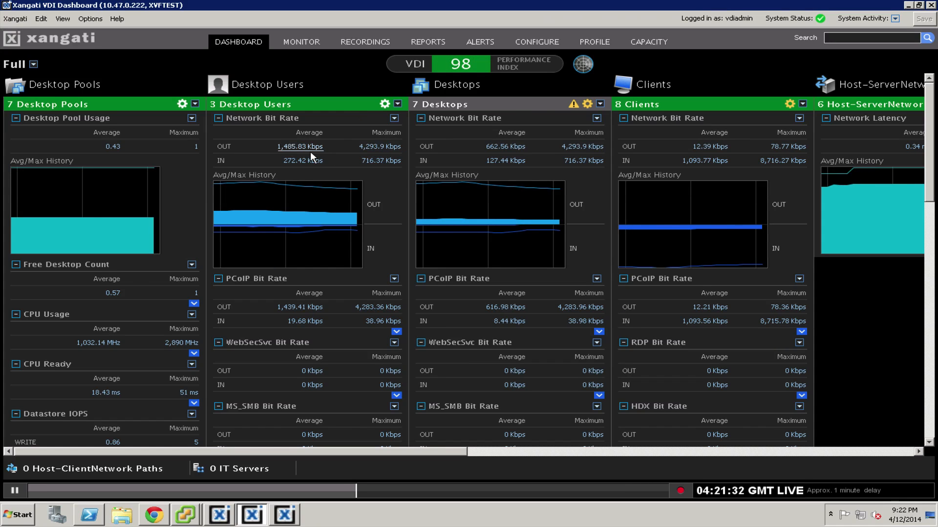
Try Windows System performance for a desktop user from Network Bit Rate OUT, dismissing the WMI error.
click(300, 42)
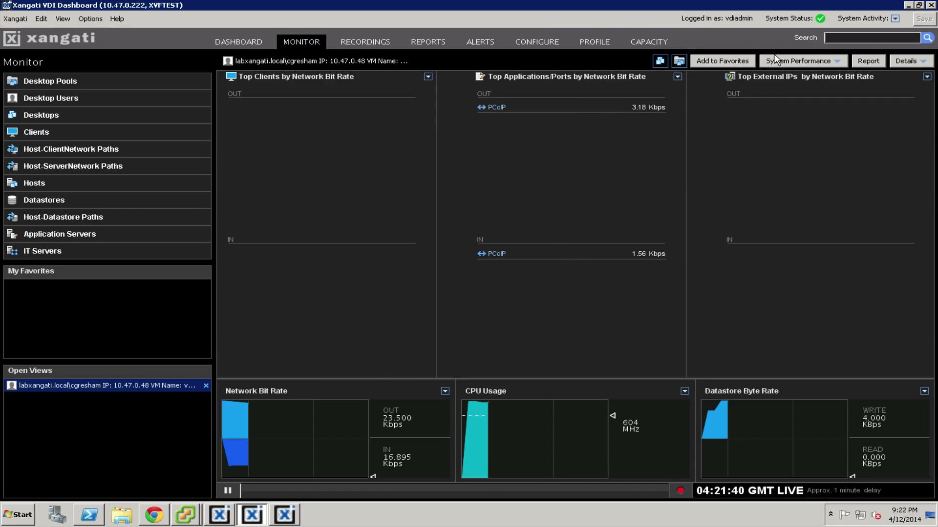
click(800, 61)
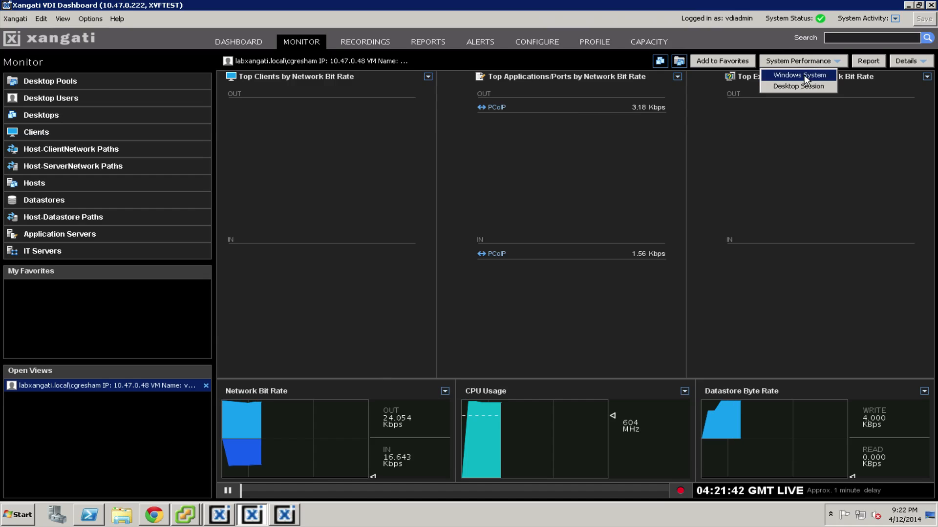
click(797, 75)
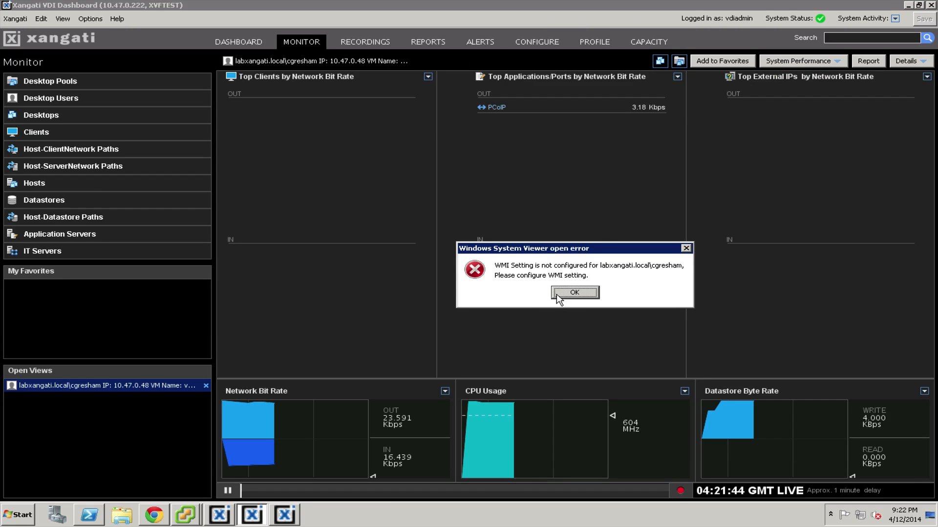
mouse_move(520, 271)
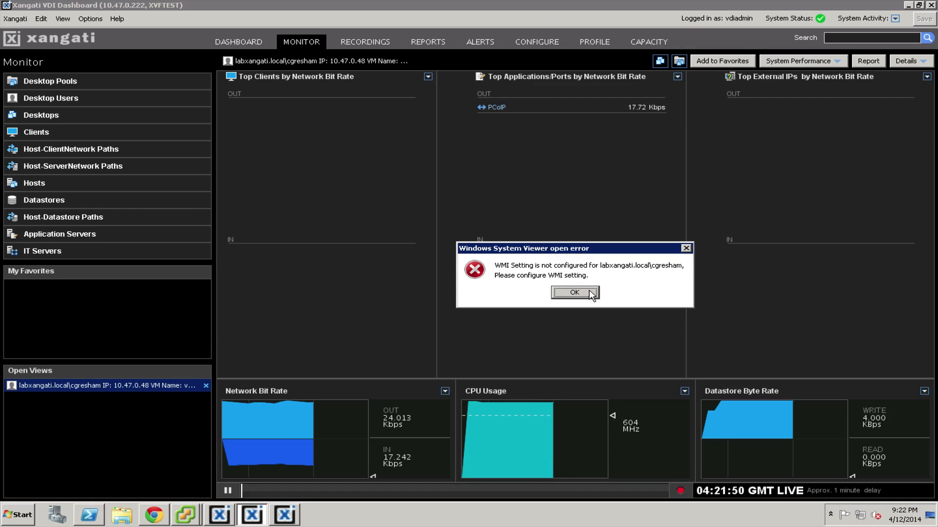
click(573, 292)
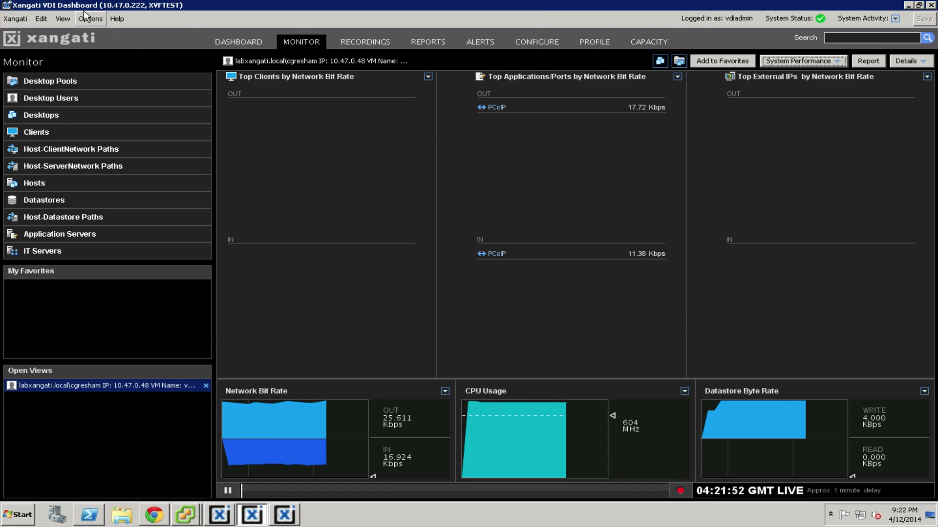
click(90, 18)
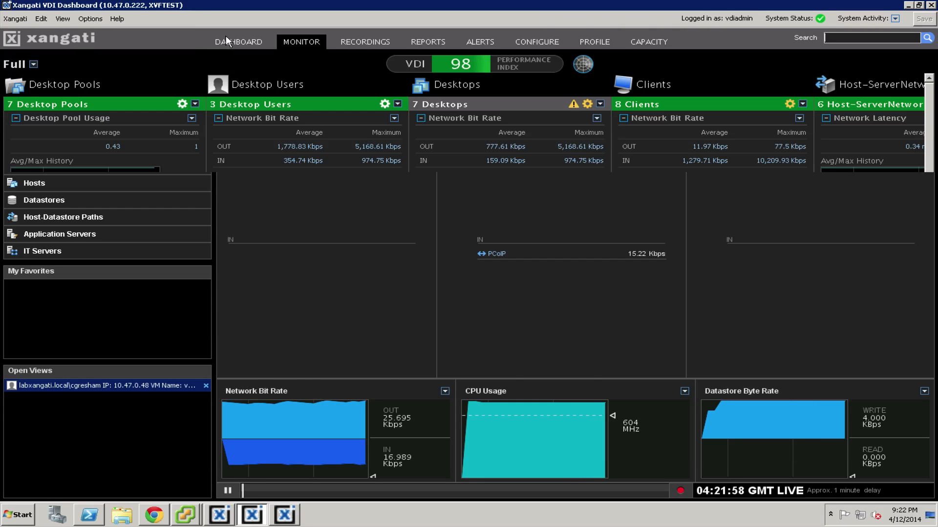
Go back to the DASHBOARD tab's overview of live pool, user, desktop and client metrics.
click(238, 41)
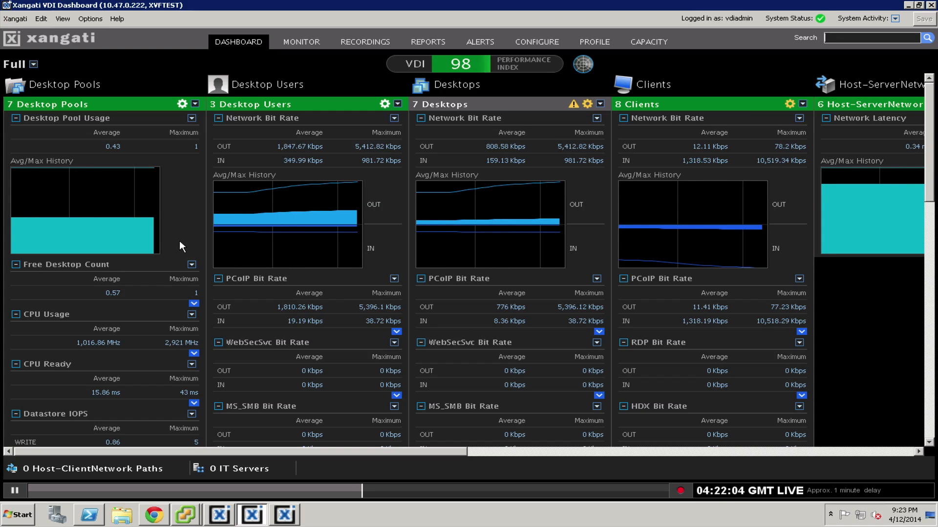
mouse_move(526, 121)
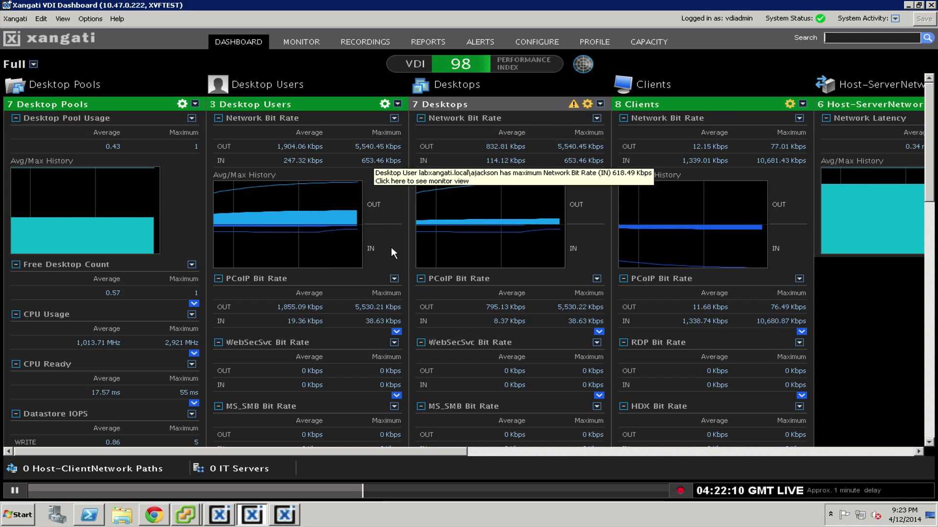
mouse_move(410, 149)
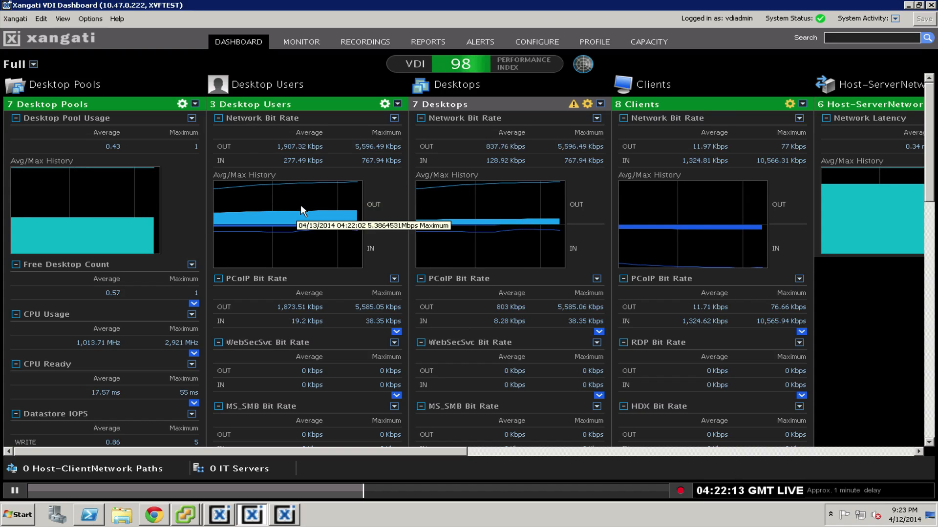
mouse_move(364, 197)
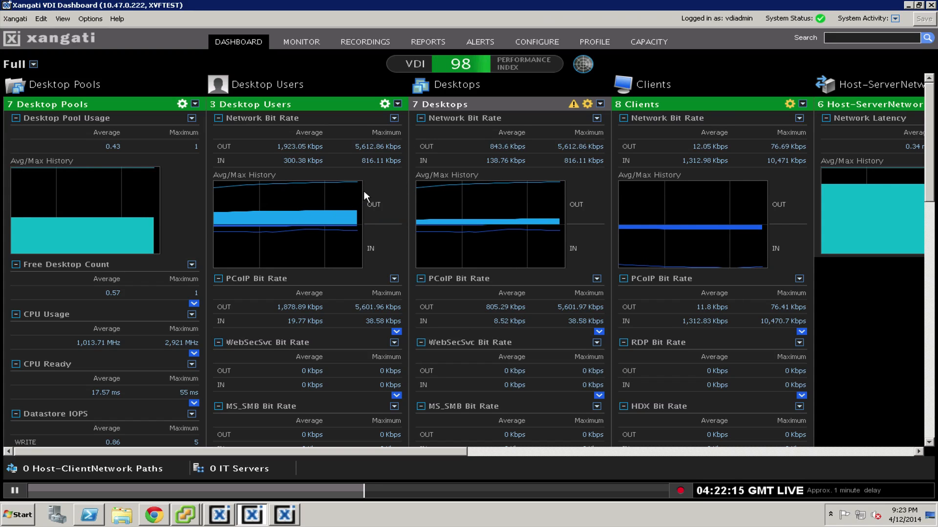